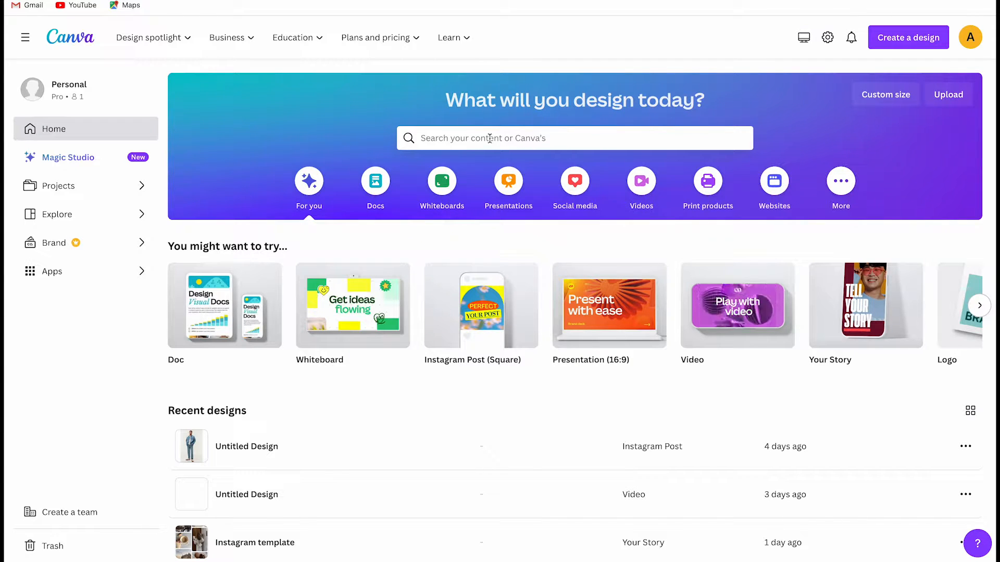
Step: Search Canva for 'bookmark' templates and scroll through the results
type("bookma")
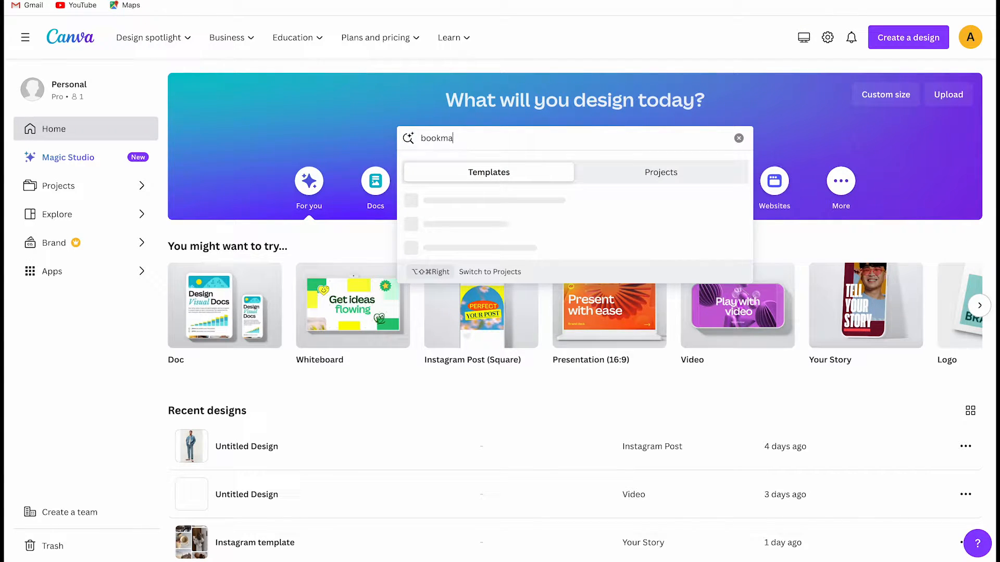
key("Return")
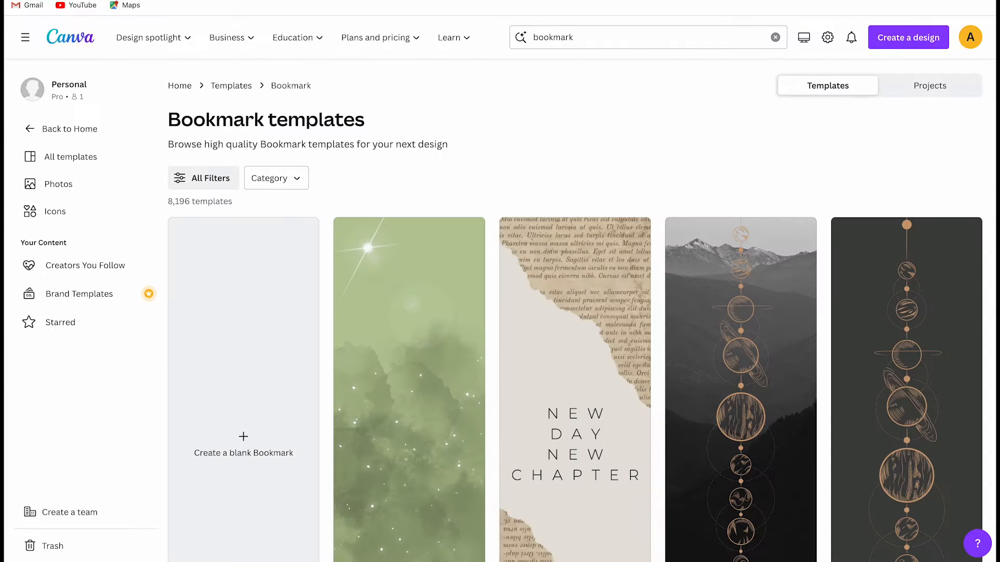
mouse_move(181, 204)
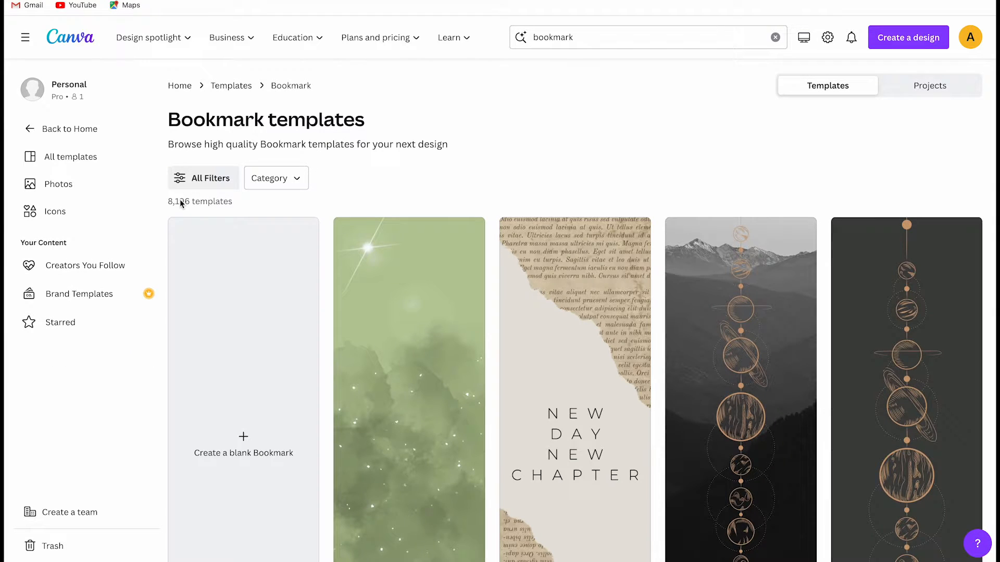
mouse_move(425, 194)
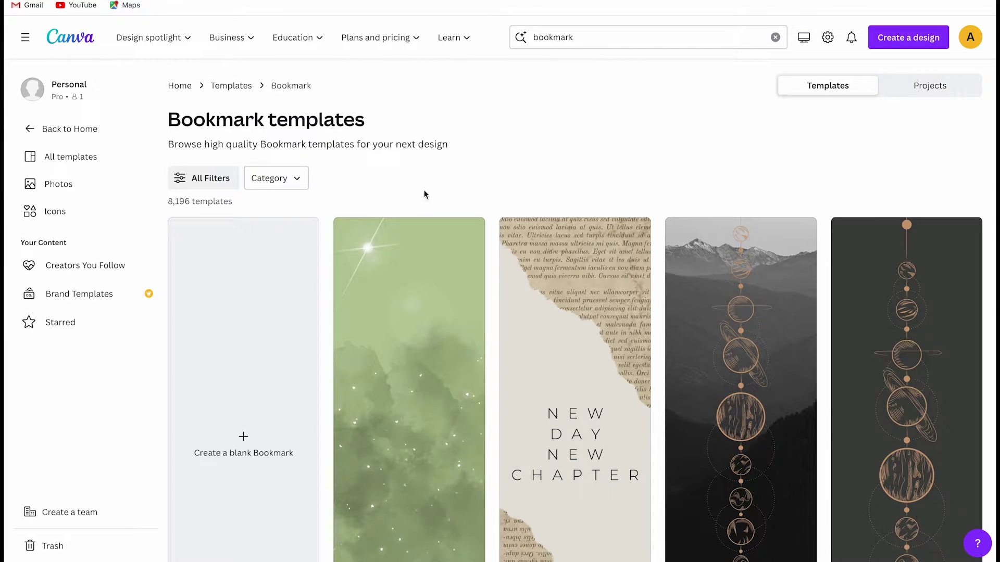
scroll("down", 3)
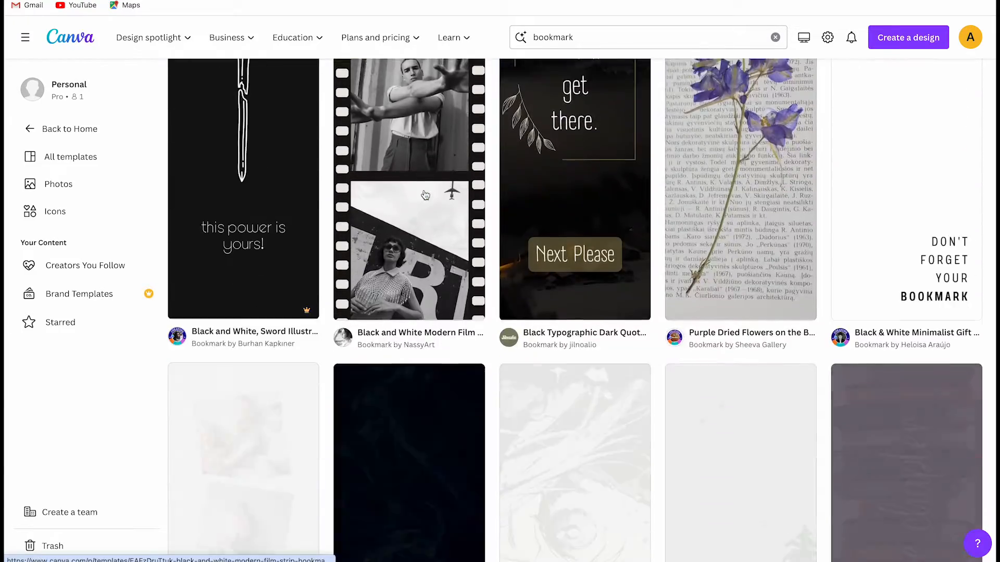
scroll("down", 3)
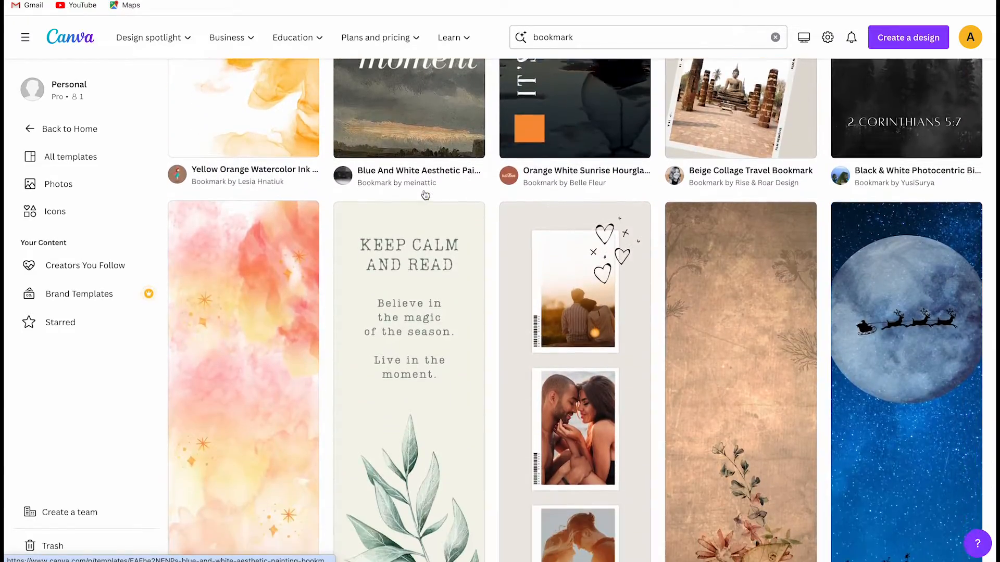
scroll("down", 3)
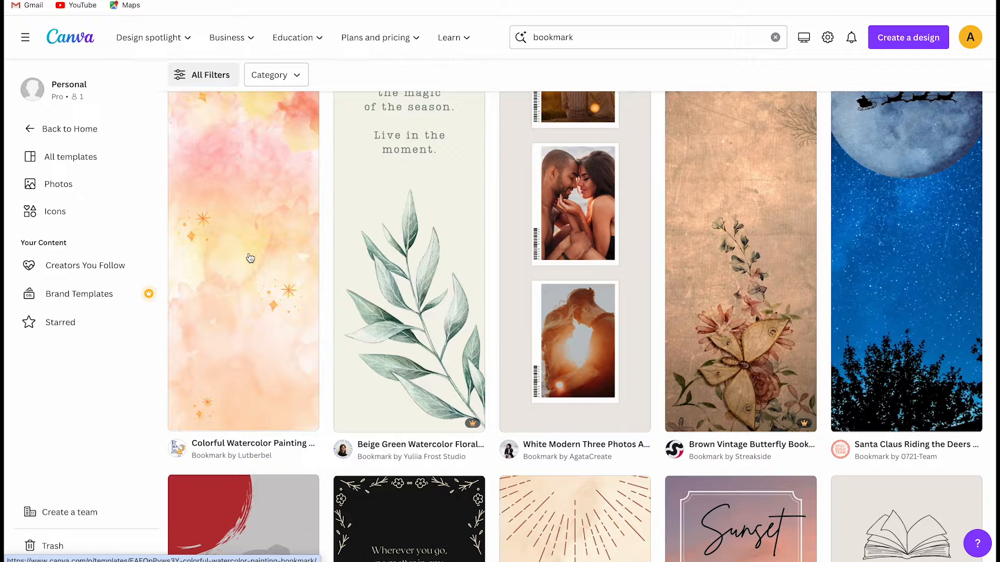
mouse_move(377, 361)
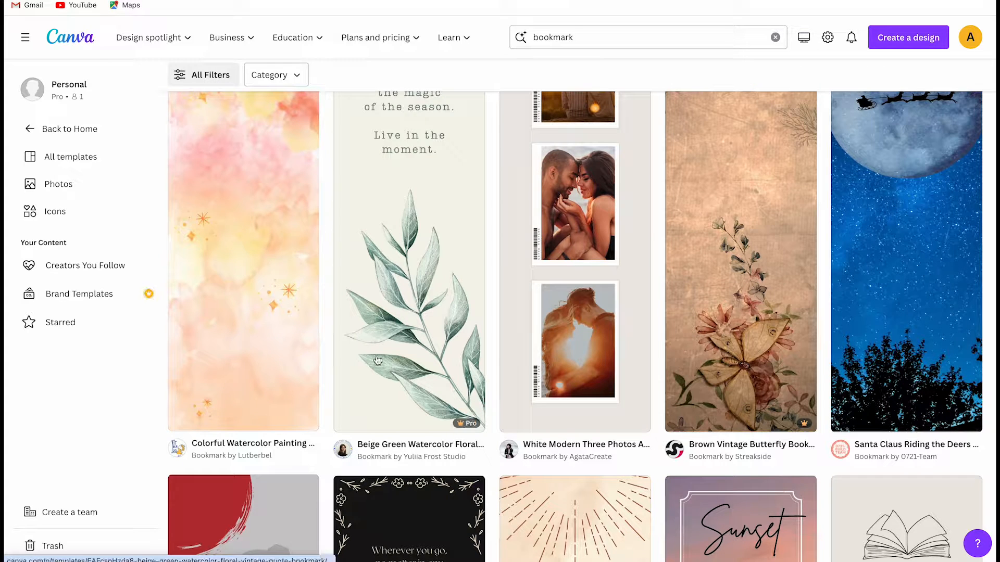
mouse_move(471, 424)
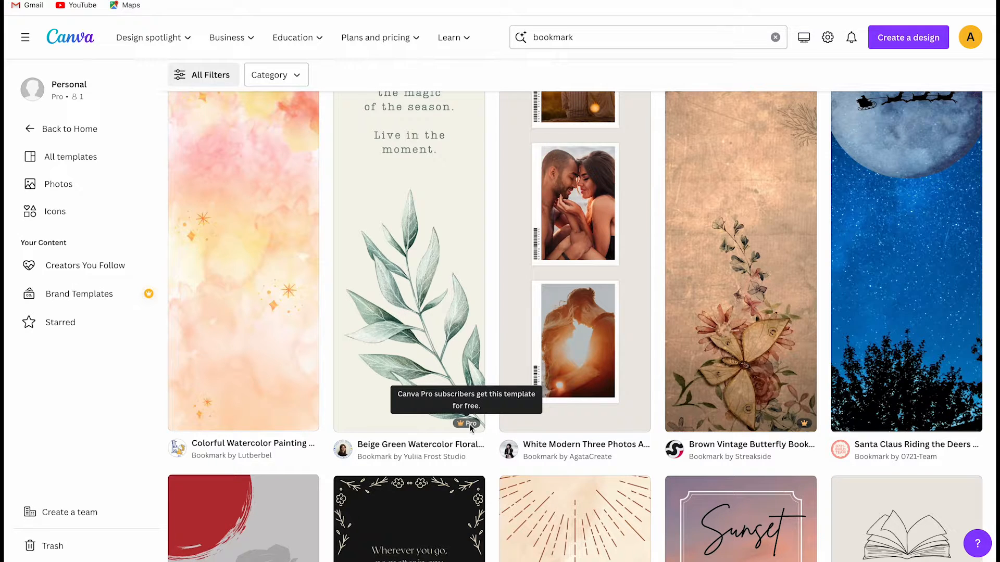
mouse_move(586, 321)
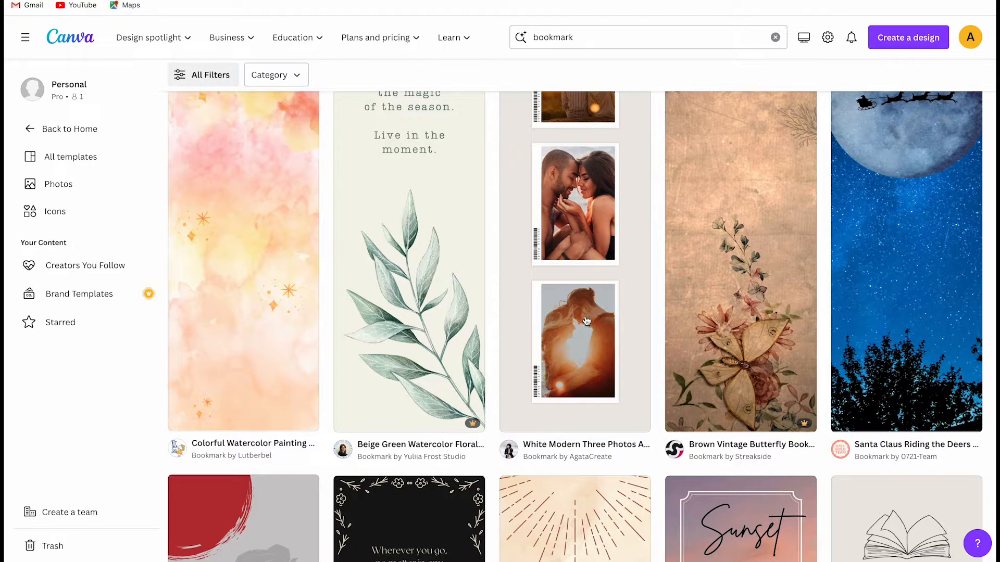
mouse_move(775, 385)
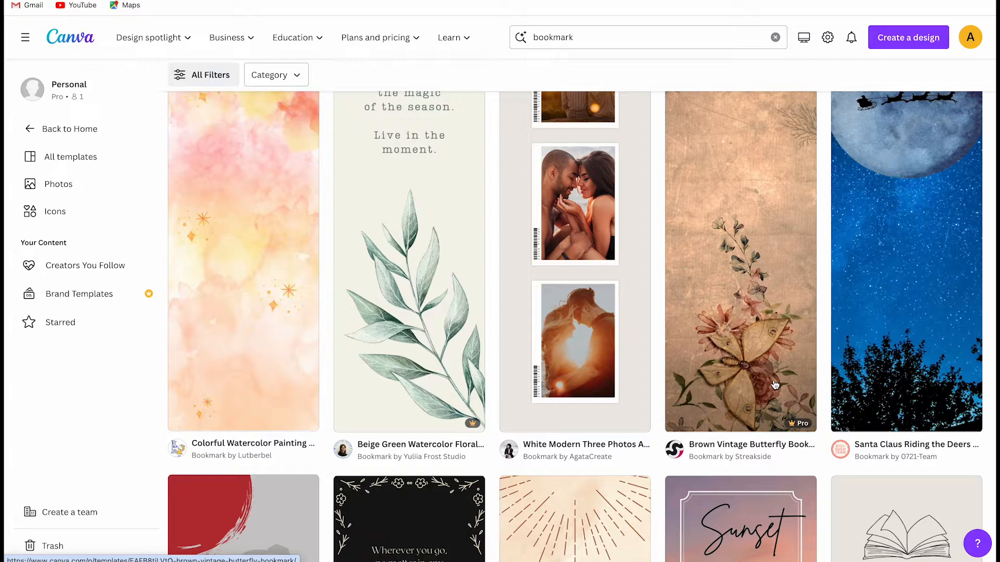
scroll("down", 3)
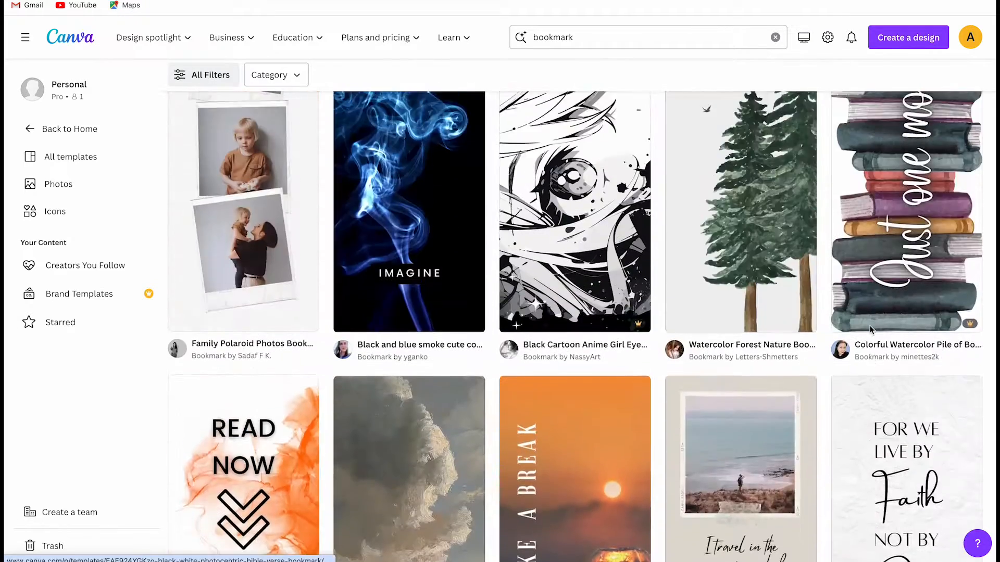
scroll("up", 3)
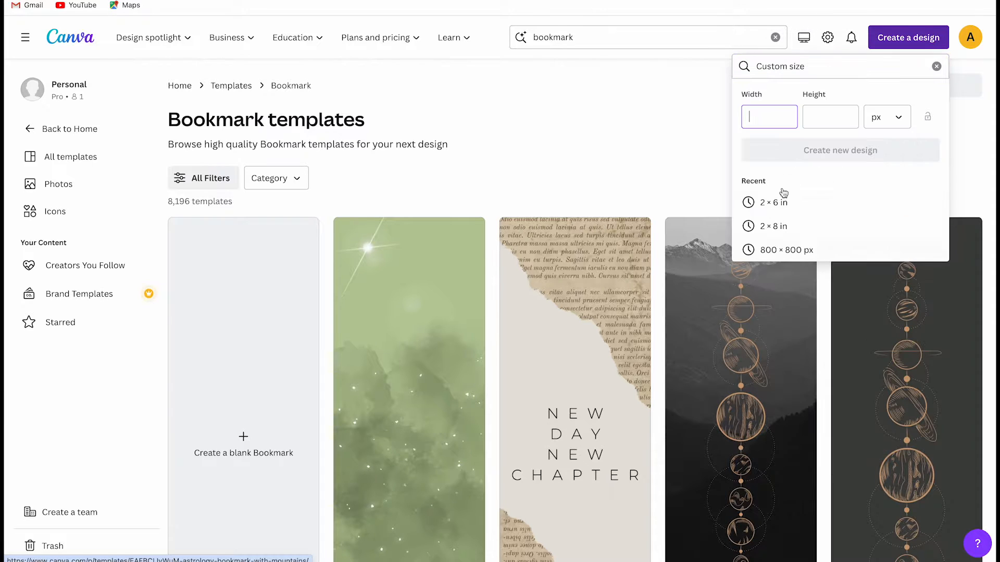
Step: Create a custom-size design 2 inches wide by 6 inches tall
left_click(886, 116)
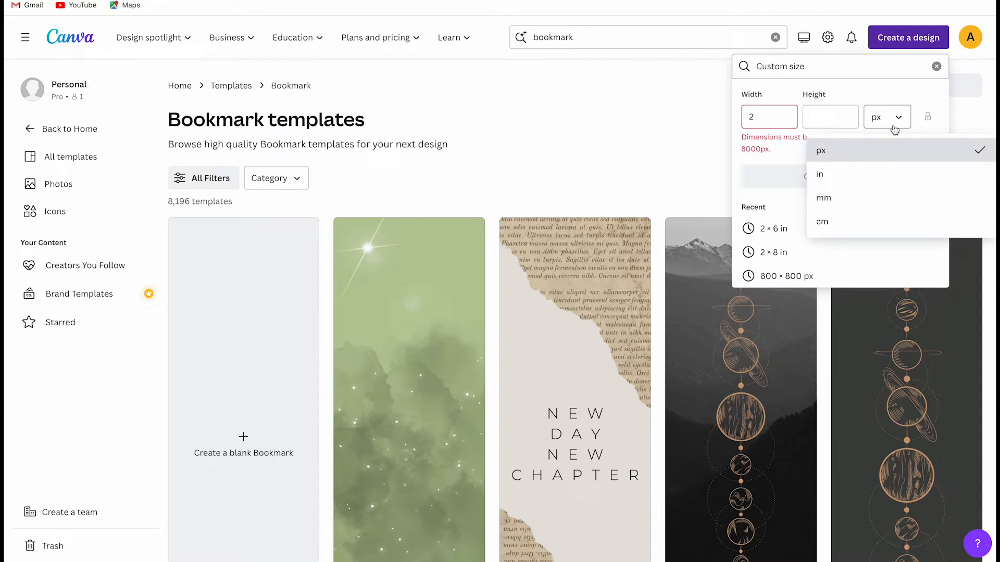
left_click(819, 174)
type("6")
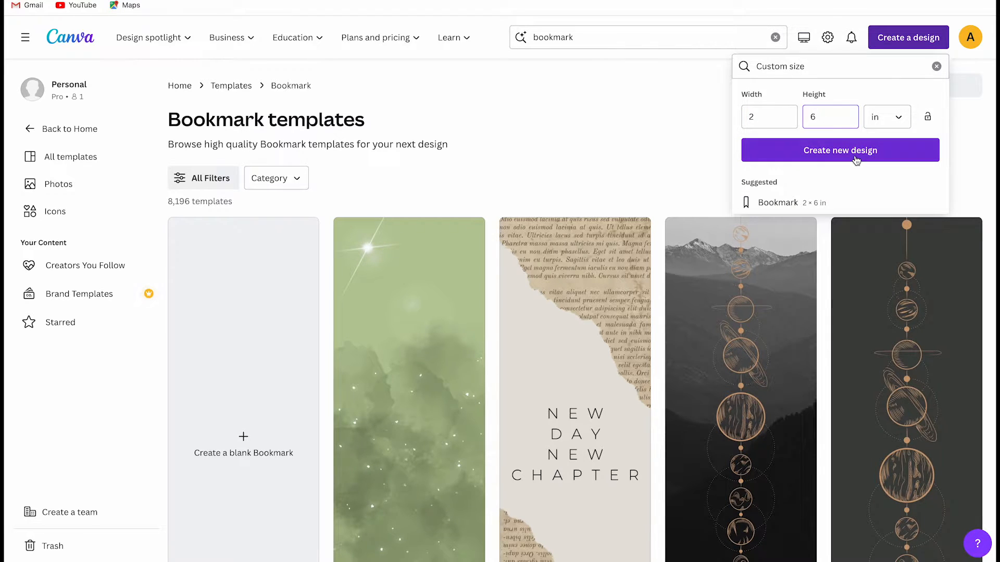
left_click(839, 150)
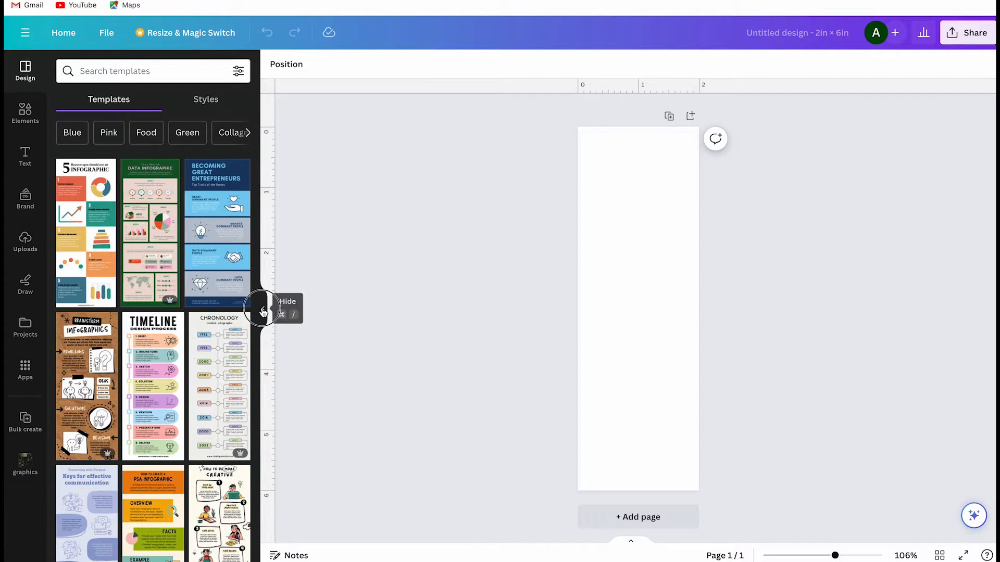
Step: Try a gradient page background, revert to plain white, and start searching 'bookshelf'
left_click(262, 310)
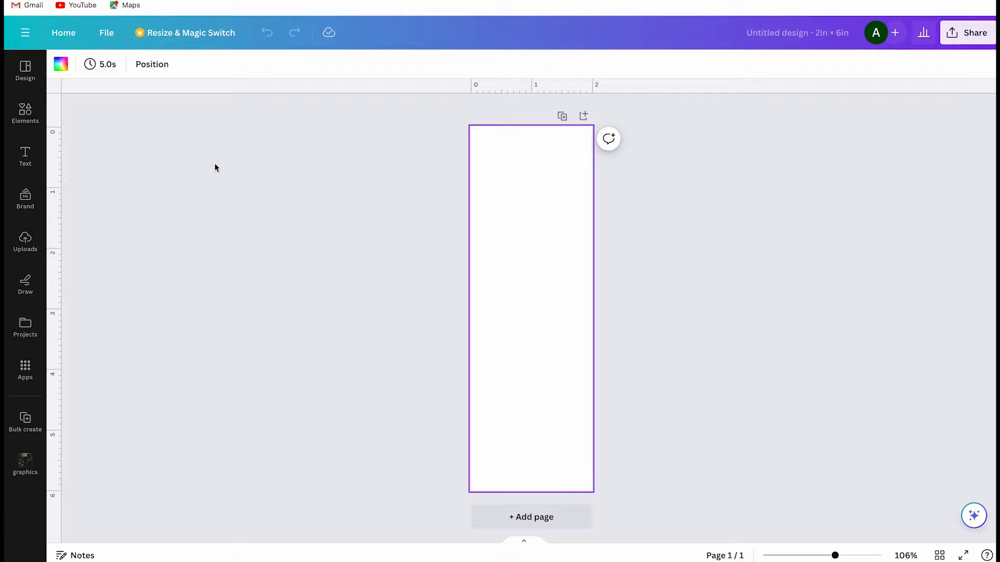
left_click(60, 63)
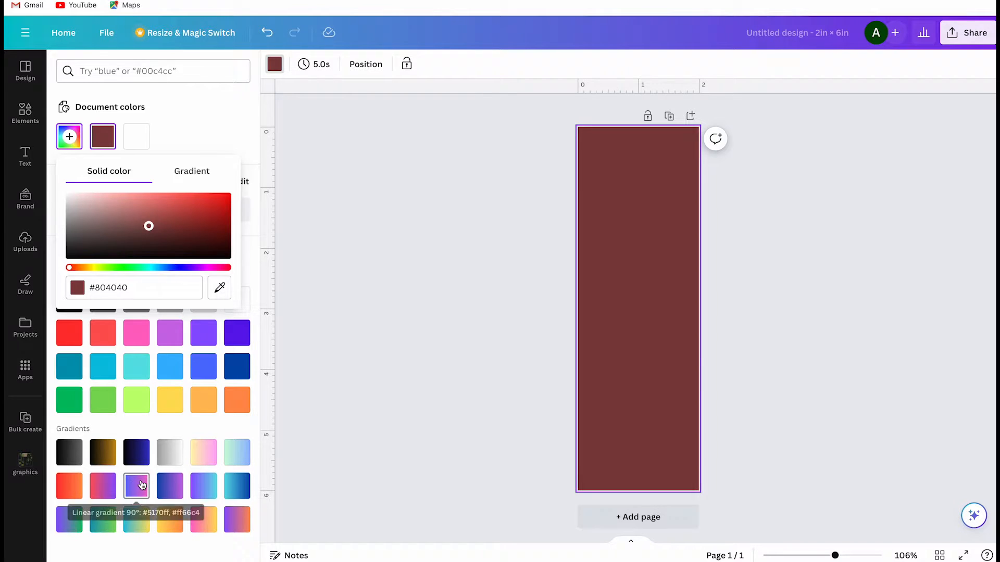
left_click(136, 486)
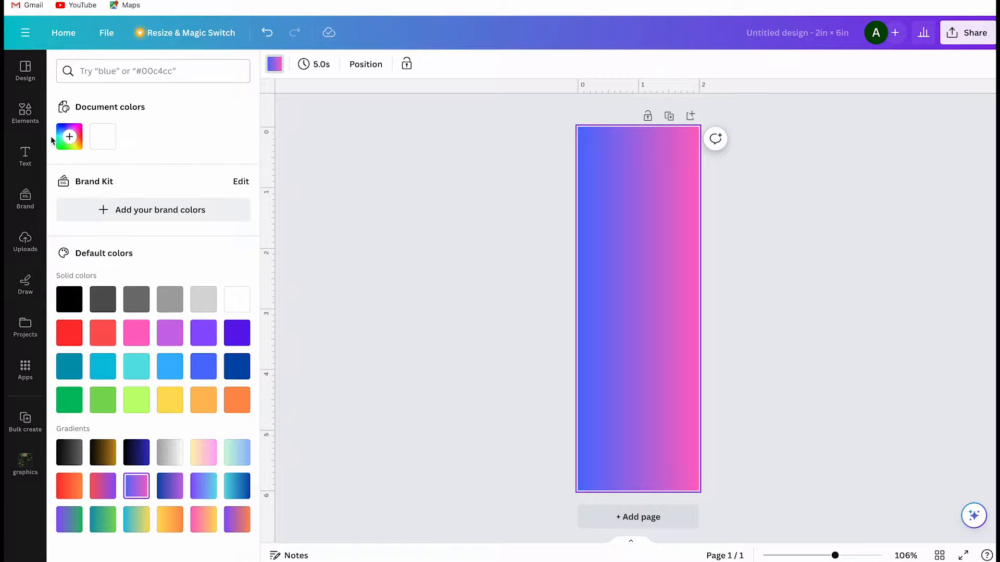
left_click(68, 136)
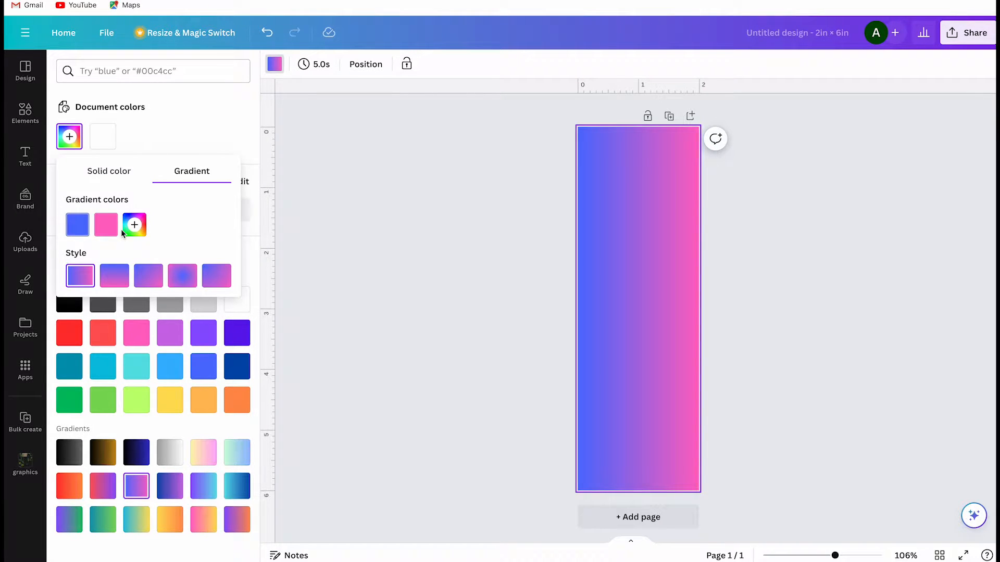
mouse_move(102, 136)
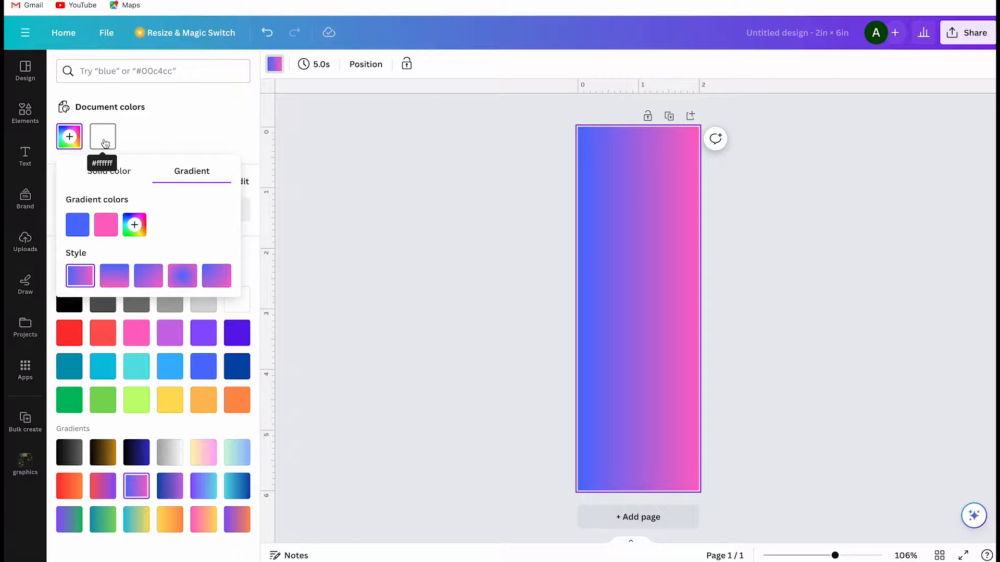
left_click(102, 137)
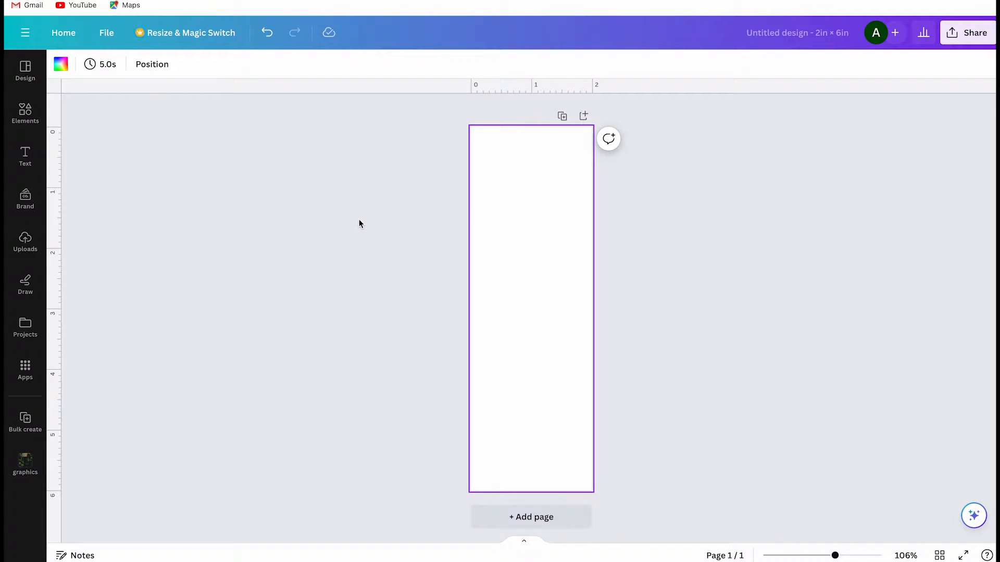
type("bookshelf out")
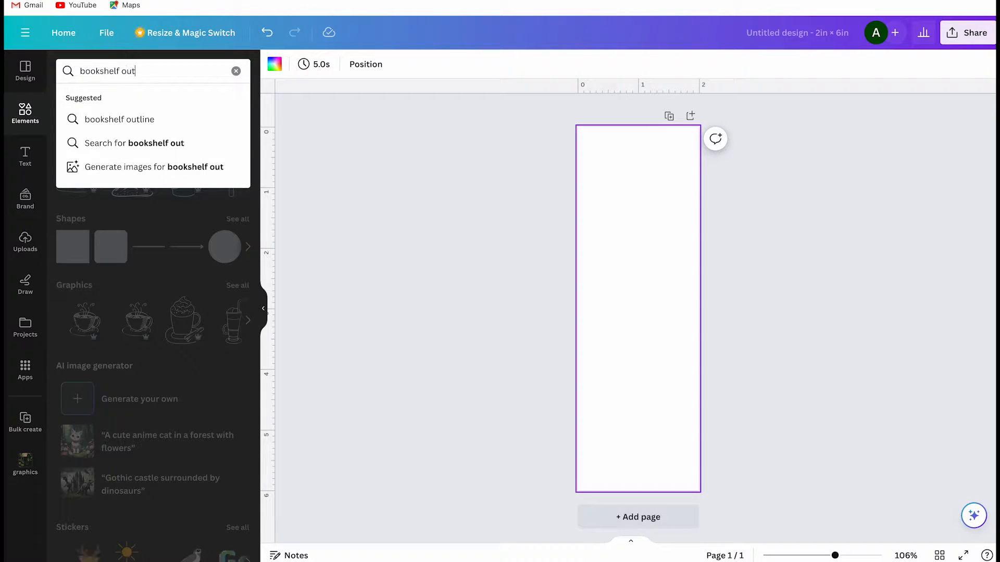
Step: Search 'bookshelf outlines' graphics and add the shelf doodle with books, plants and lamp
type("lines")
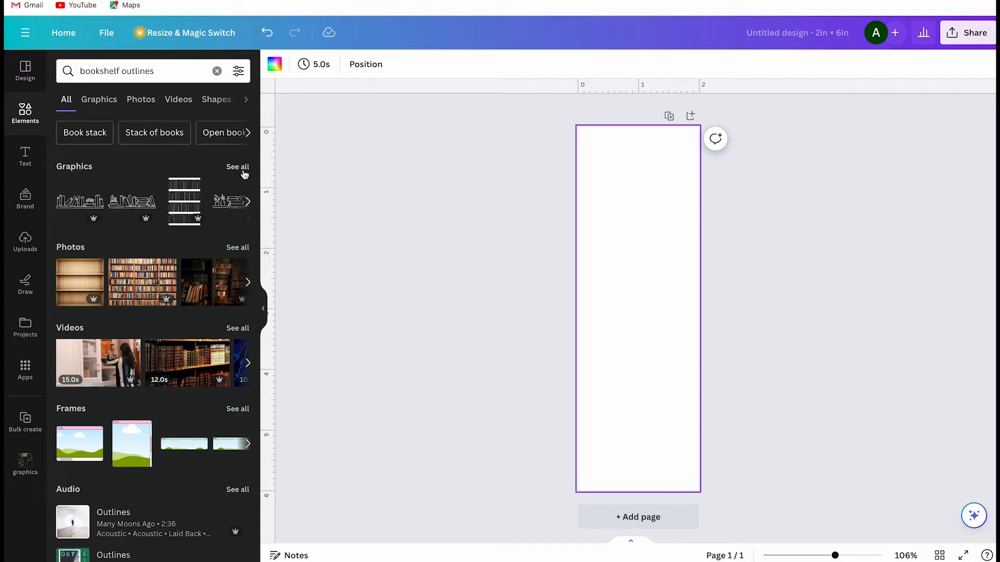
left_click(99, 100)
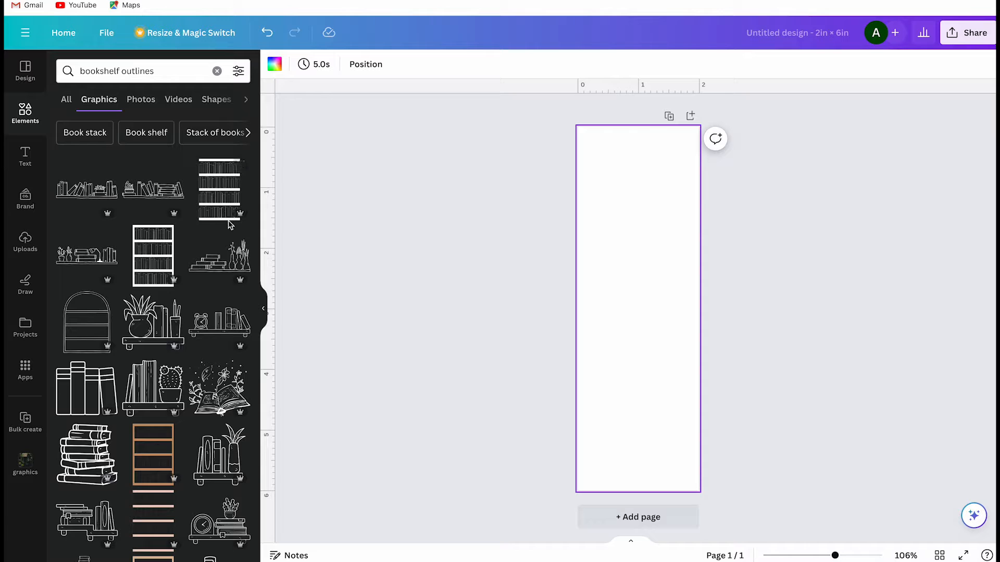
mouse_move(229, 220)
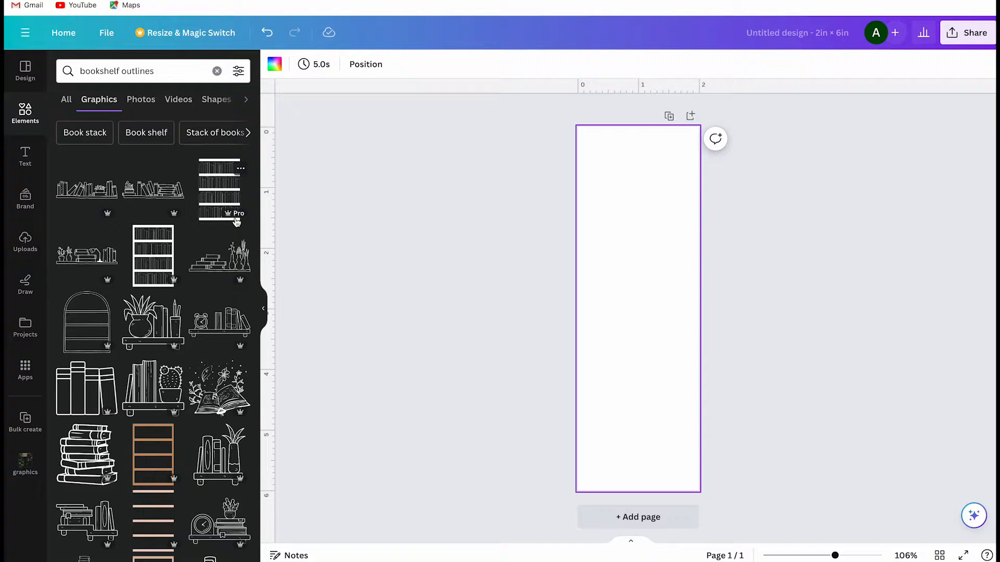
scroll("down", 3)
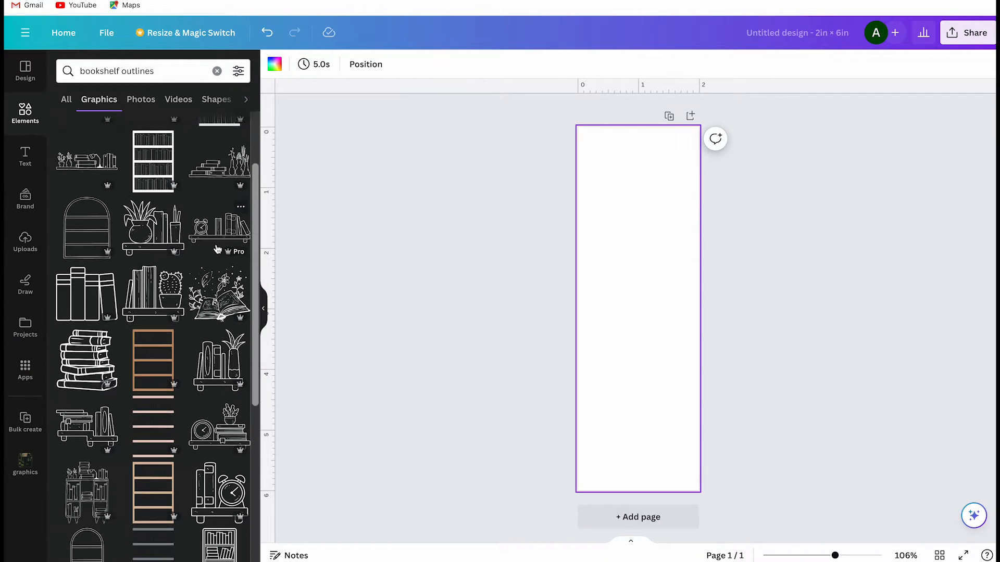
scroll("down", 3)
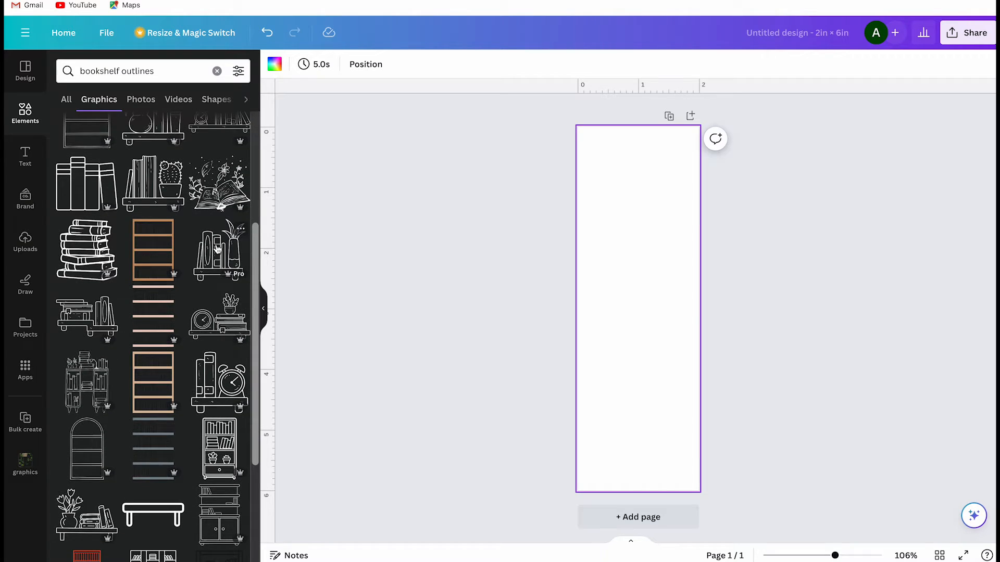
scroll("down", 3)
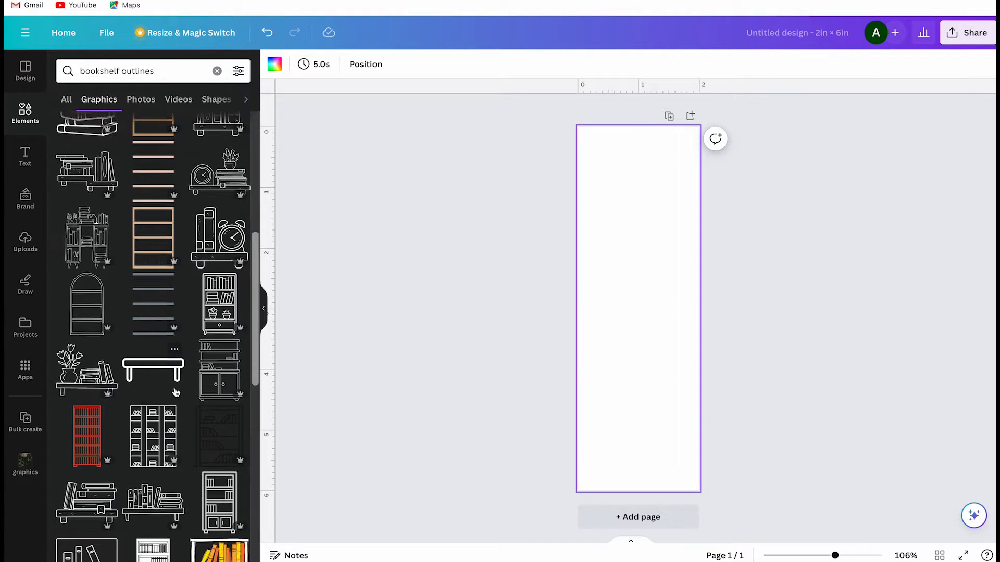
scroll("down", 3)
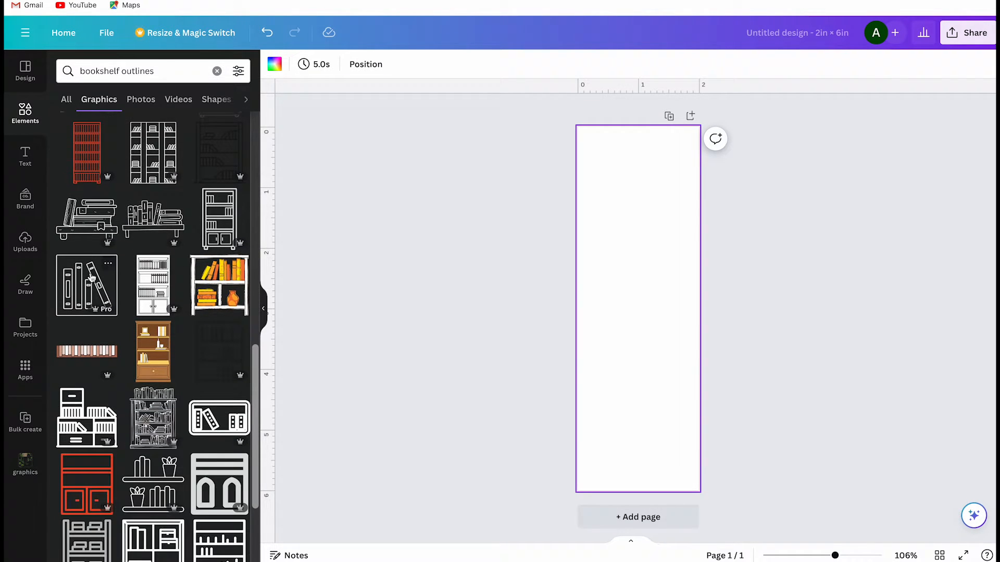
mouse_move(218, 285)
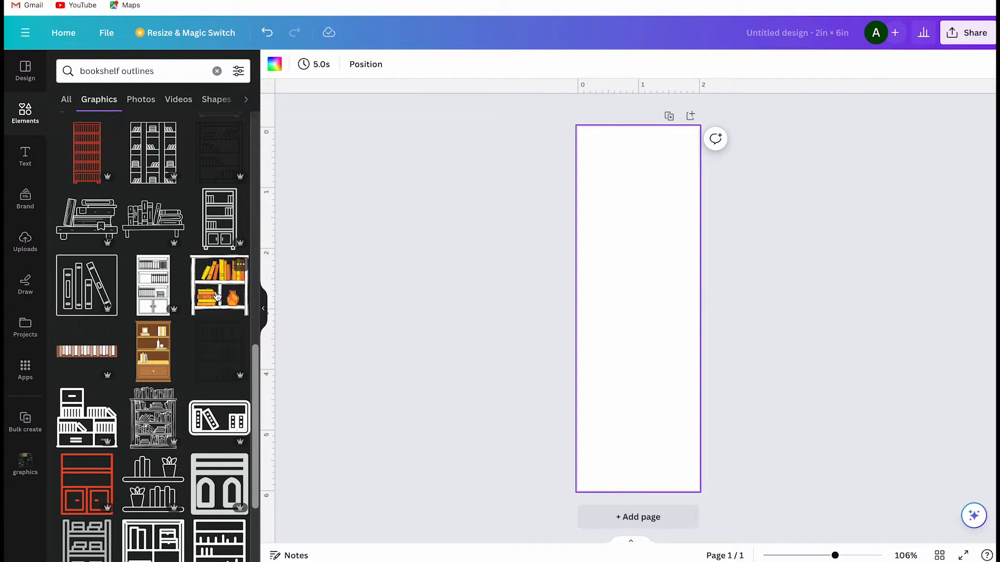
scroll("up", 3)
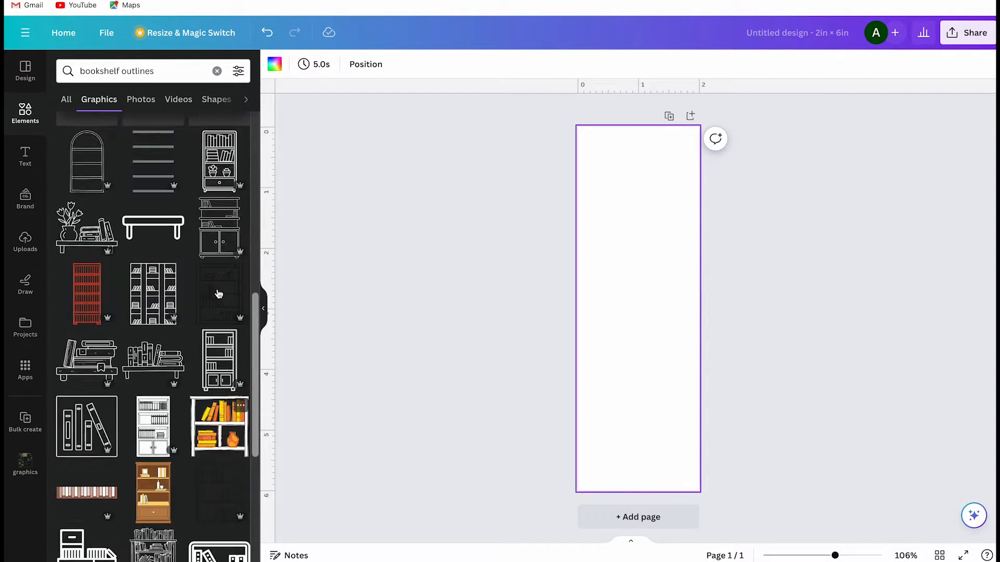
scroll("up", 3)
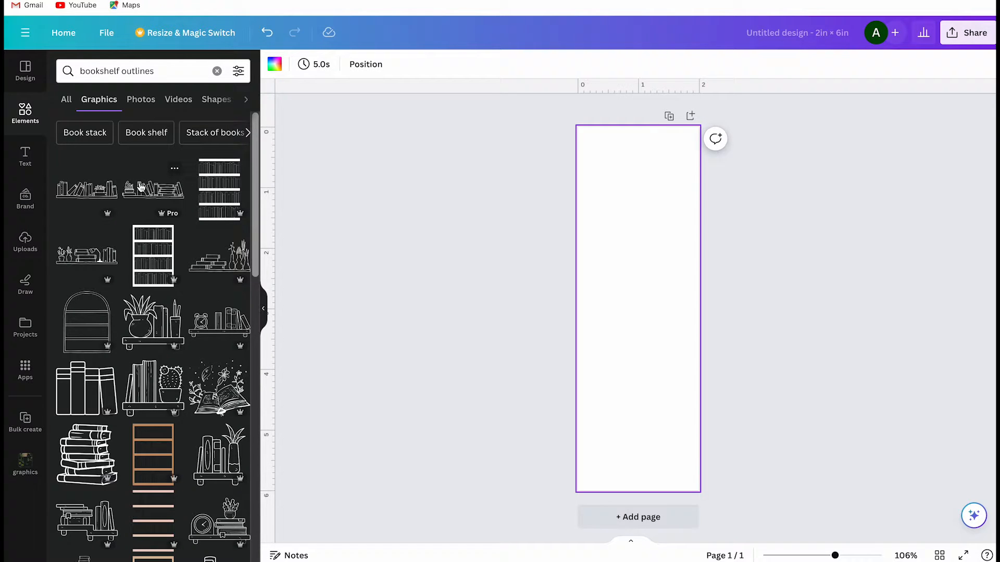
mouse_move(108, 201)
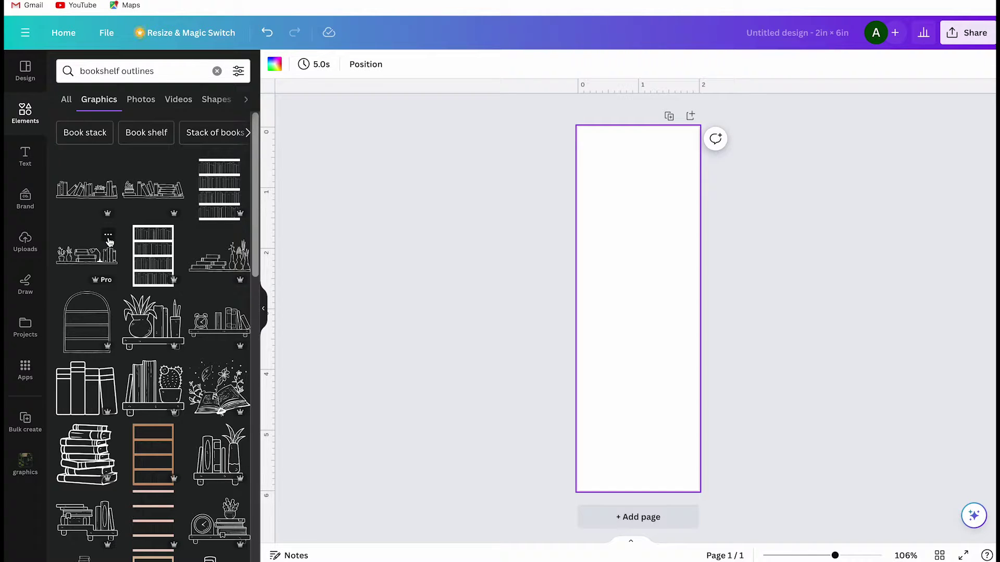
left_click(86, 255)
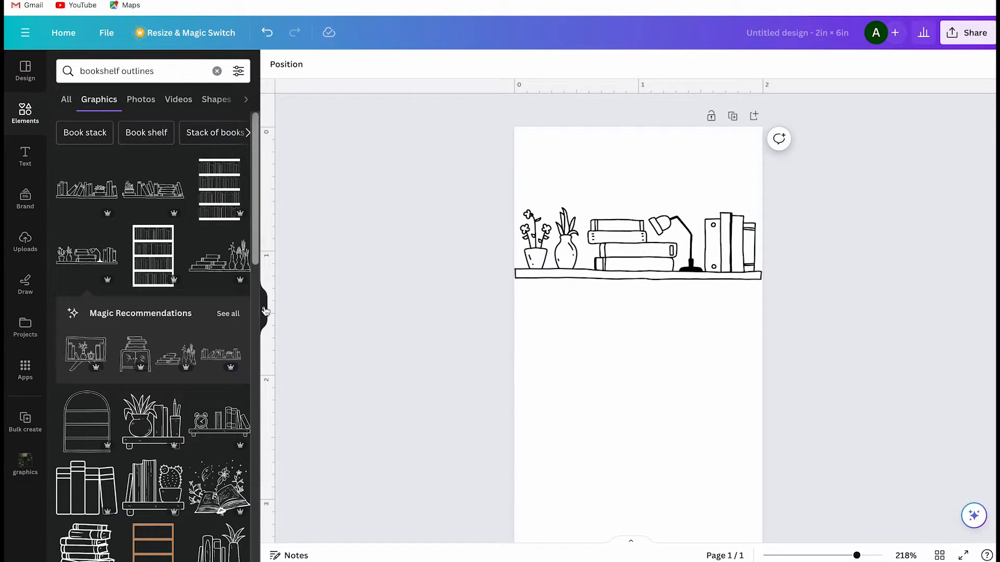
Step: Close the graphics results and select the bookshelf doodle on the page
left_click(25, 113)
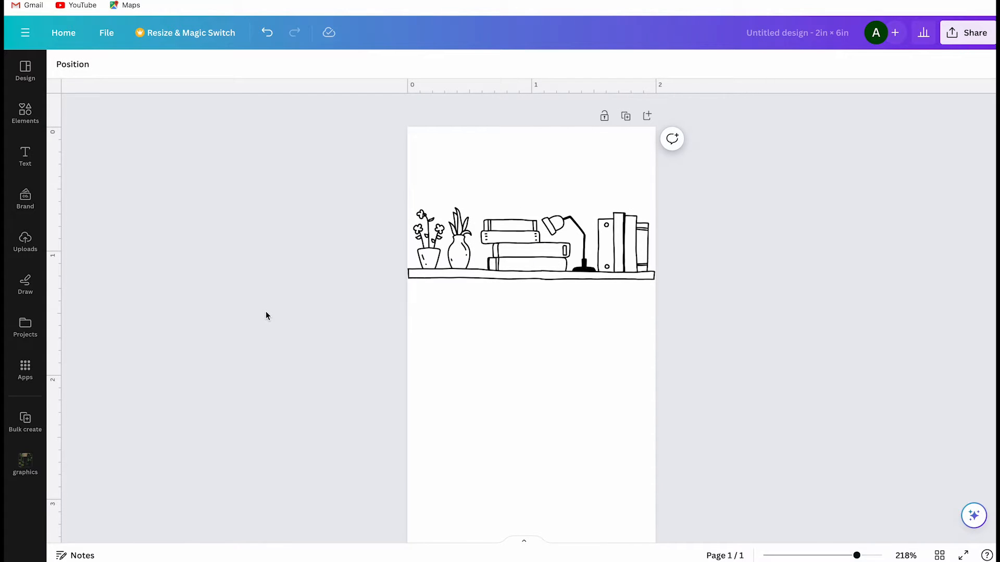
left_click(529, 246)
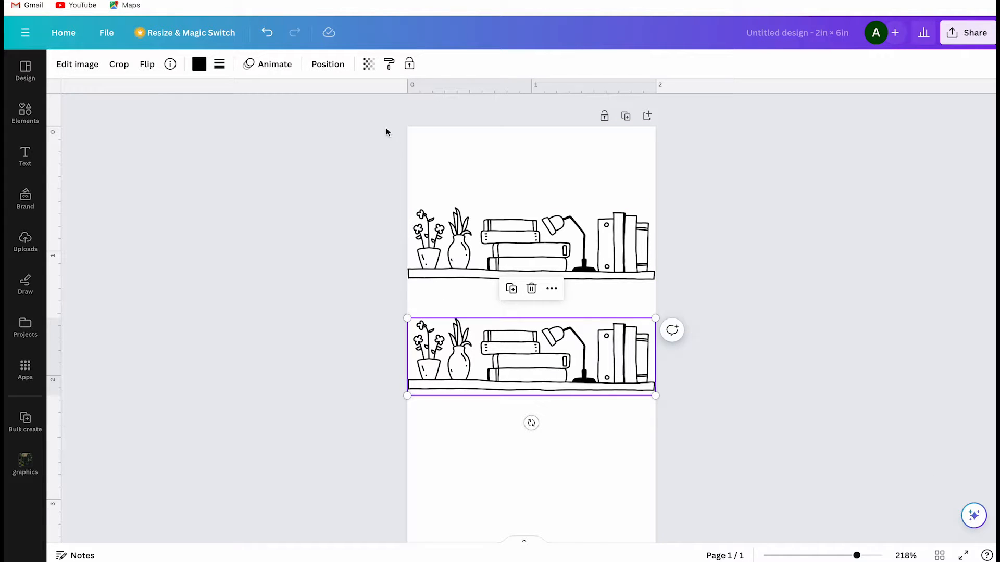
Step: Fade the copied shelf to a light outline with low transparency and zoom in
left_click(368, 64)
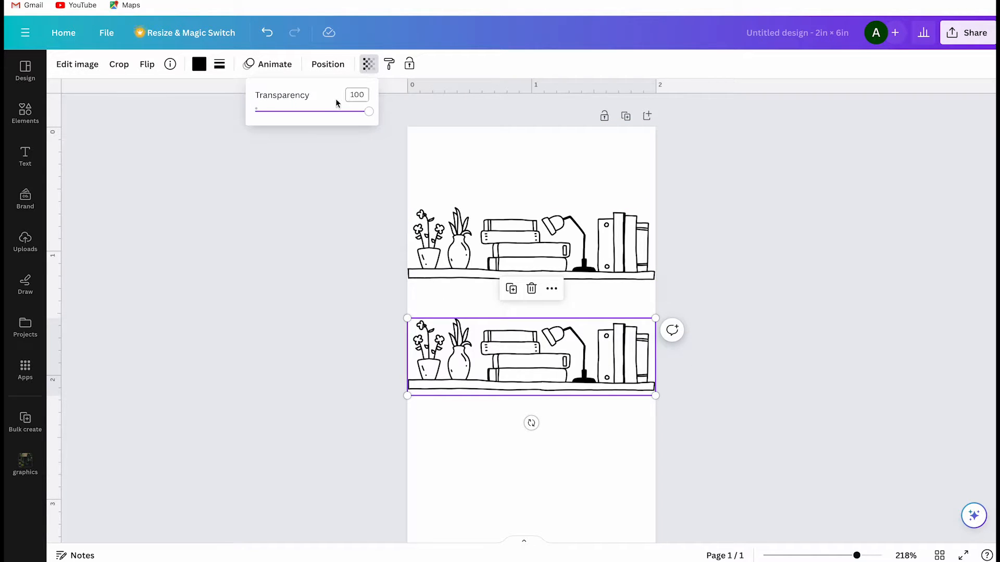
left_click_drag(370, 110, 275, 111)
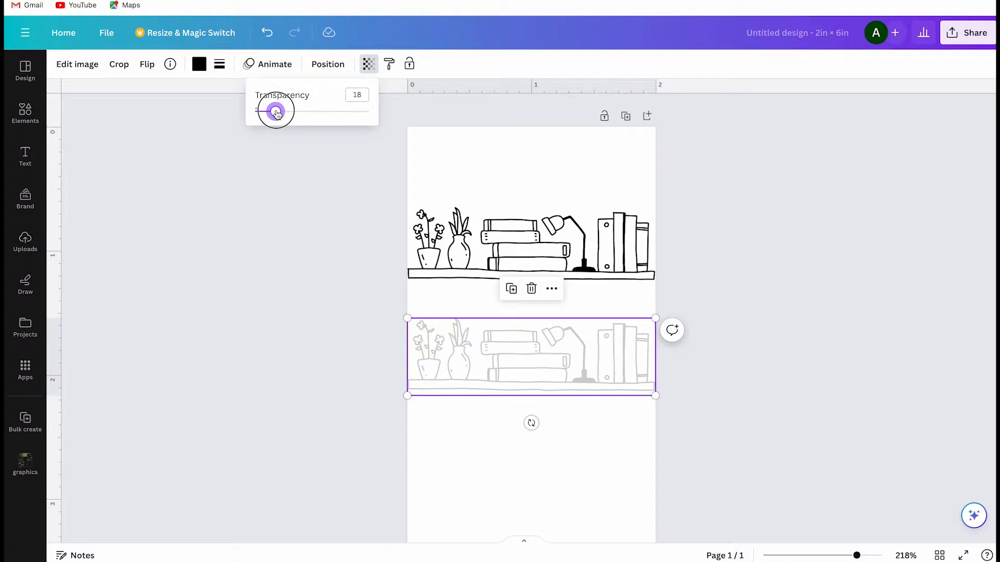
left_click_drag(274, 112, 264, 112)
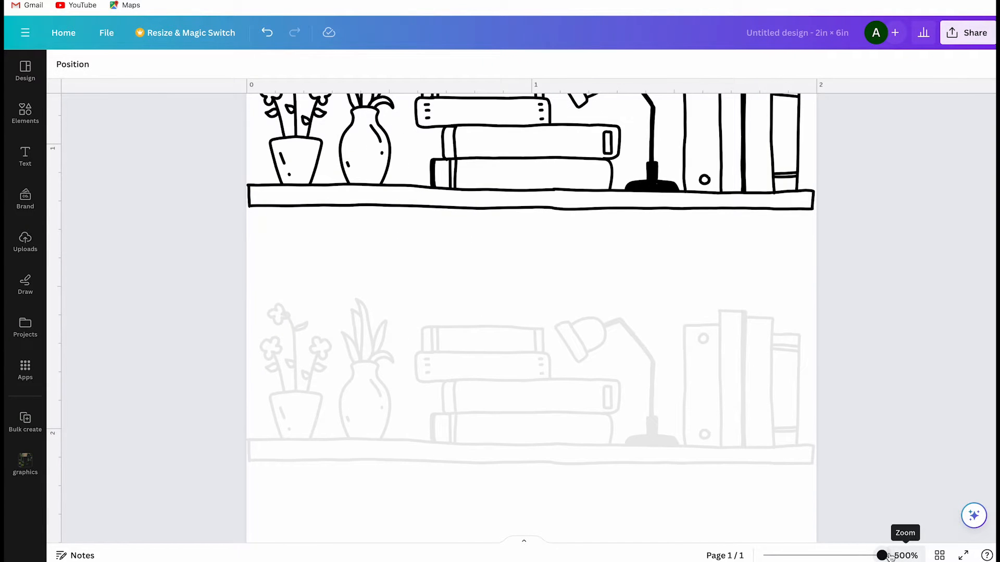
Step: Set up the Draw tool with a black marker pen
left_click(25, 284)
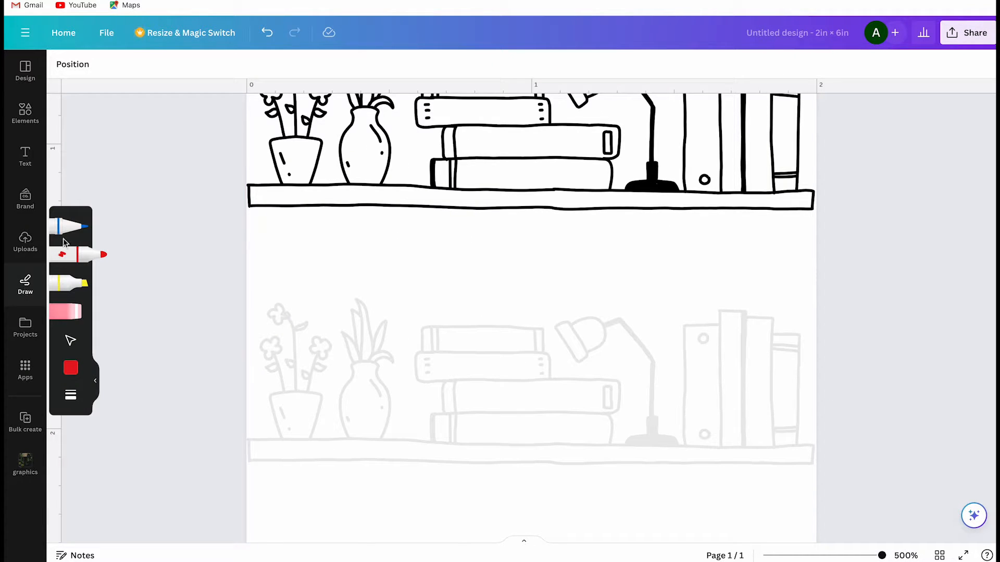
left_click(71, 226)
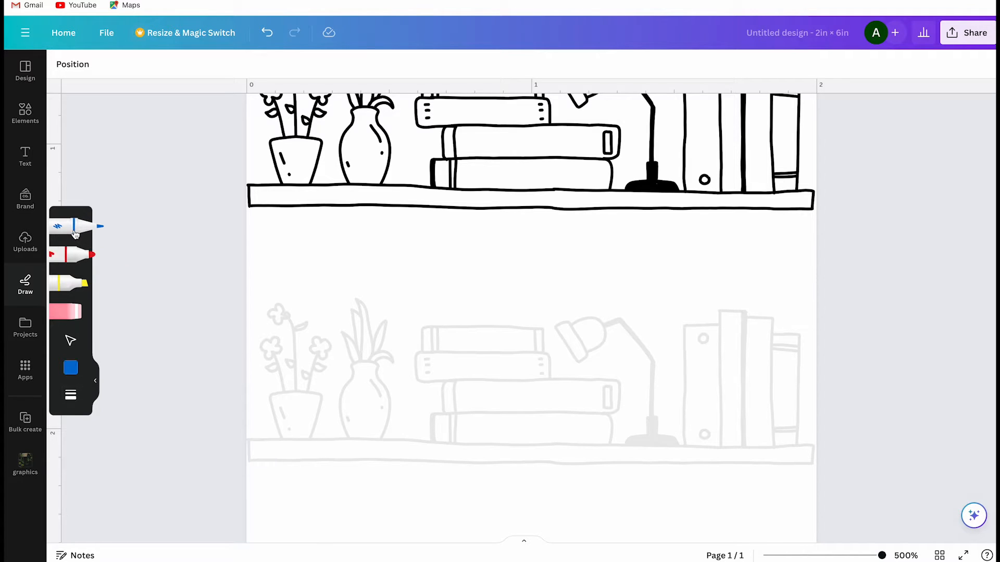
left_click(70, 368)
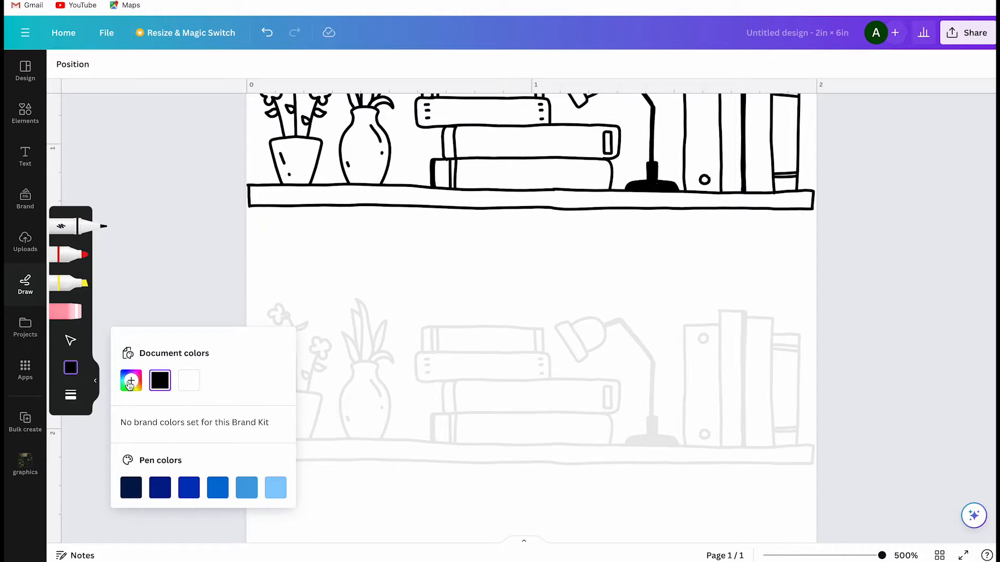
left_click(71, 395)
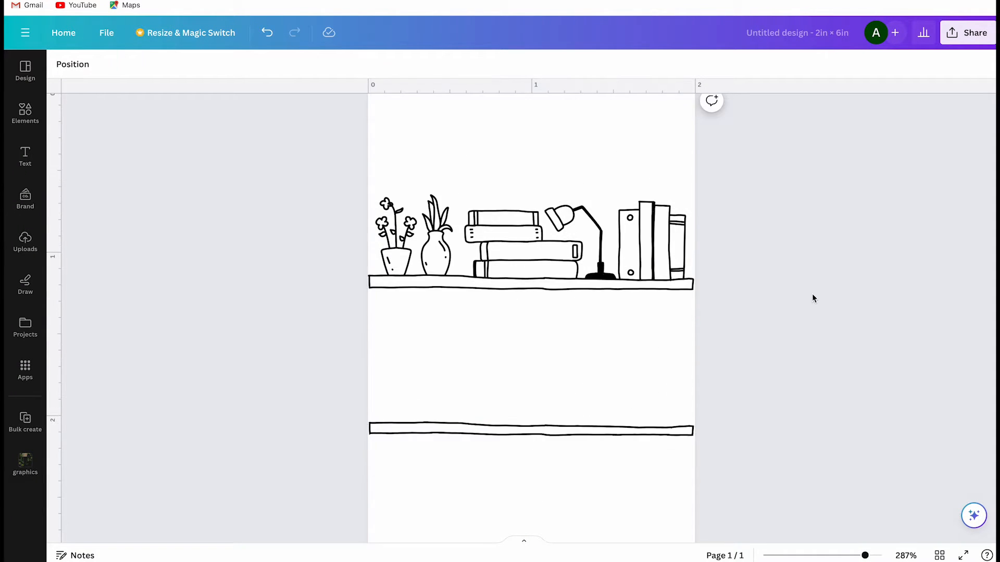
Step: Search Elements for 'lamp outlines' and browse further outline doodles
left_click(25, 113)
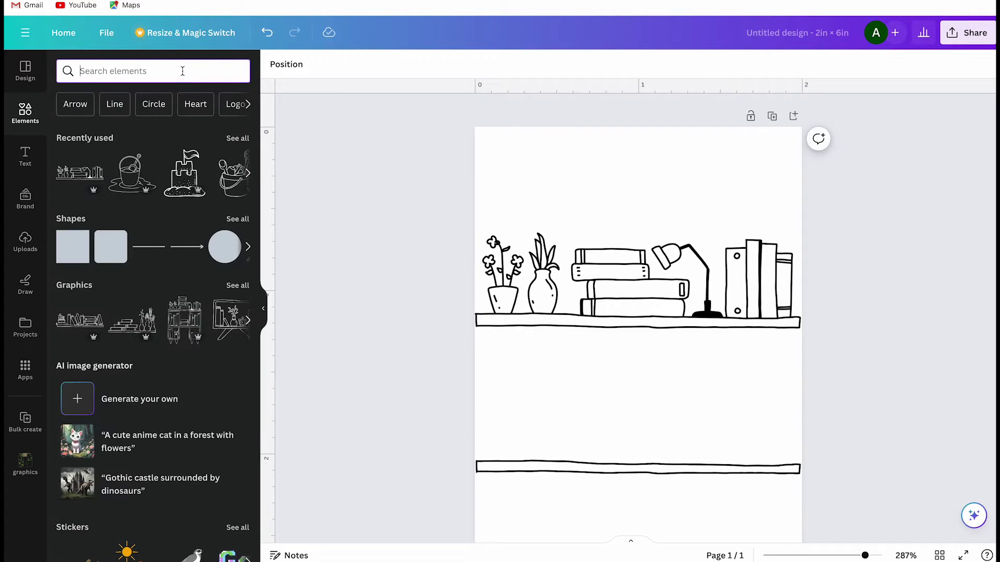
type("lamp outlines")
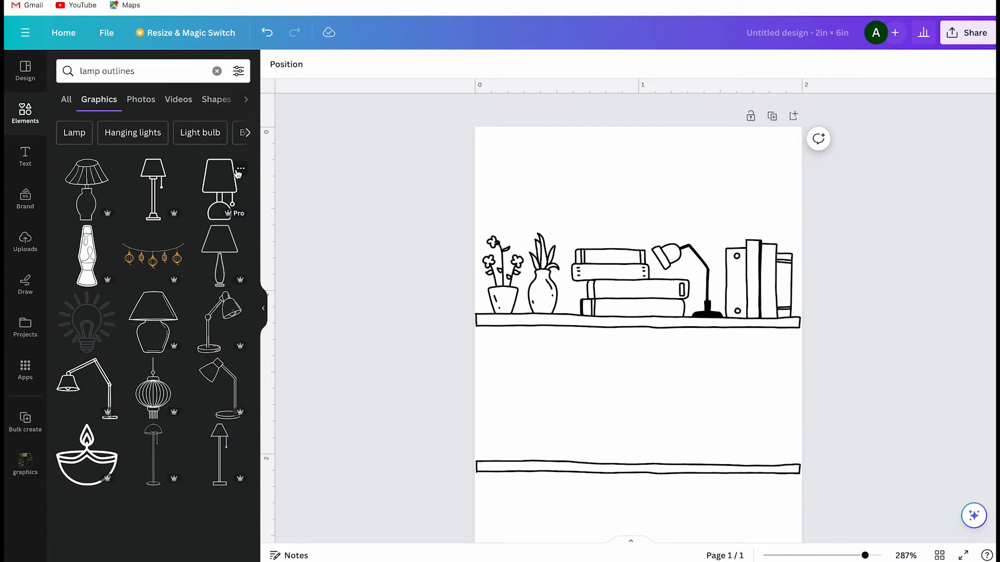
scroll("down", 3)
type("disco")
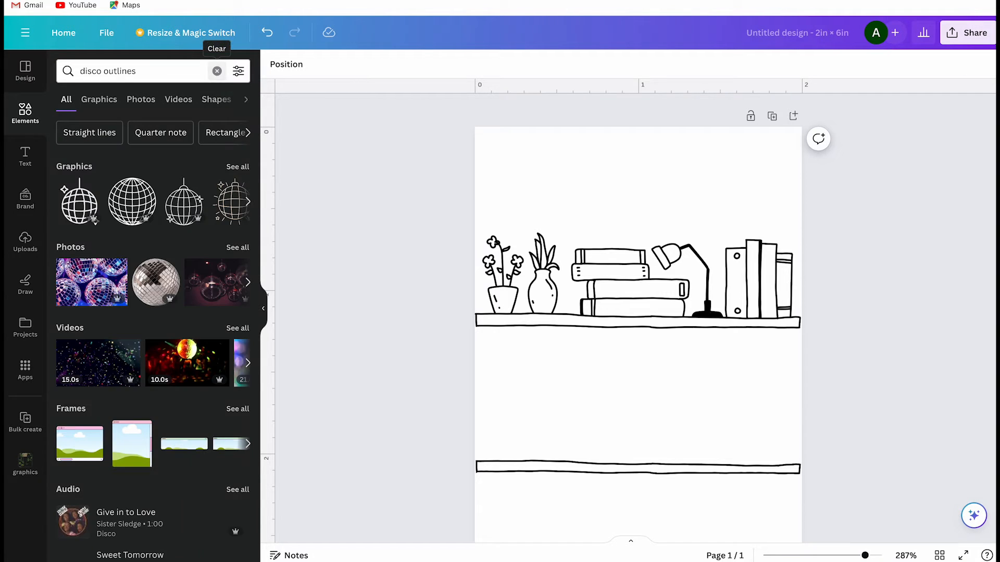
left_click(98, 99)
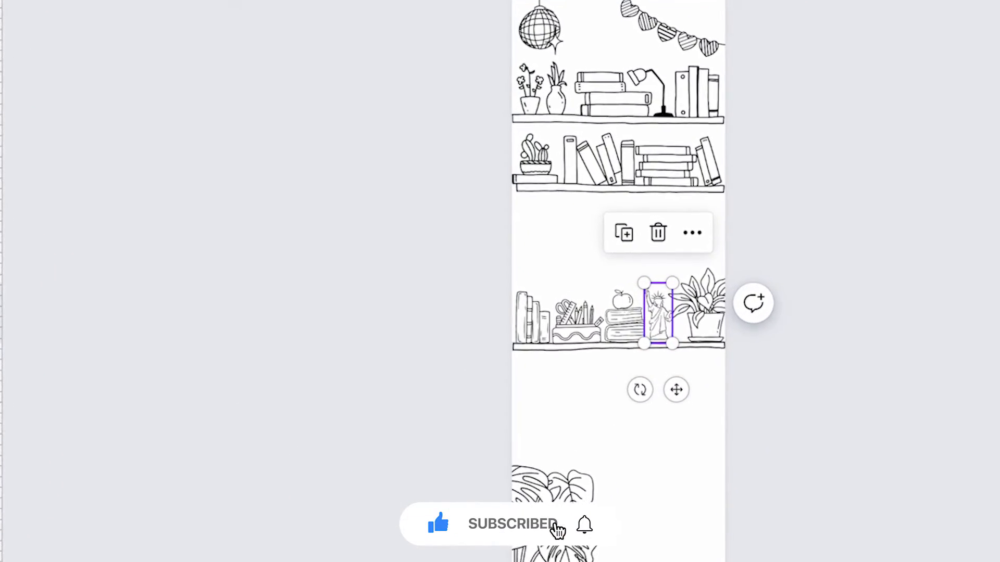
Step: Scroll the Elements panel to look for another graphic
scroll("down", 3)
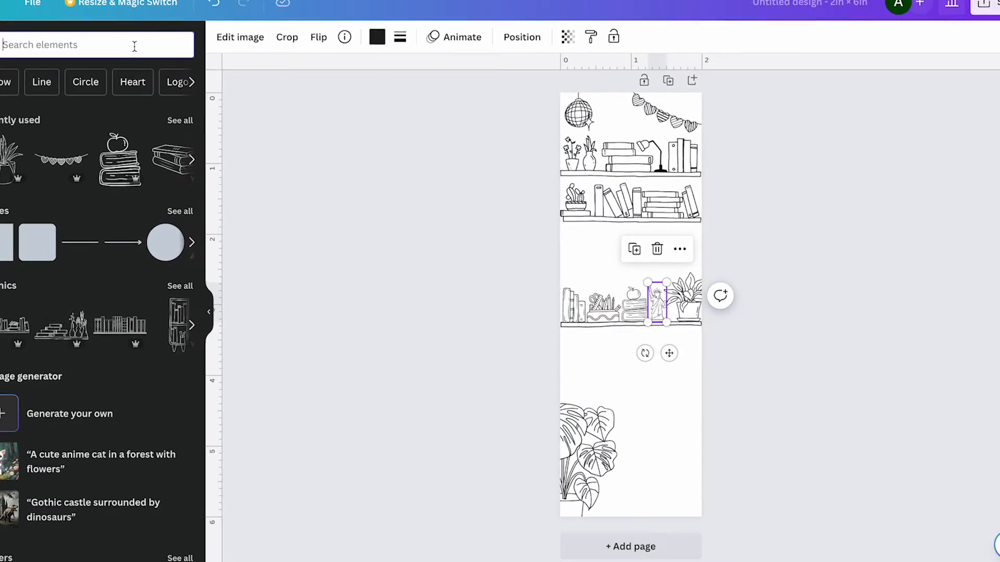
Step: Search 'statue outlines' and scroll through all statue graphics
type("st")
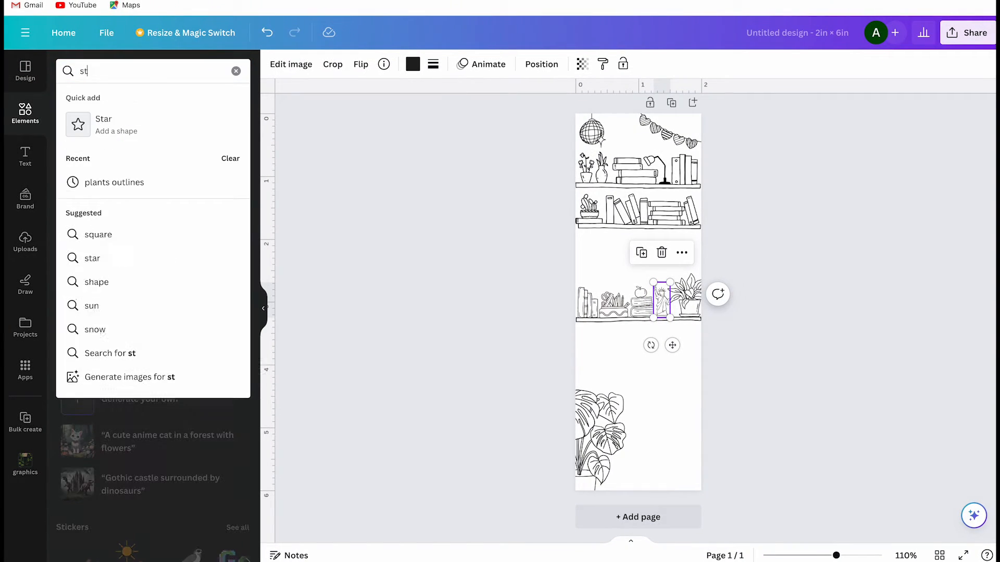
type("atue")
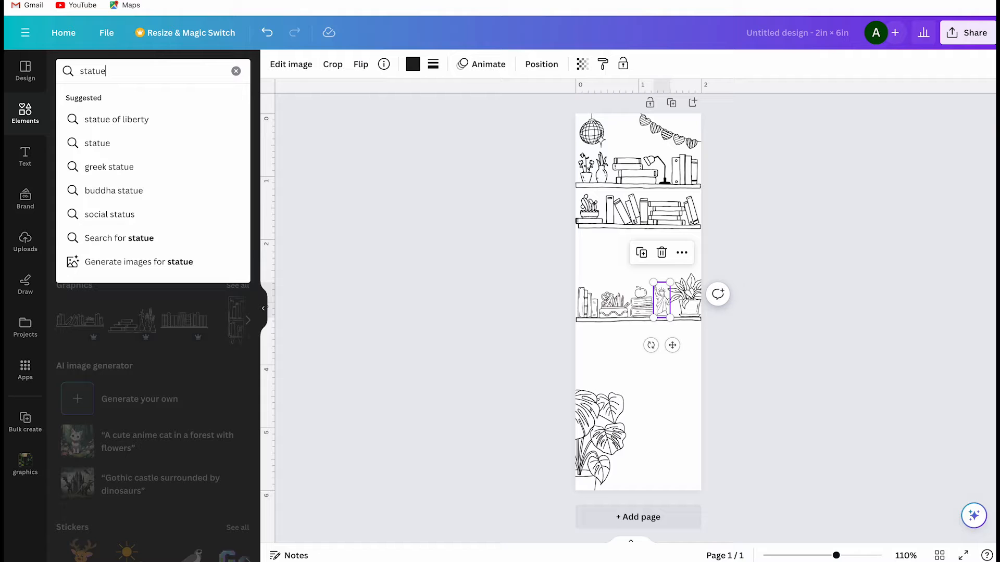
type("outlines")
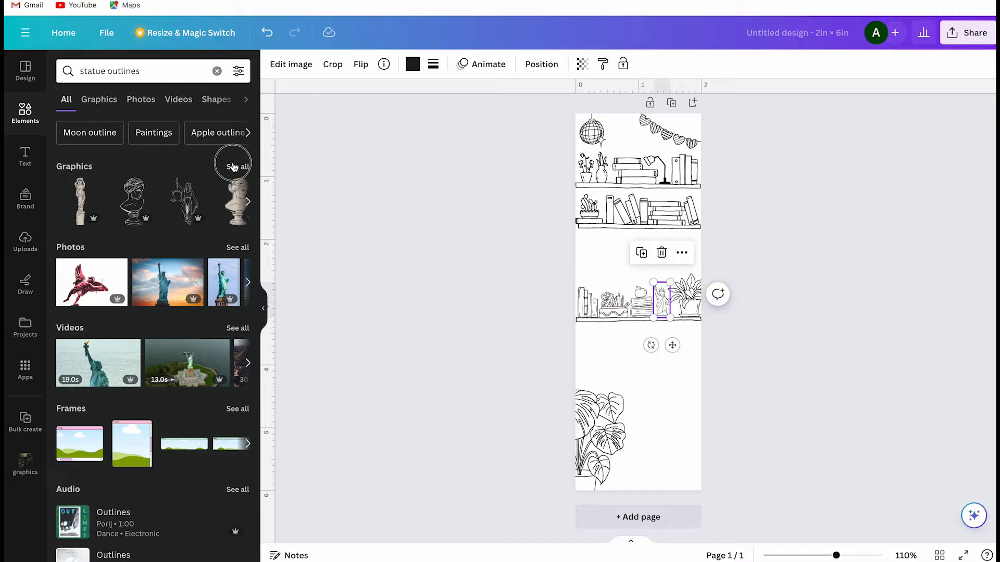
left_click(237, 167)
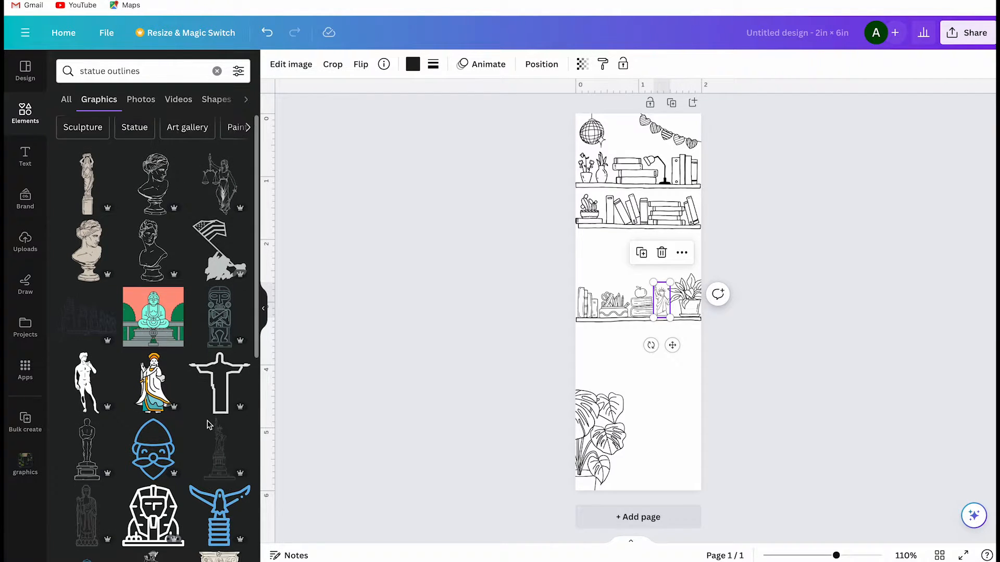
scroll("down", 3)
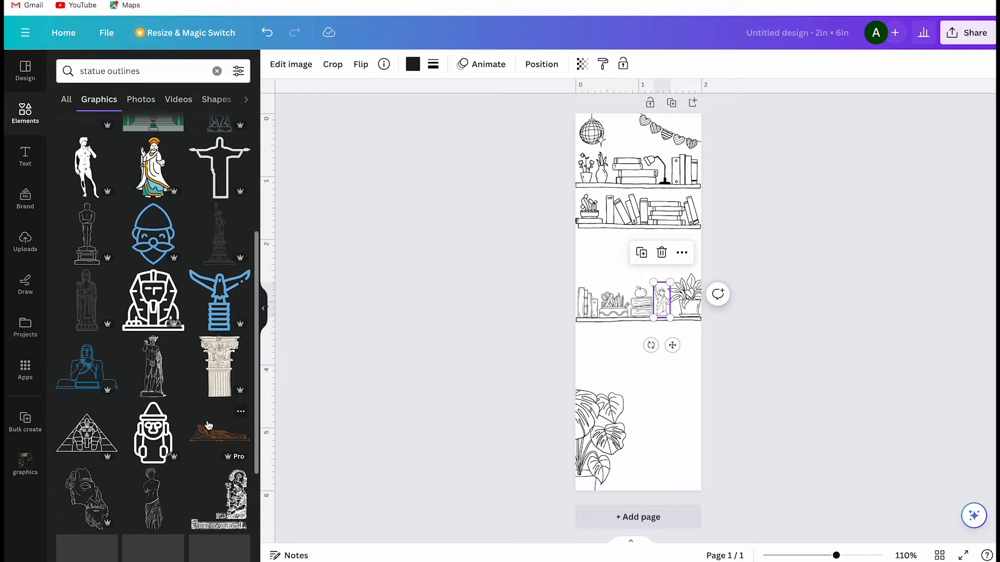
scroll("down", 3)
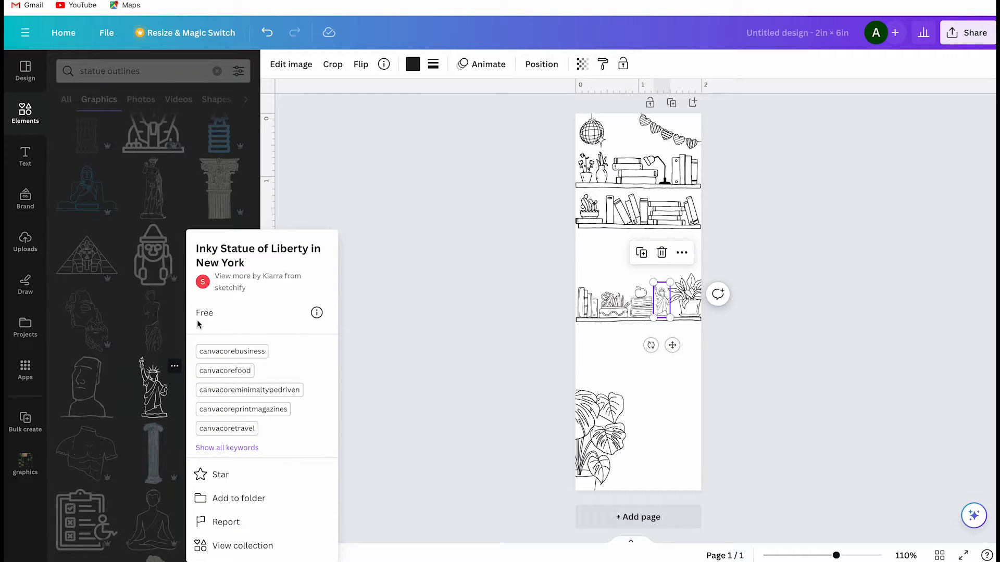
mouse_move(284, 256)
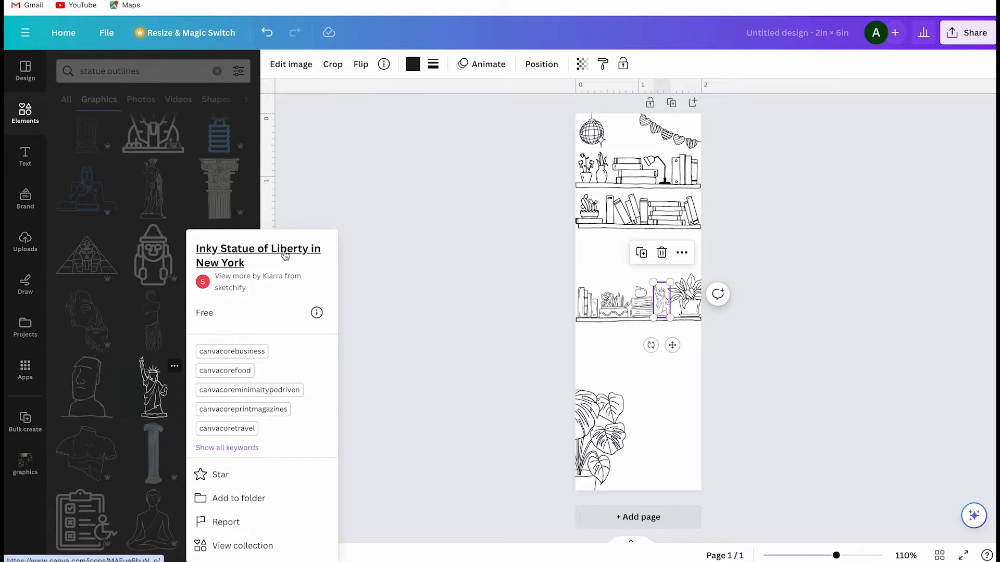
mouse_move(248, 493)
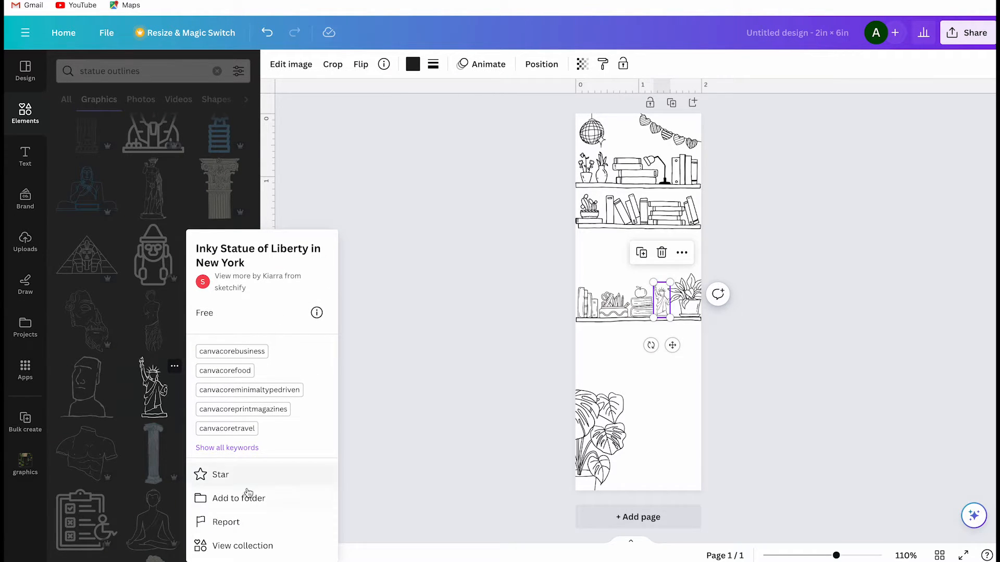
Step: Add the Inky Statue of Liberty doodle to the graphics folder
left_click(238, 498)
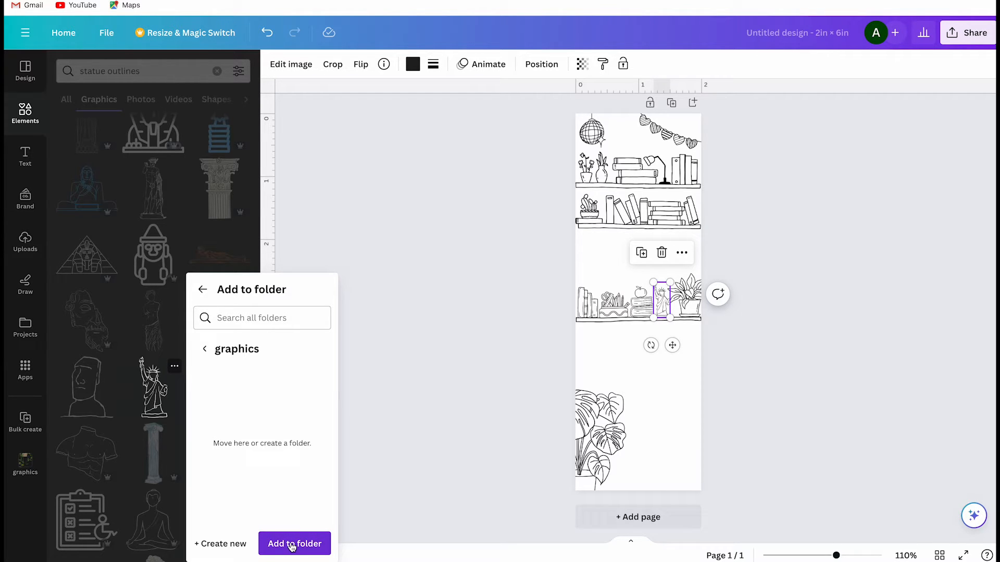
left_click(294, 544)
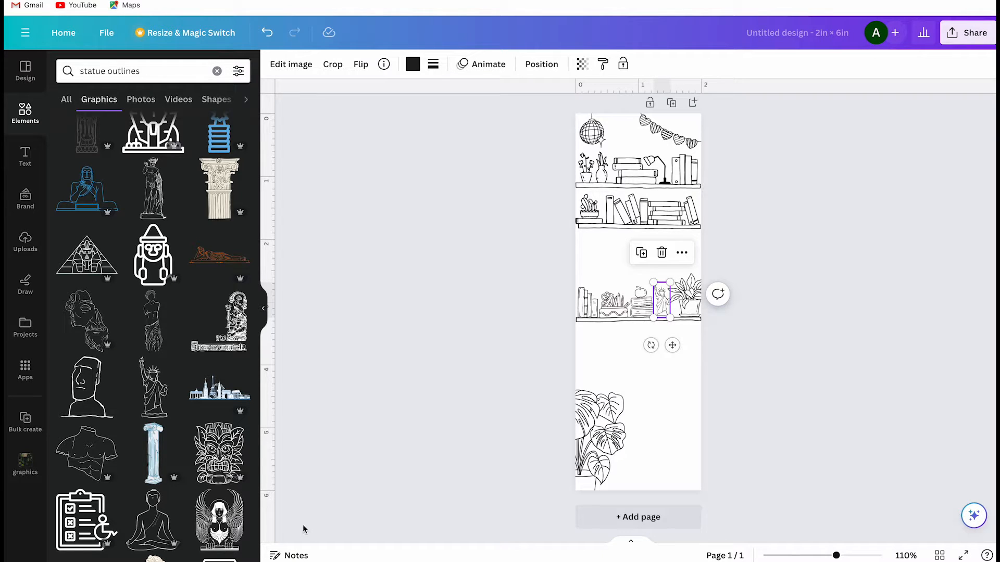
mouse_move(318, 492)
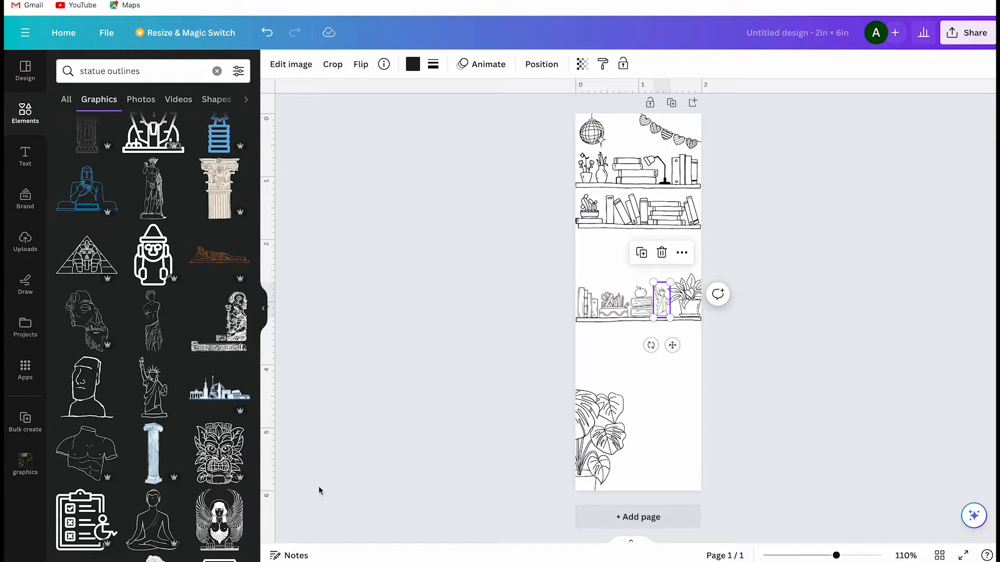
mouse_move(25, 465)
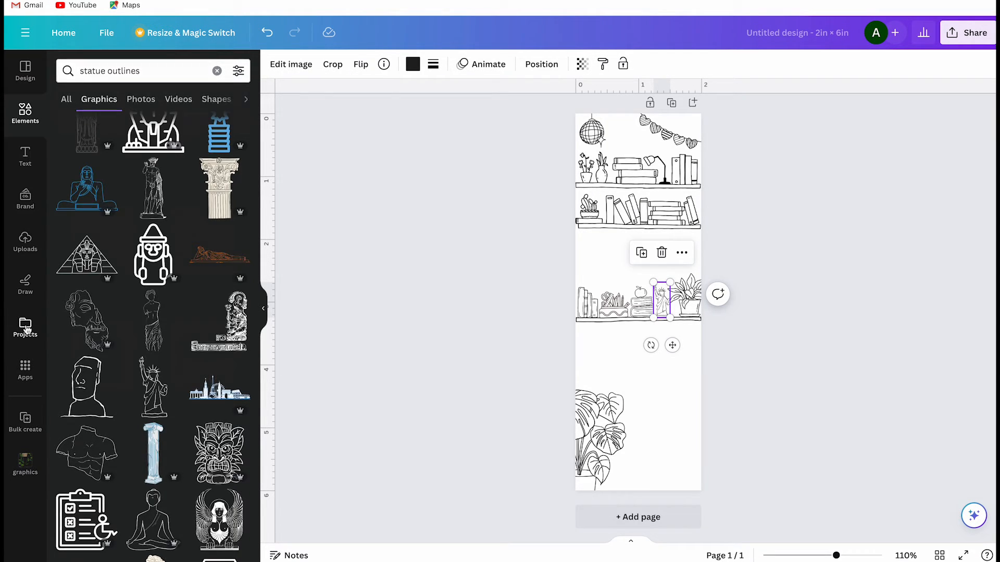
left_click(25, 327)
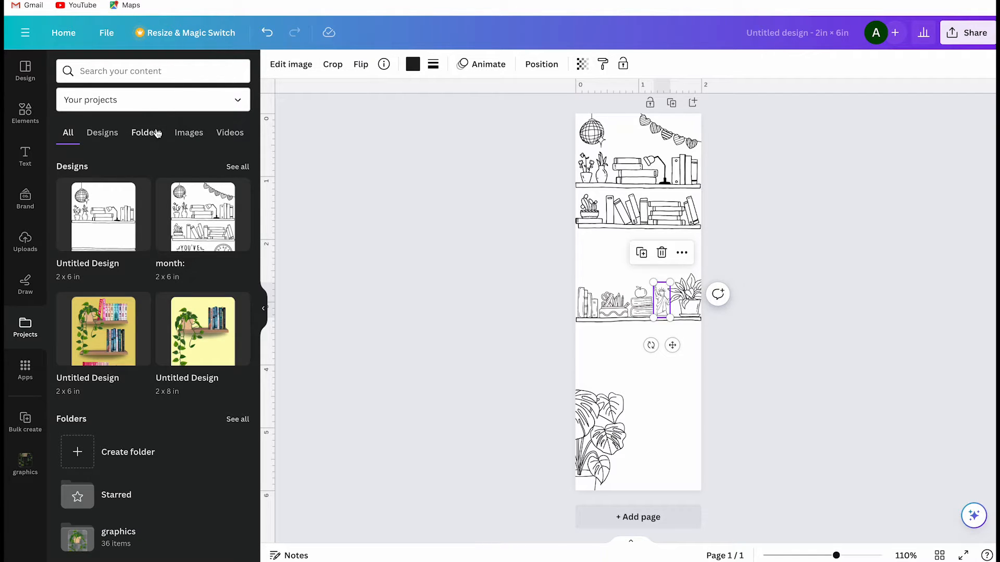
left_click(146, 133)
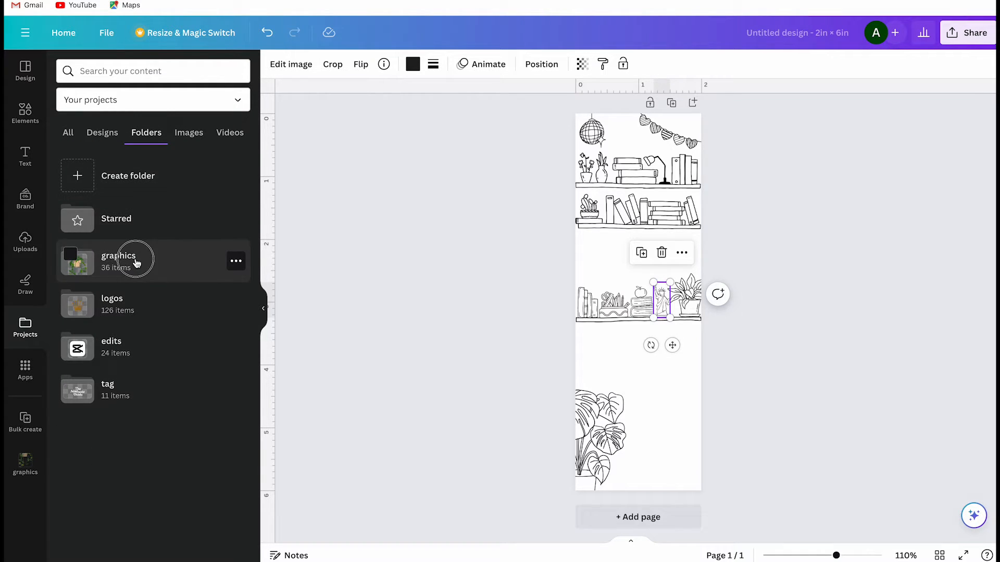
left_click(119, 261)
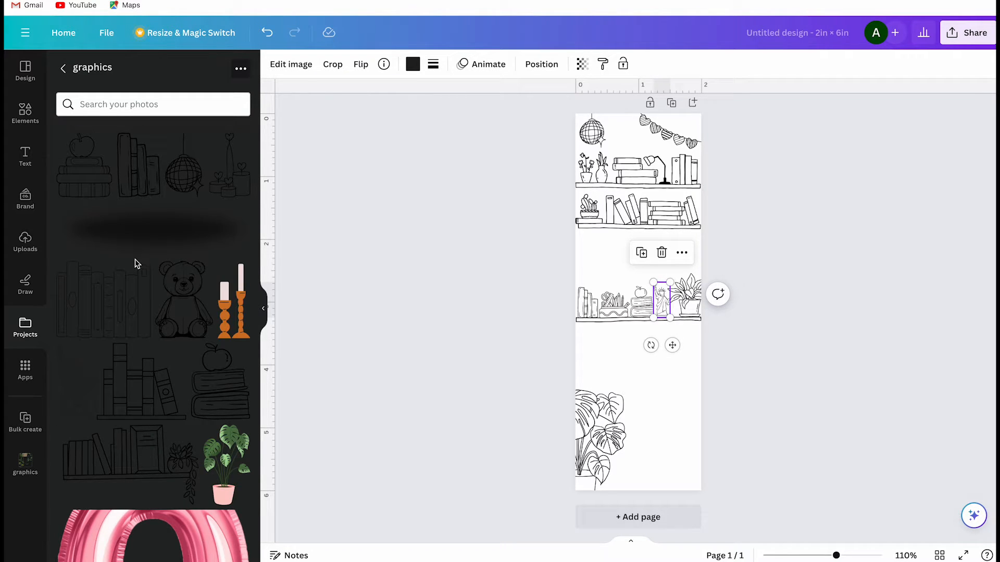
scroll("down", 3)
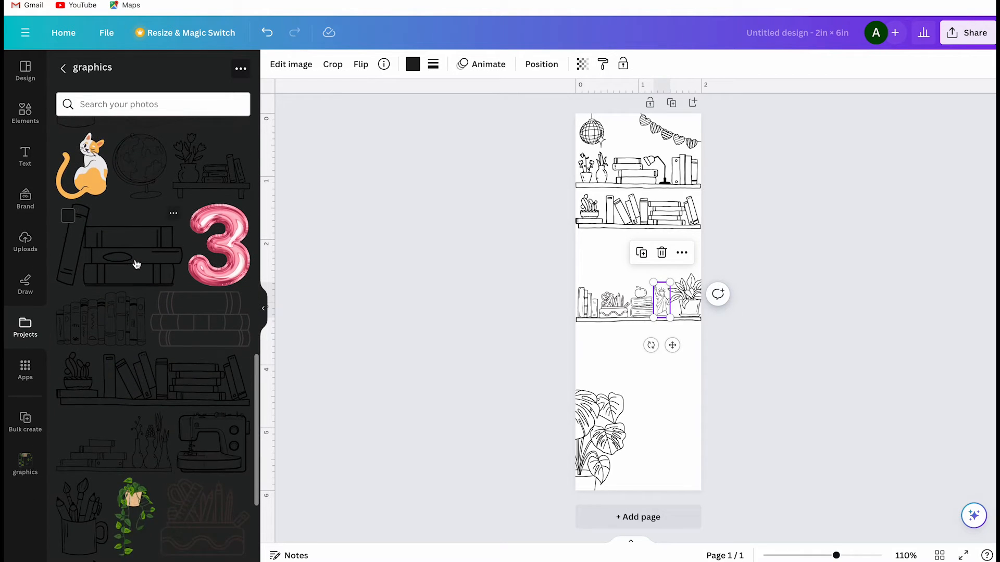
scroll("down", 3)
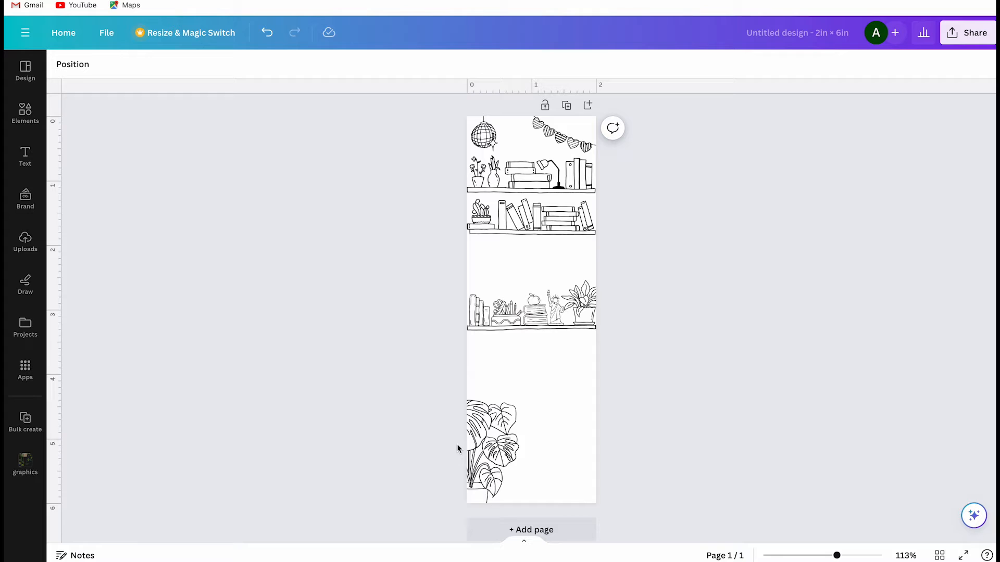
mouse_move(367, 228)
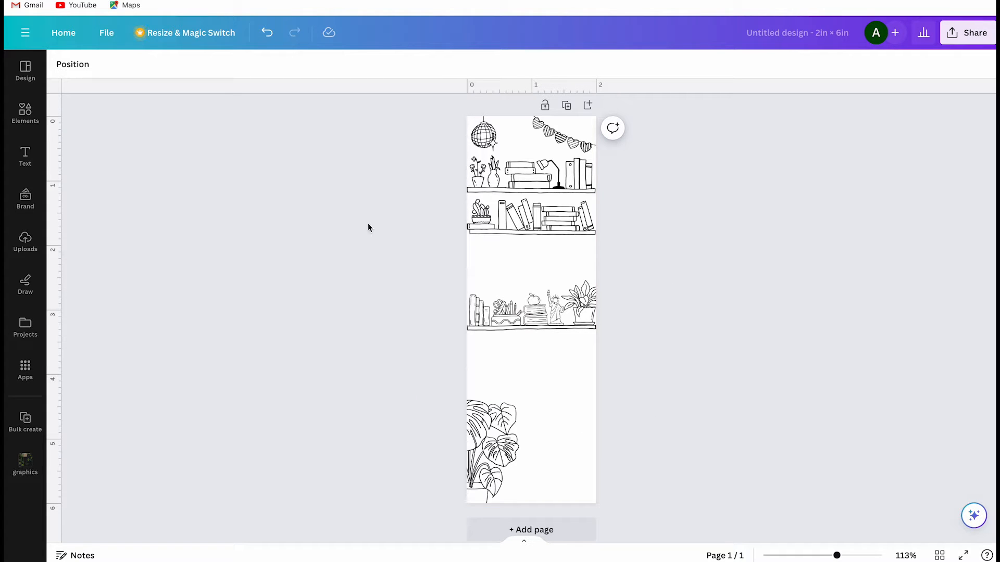
mouse_move(332, 295)
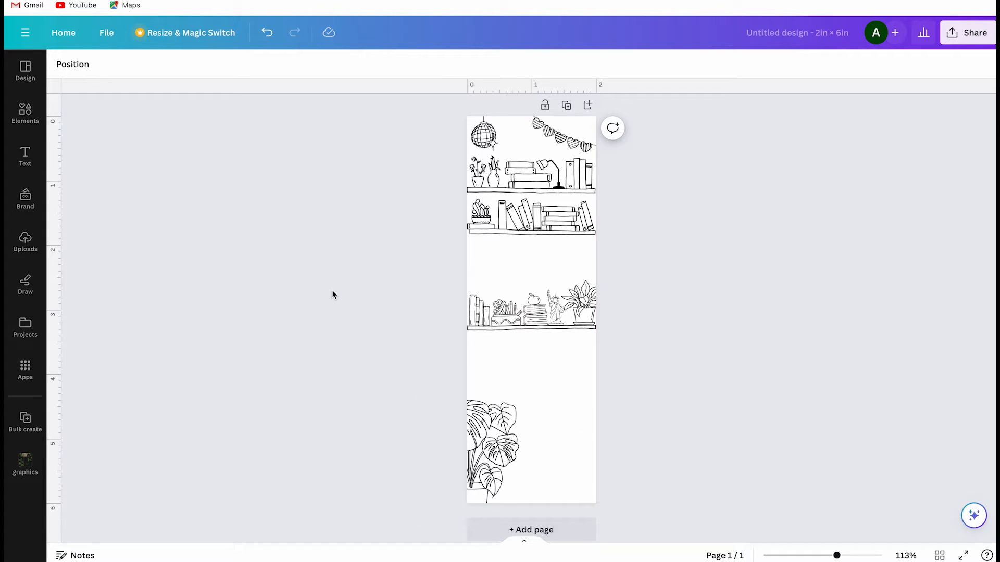
mouse_move(25, 370)
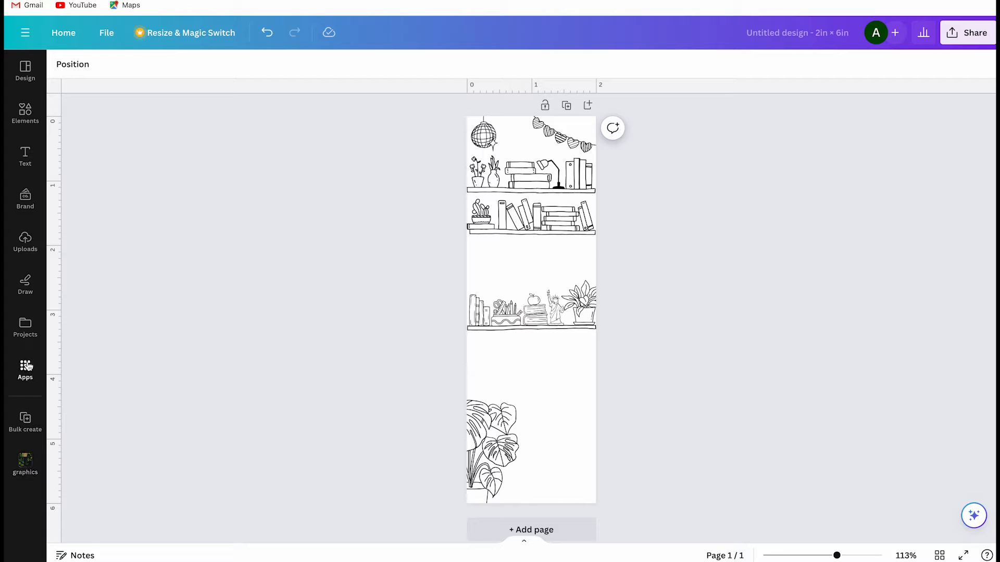
Step: Add the handdrawn bookshelf outline doodle from the Projects graphics folder to the bookmark
left_click(25, 329)
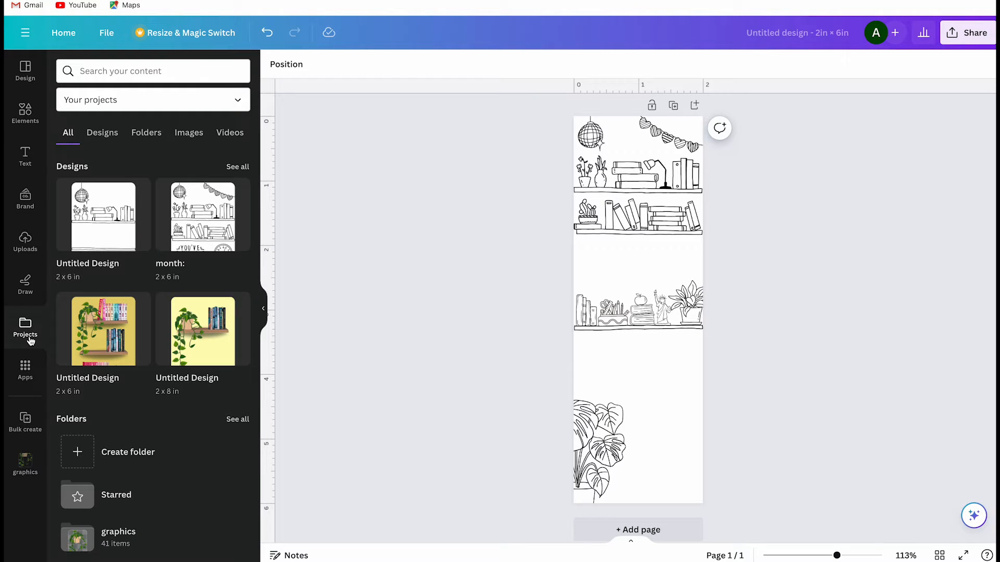
mouse_move(144, 141)
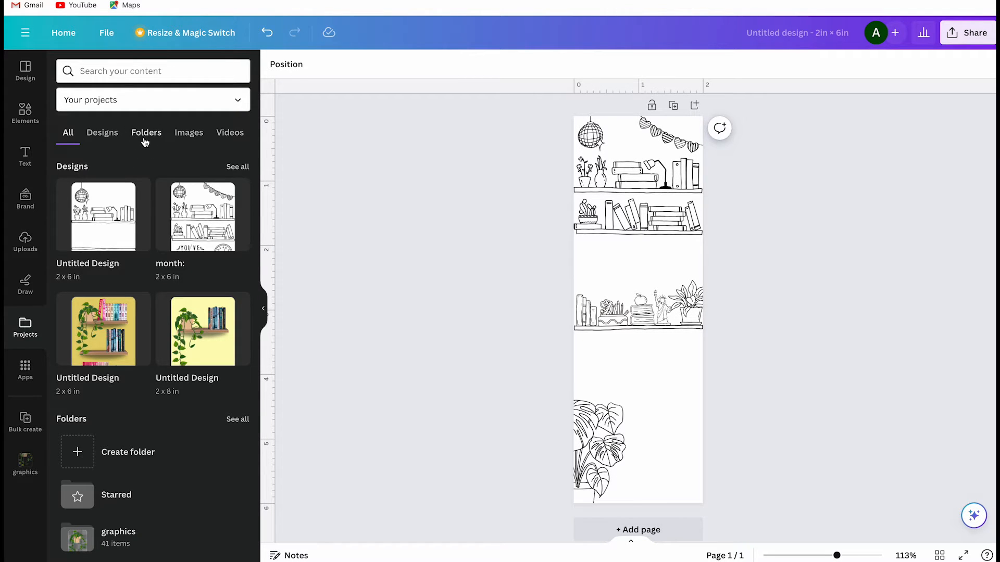
left_click(119, 537)
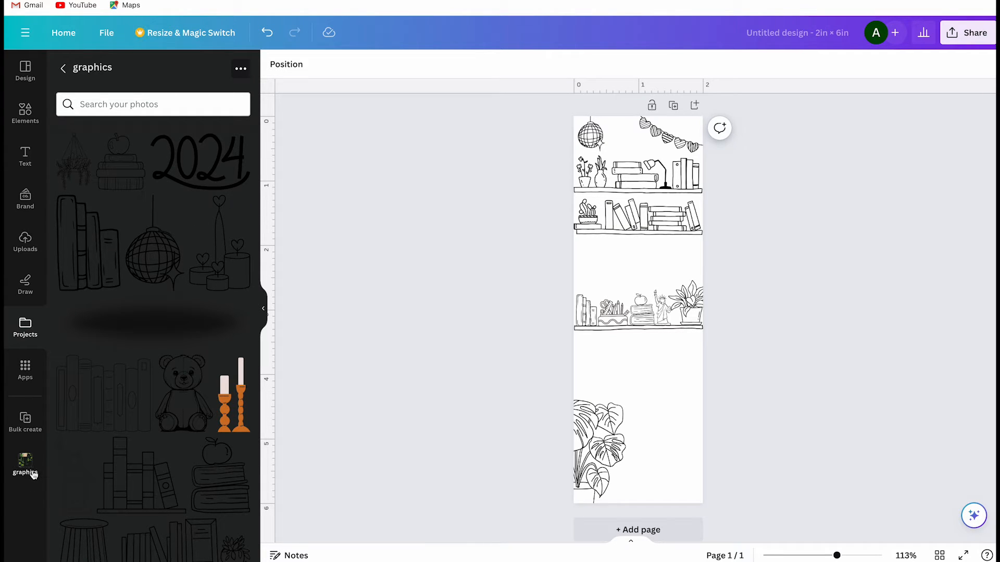
scroll("down", 3)
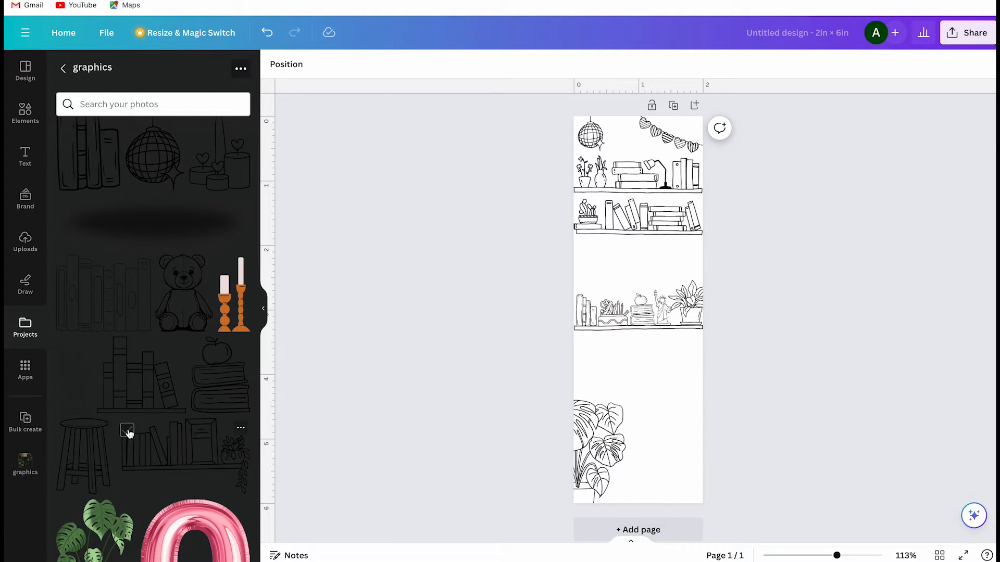
left_click(637, 310)
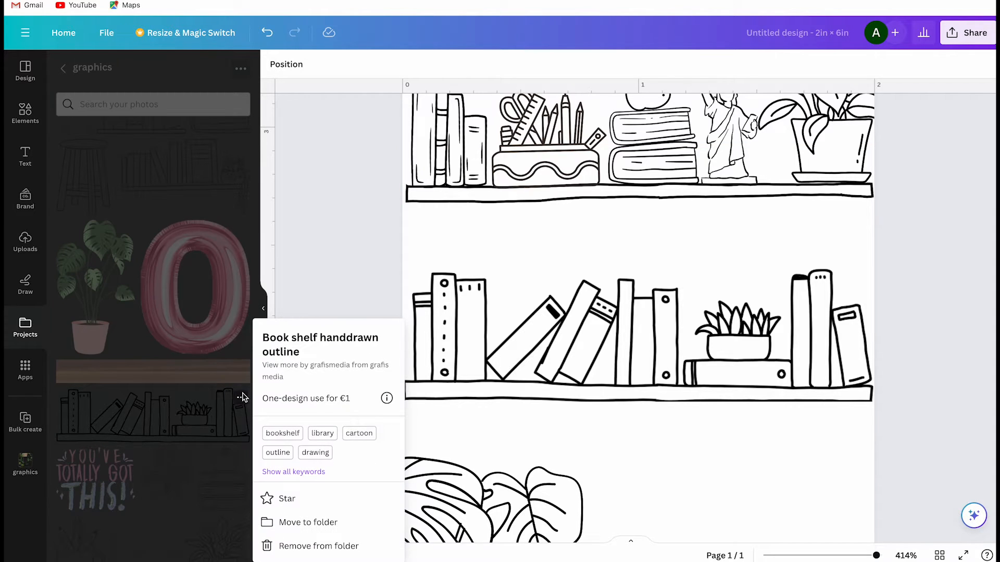
mouse_move(358, 434)
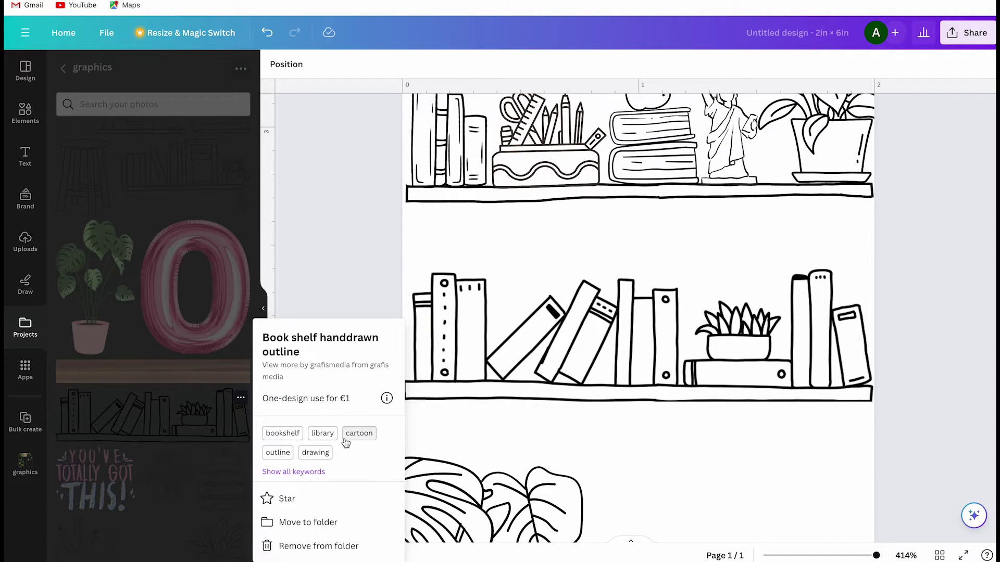
mouse_move(165, 234)
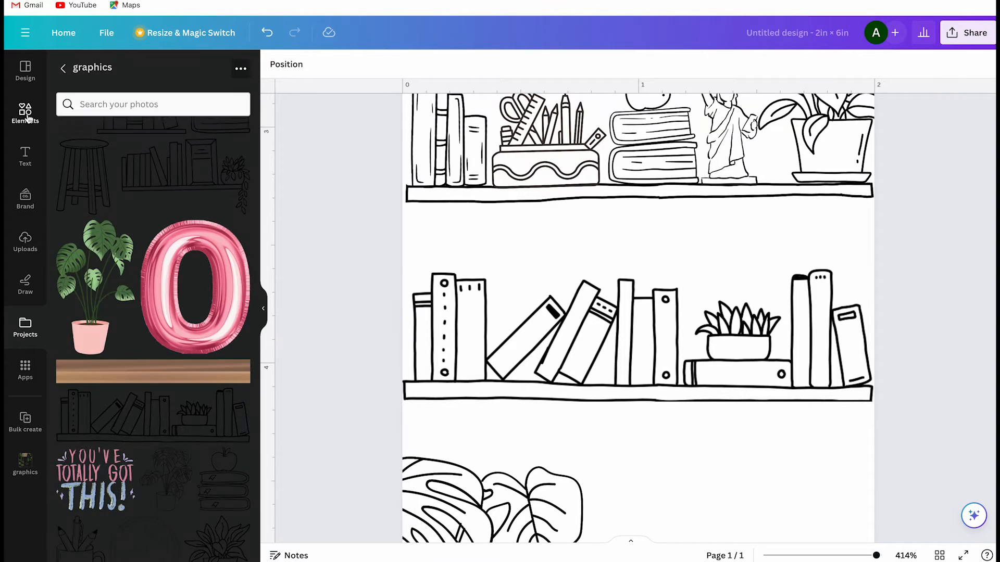
Step: Browse graphics similar to the bookshelf outline from Elements' recently used items
left_click(25, 114)
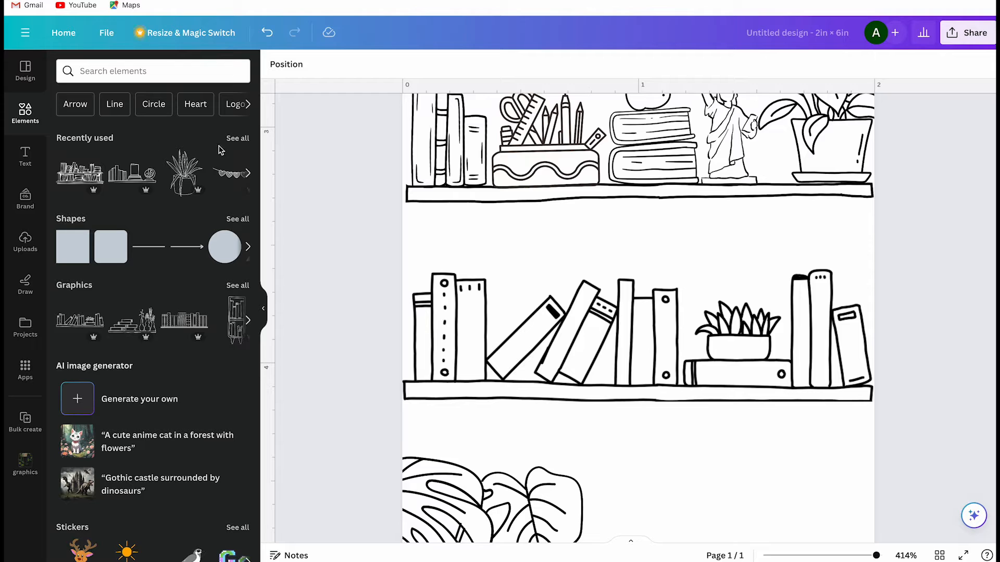
left_click(237, 138)
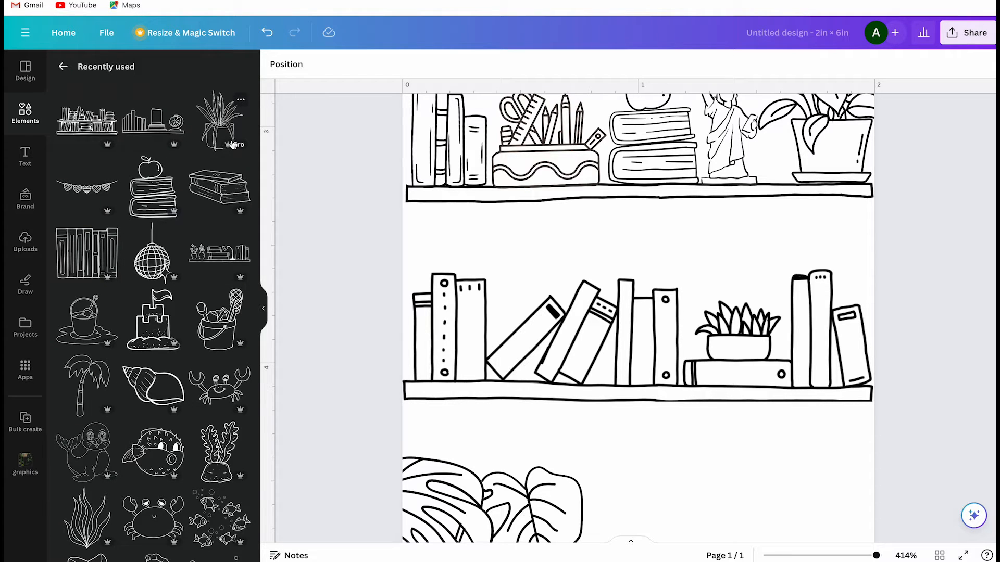
mouse_move(241, 241)
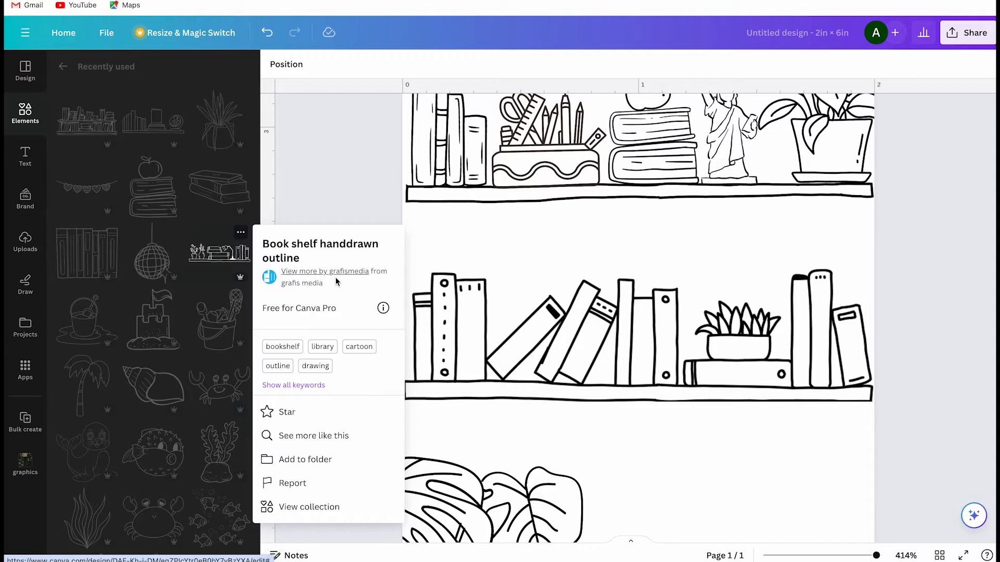
mouse_move(300, 392)
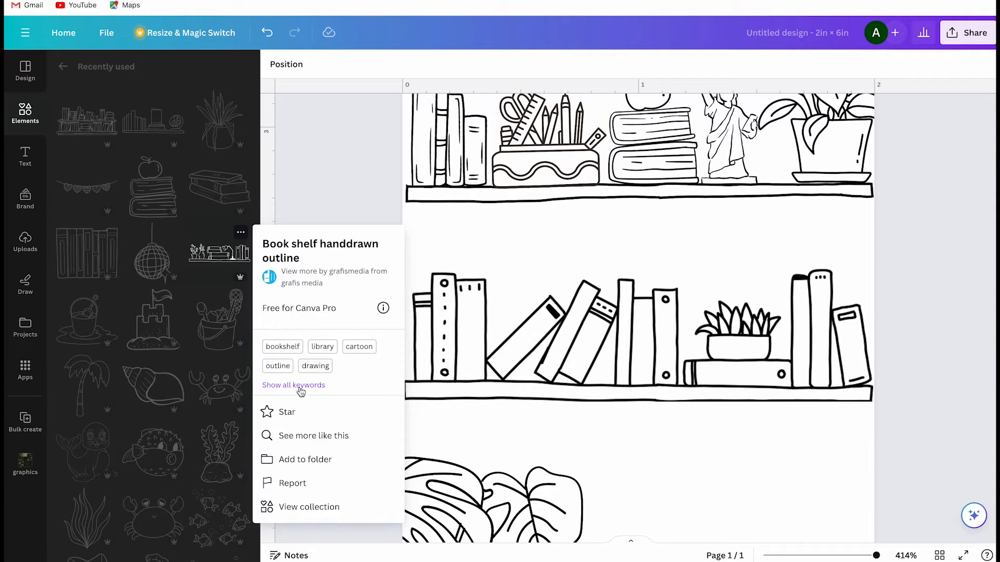
mouse_move(321, 438)
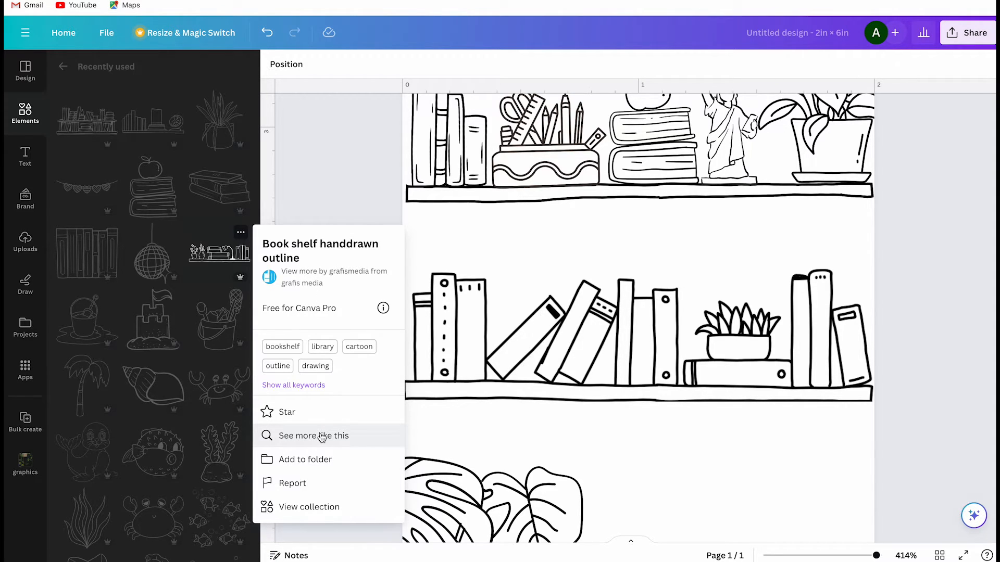
left_click(314, 435)
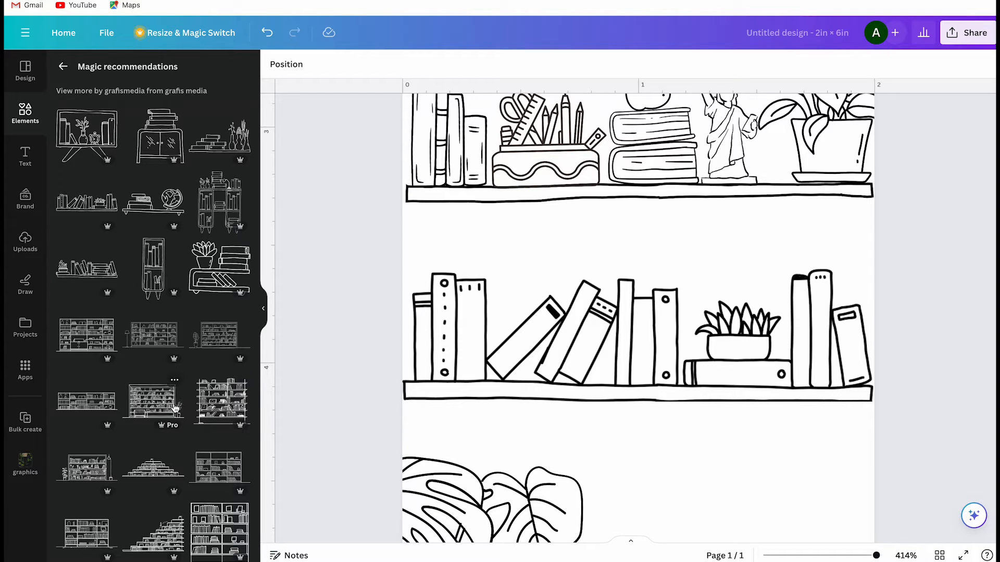
scroll("down", 3)
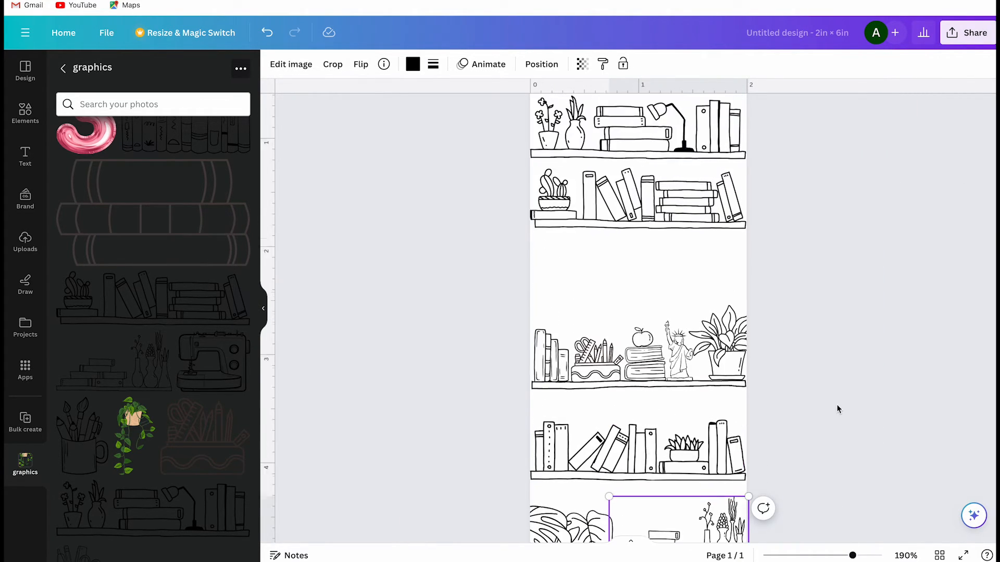
Step: Flip the books-and-vases doodle horizontally and add a blank second page for the back
left_click(360, 63)
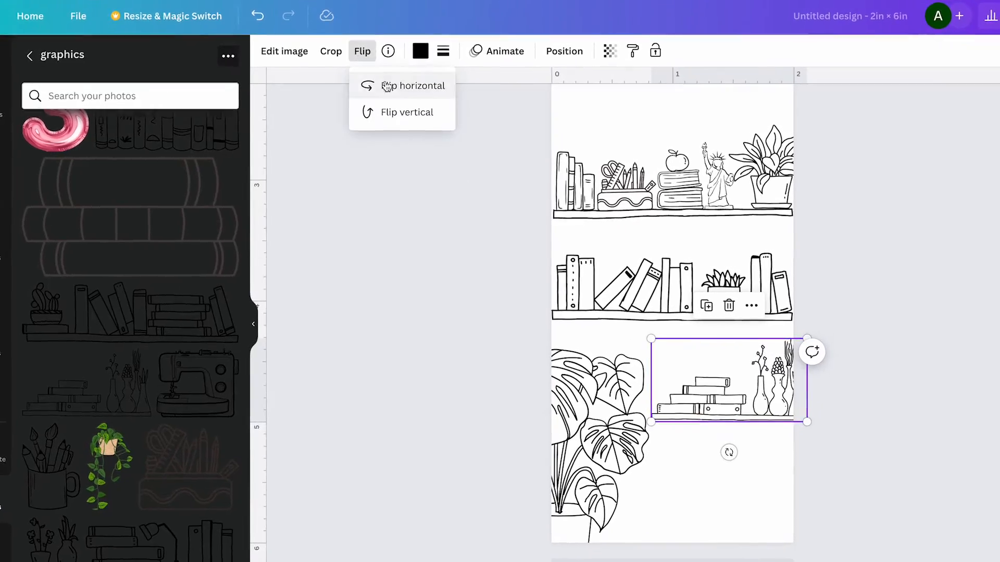
left_click(414, 86)
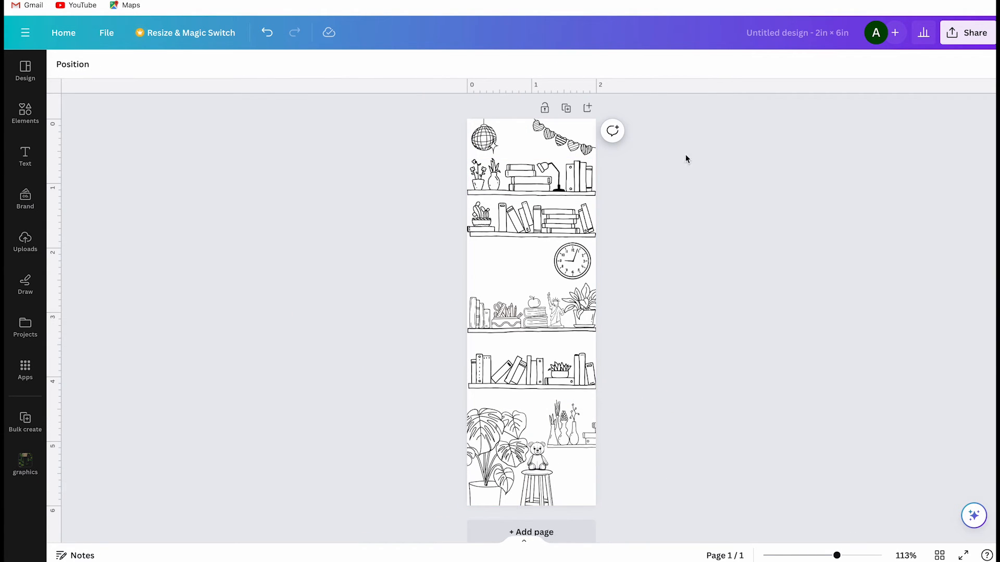
mouse_move(89, 159)
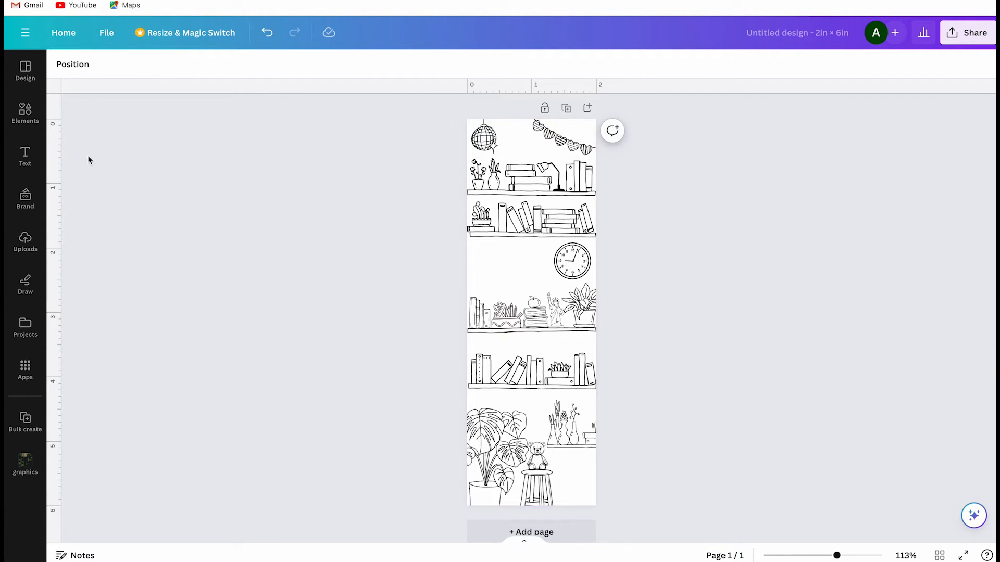
left_click(25, 114)
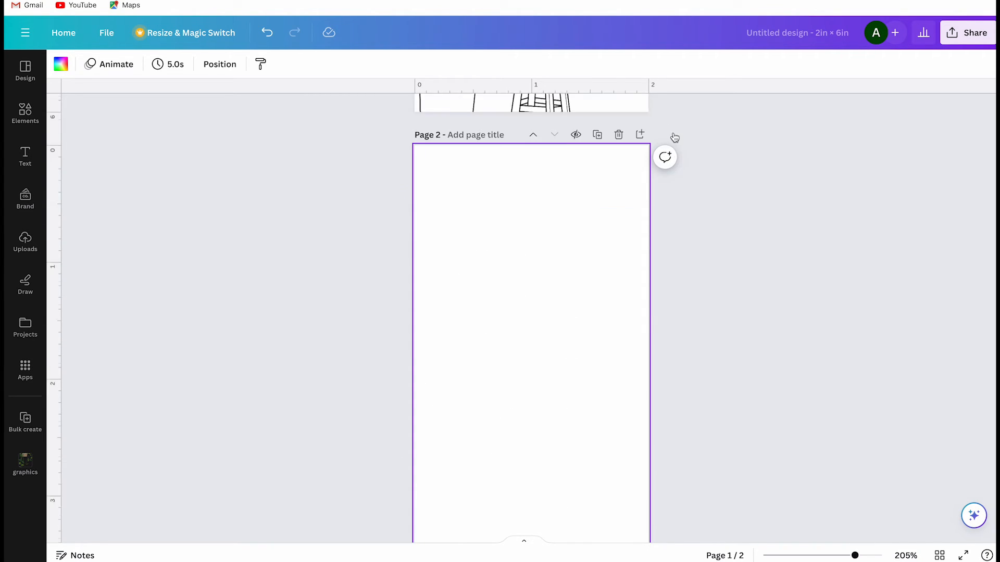
Step: Enlarge the font size of the 'month:' label on the lined back page, then deselect it
scroll("down", 3)
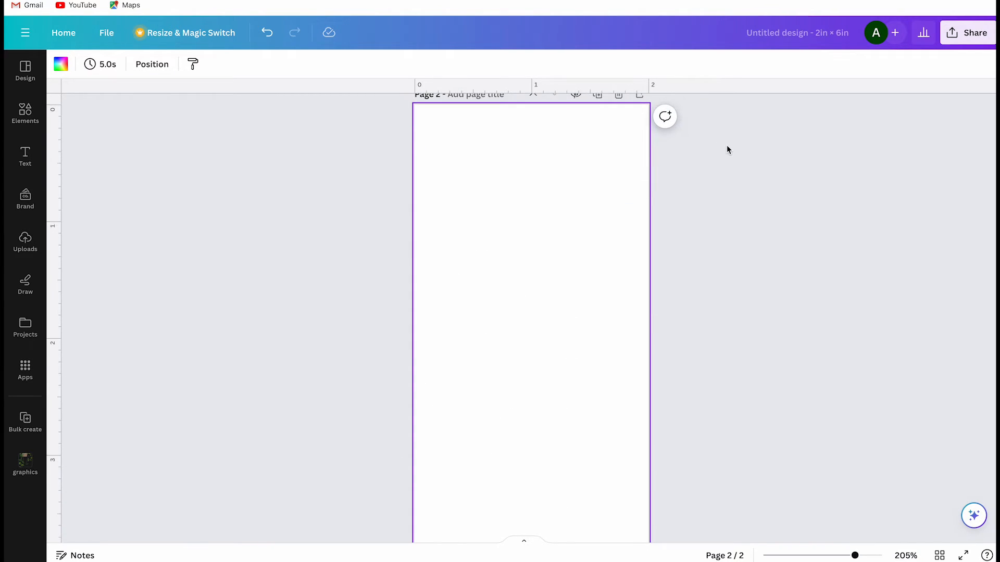
mouse_move(92, 418)
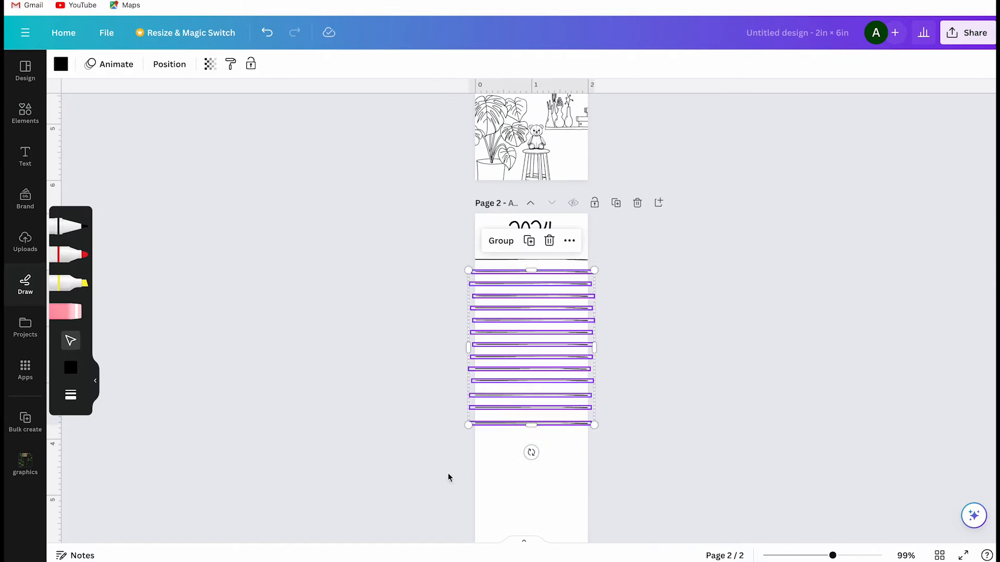
left_click(25, 115)
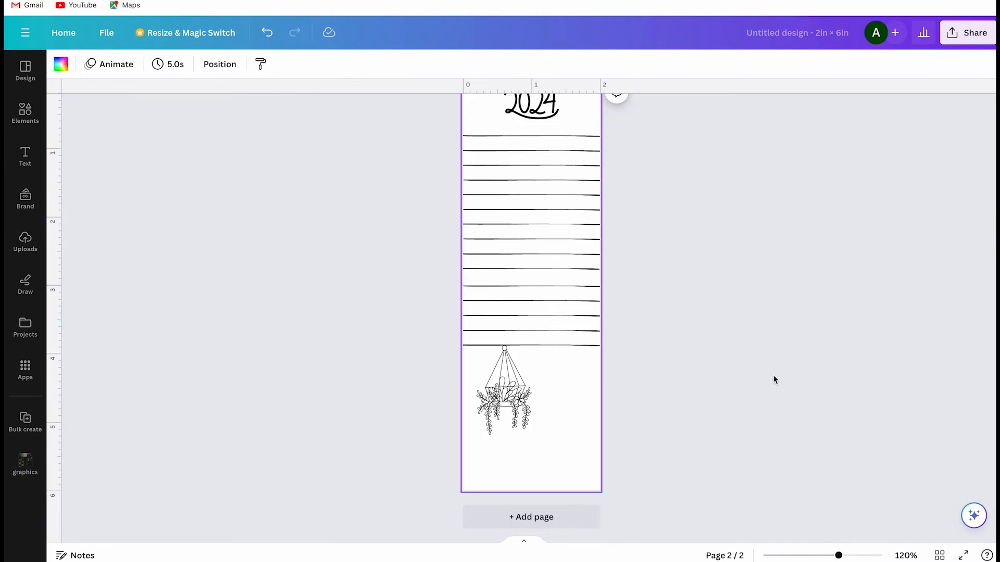
left_click(531, 285)
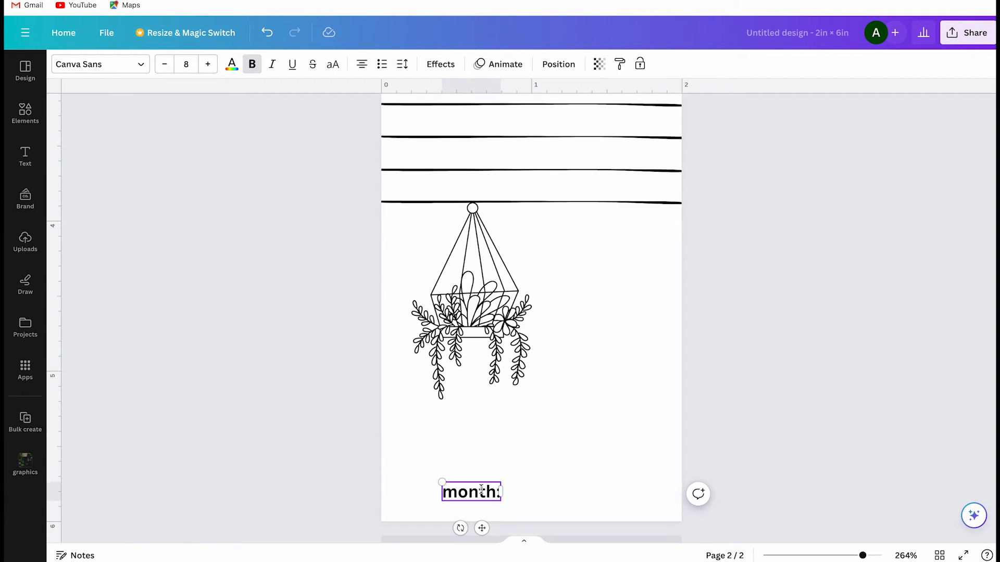
left_click(96, 64)
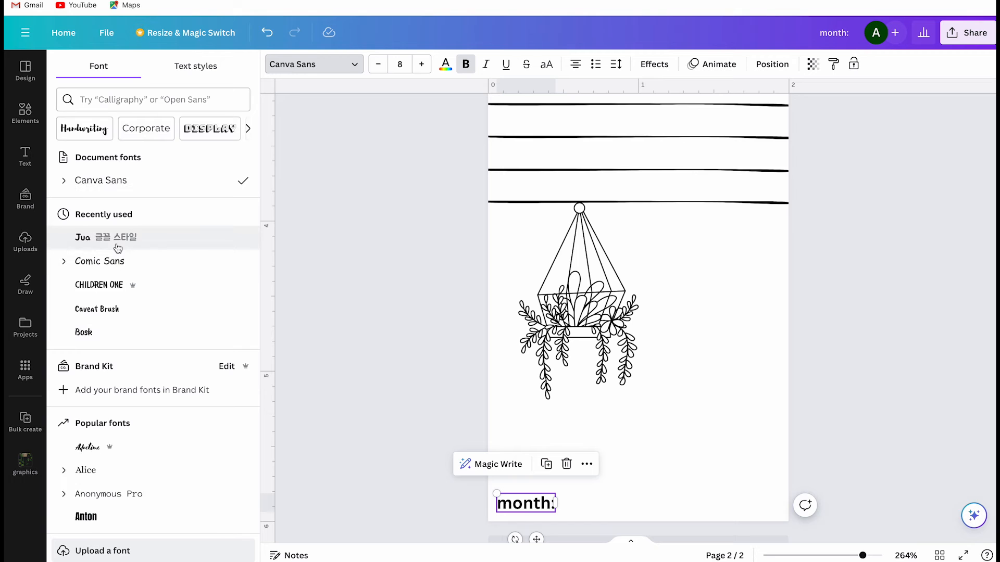
left_click(83, 236)
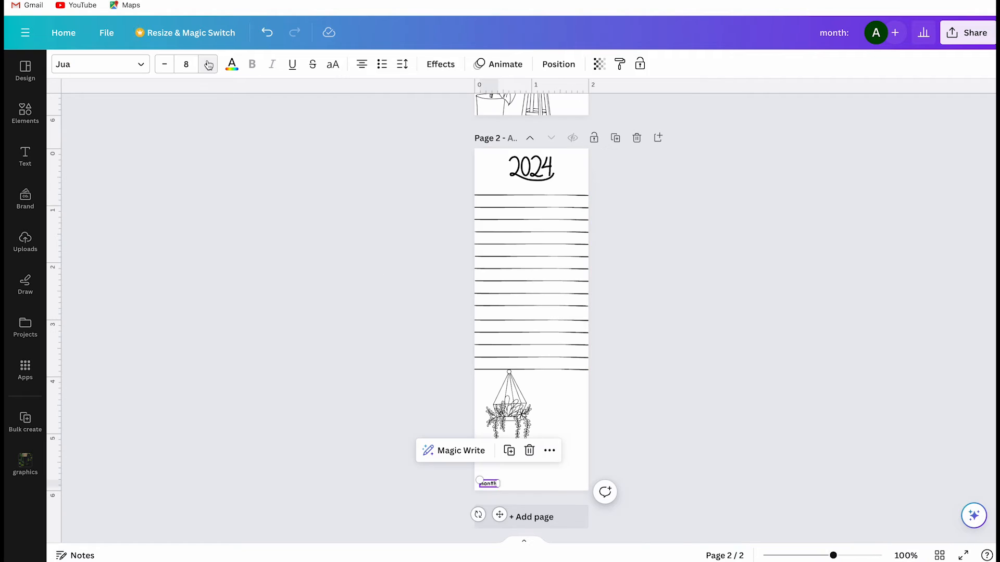
left_click(693, 403)
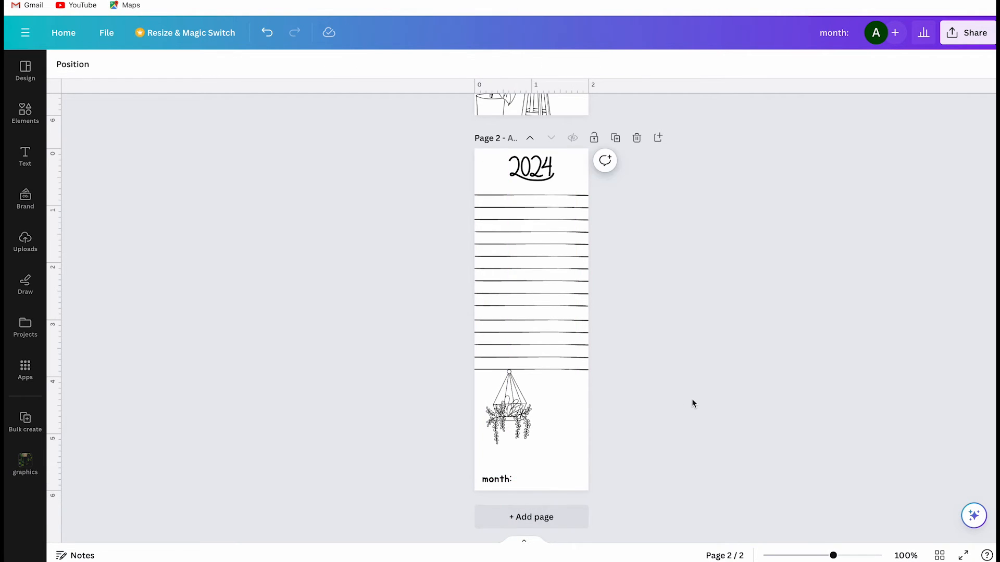
Step: Download all pages of the bookmark, front and lined back, as PNG files
scroll("up", 3)
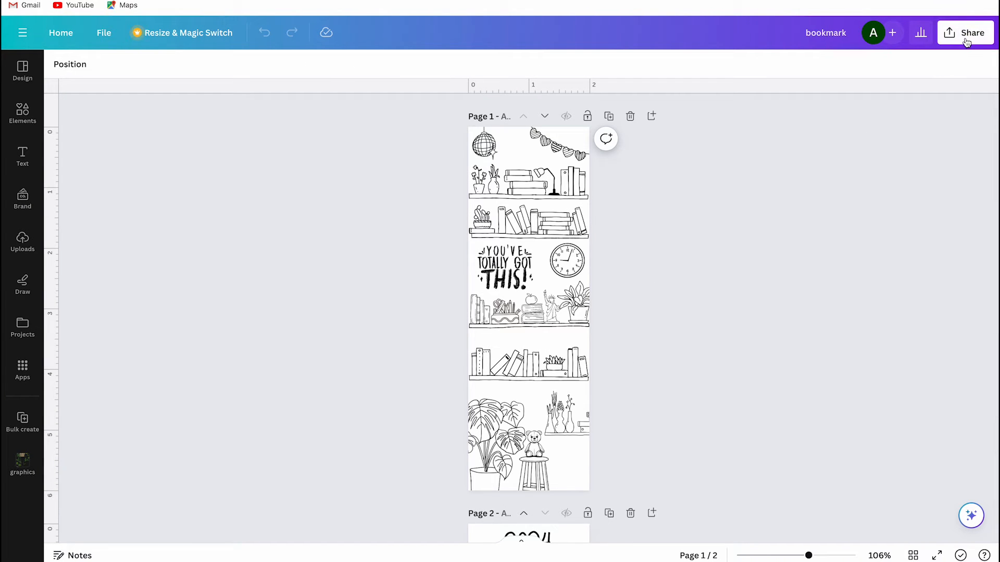
left_click(965, 32)
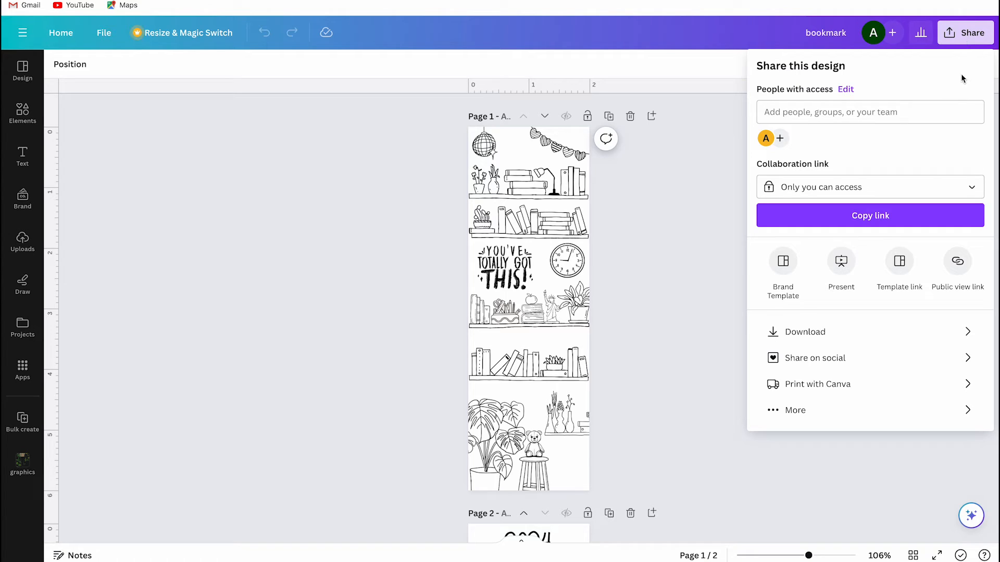
left_click(804, 331)
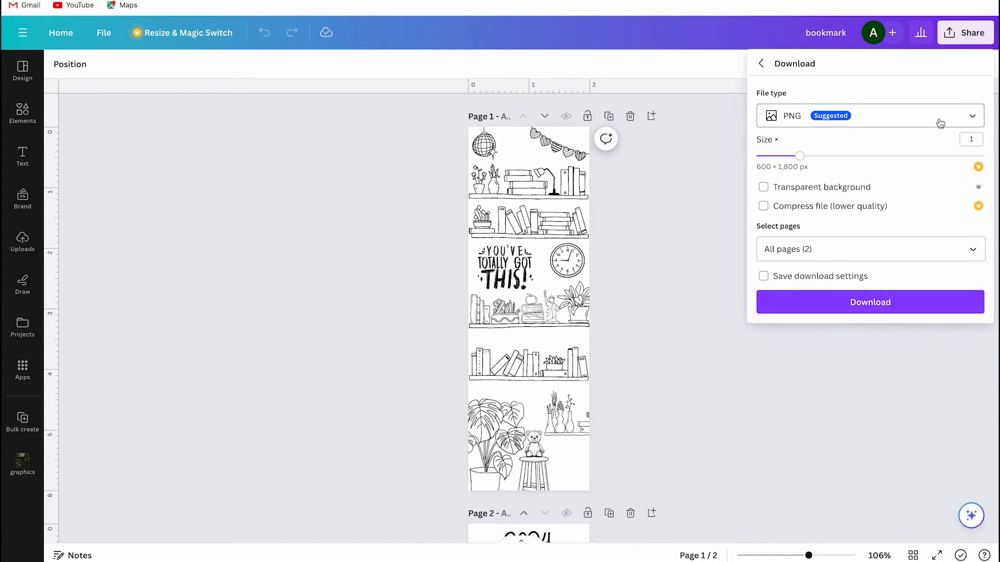
left_click(870, 249)
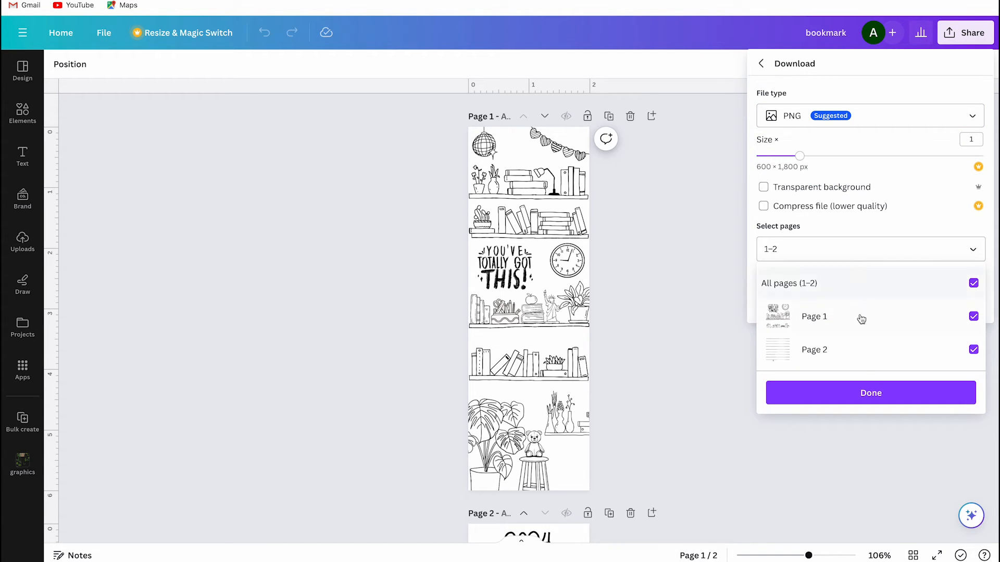
left_click(870, 392)
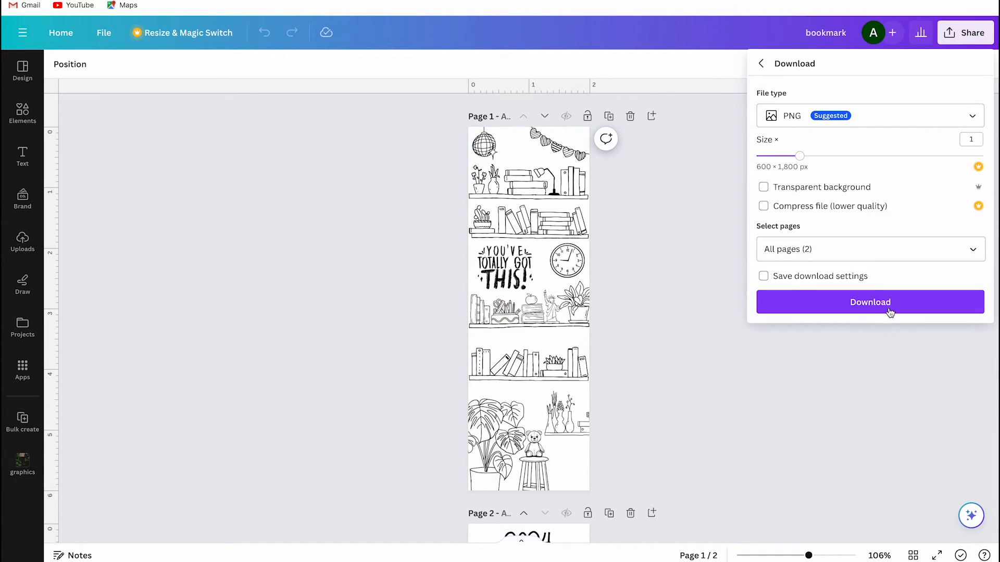
left_click(869, 301)
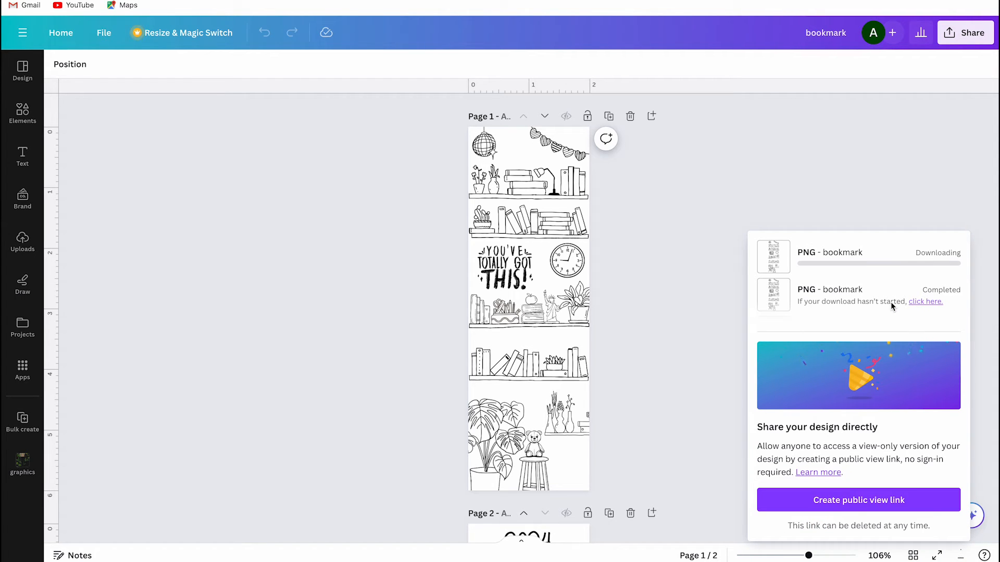
mouse_move(917, 202)
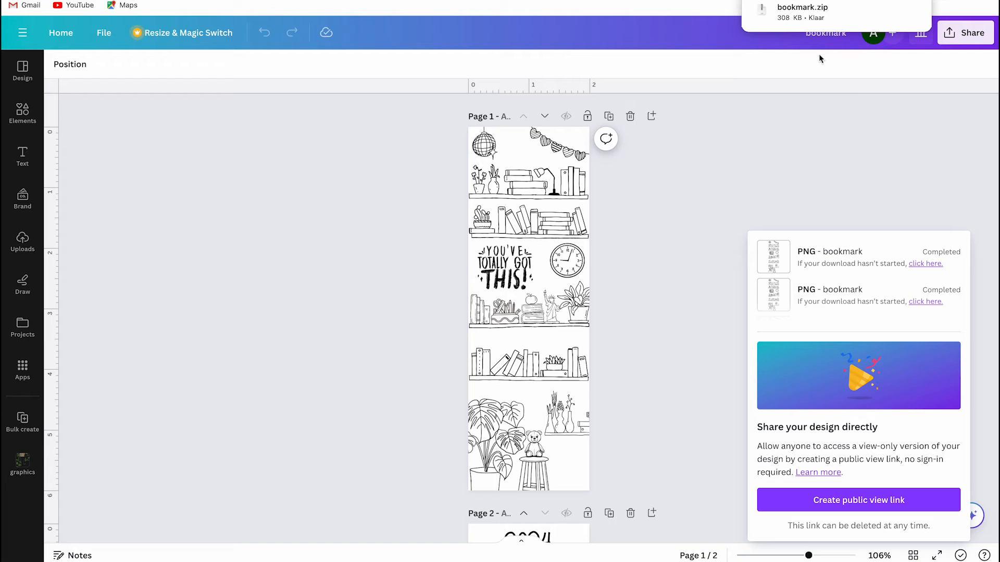
mouse_move(510, 337)
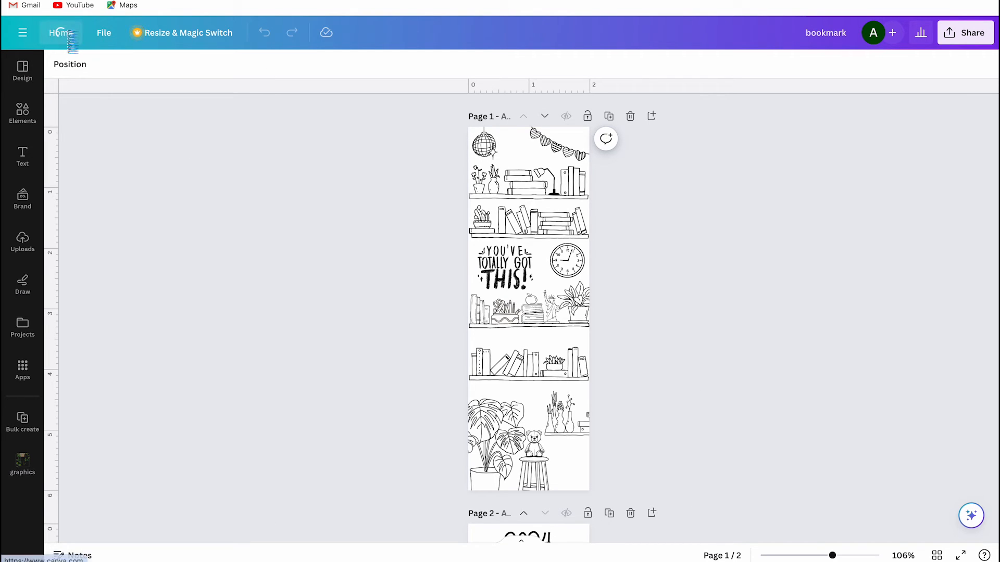
Step: Create a new A4 document and add both uploaded bookmark images to it
left_click(60, 32)
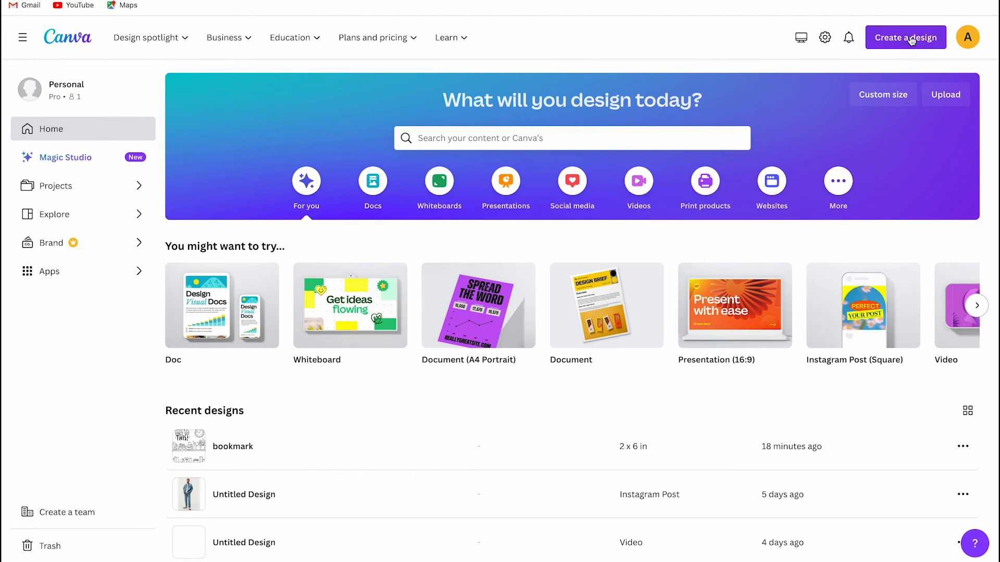
left_click(905, 37)
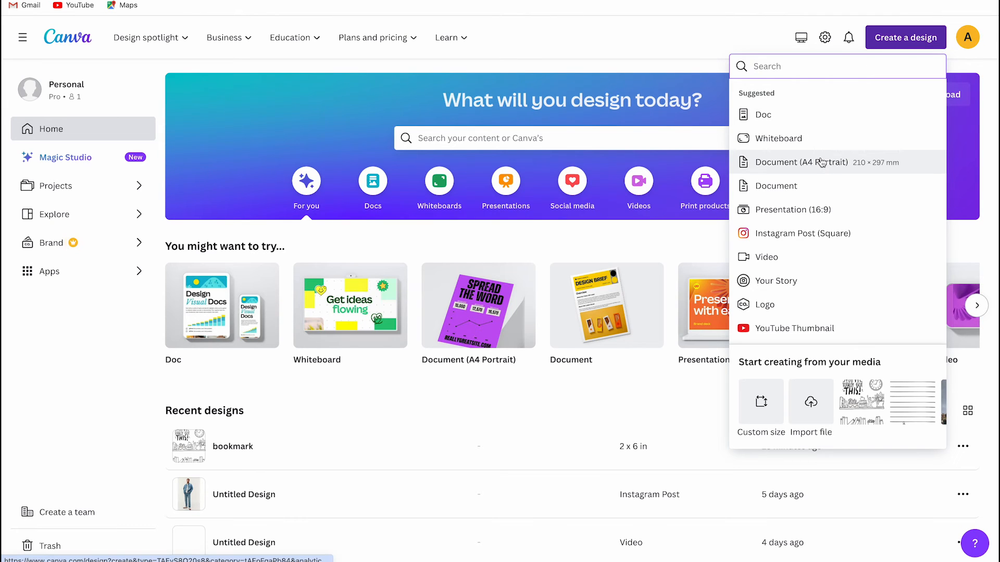
left_click(800, 162)
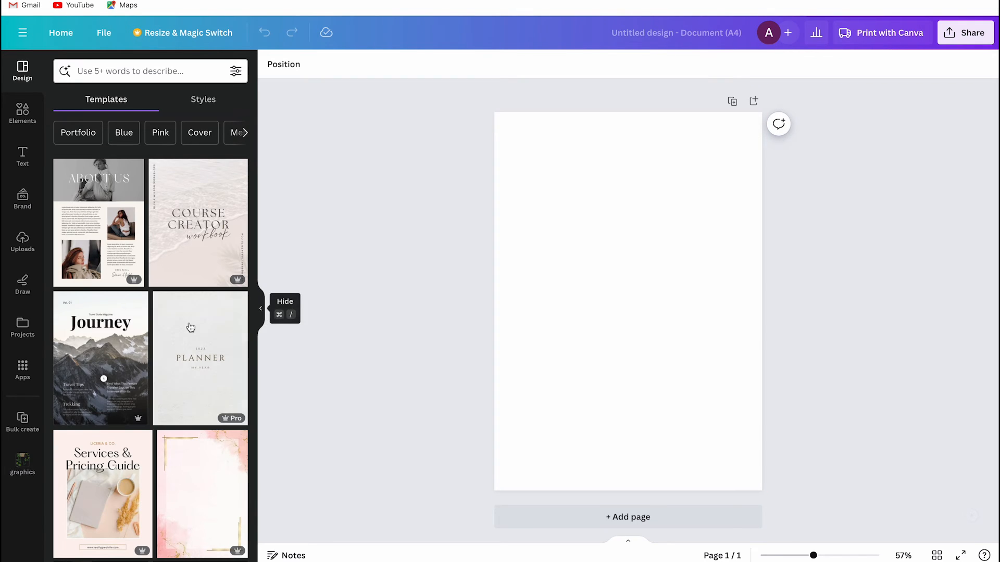
left_click(22, 241)
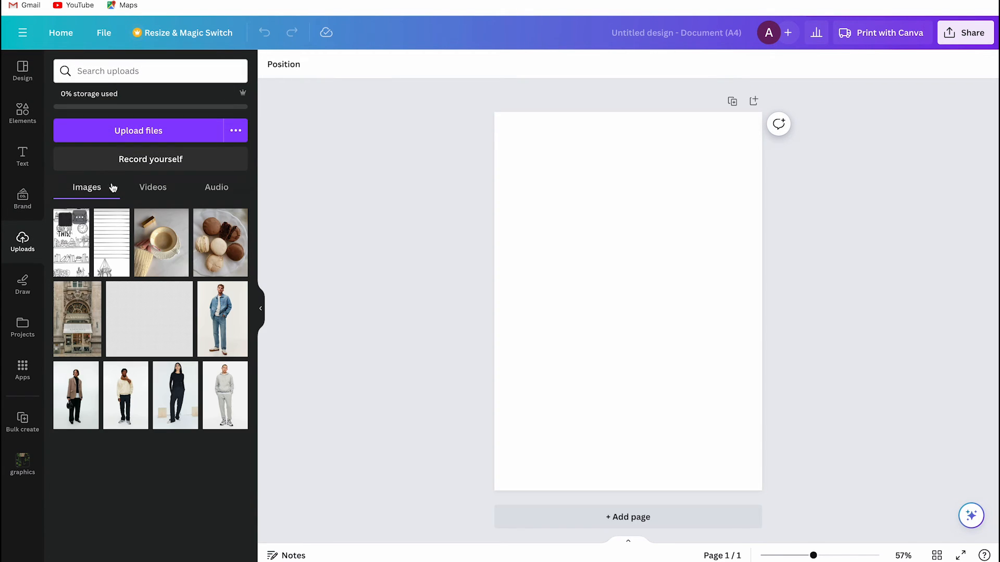
left_click(76, 242)
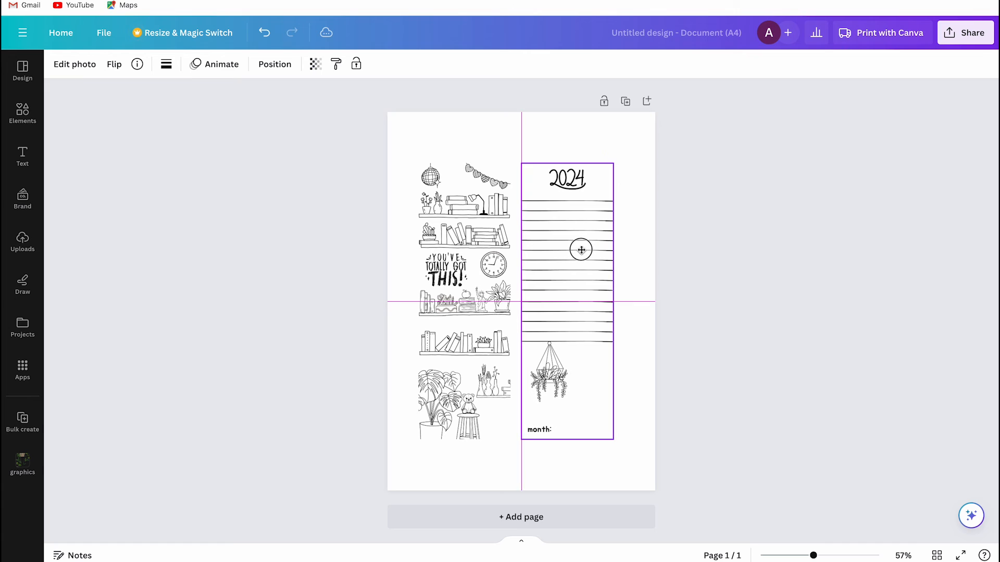
Step: Give the bookshelf image and the lined back image each a solid border
left_click(166, 63)
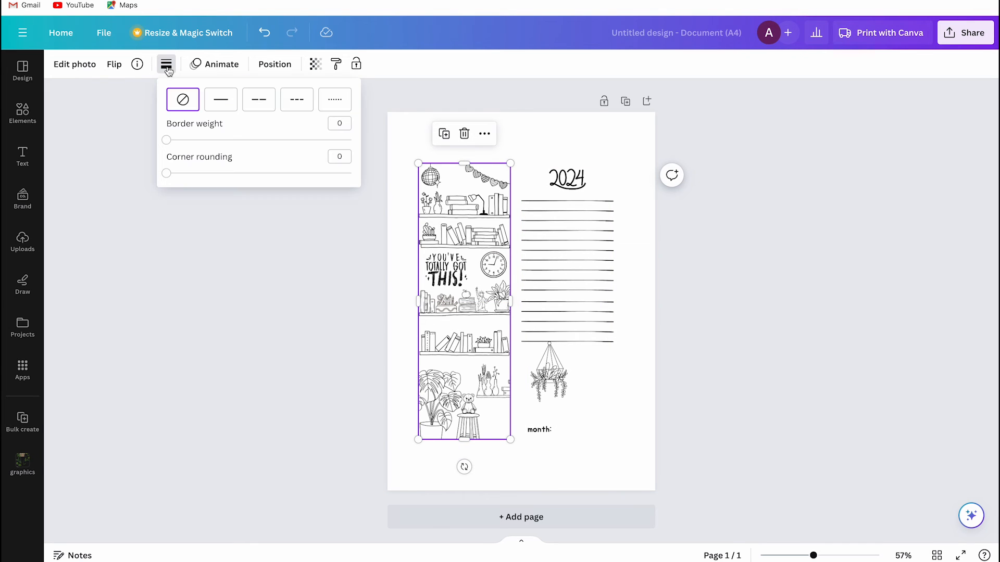
left_click(220, 99)
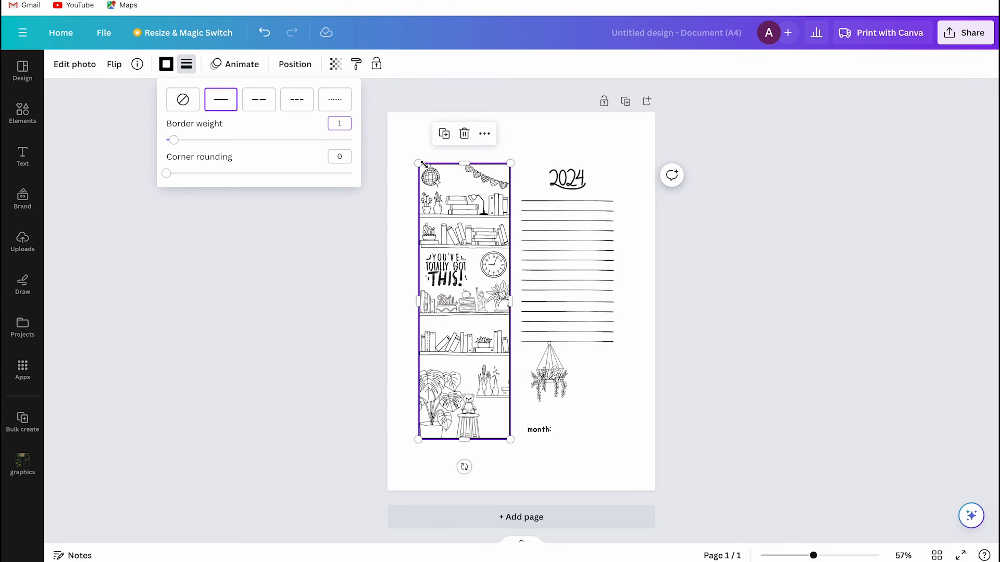
left_click(566, 300)
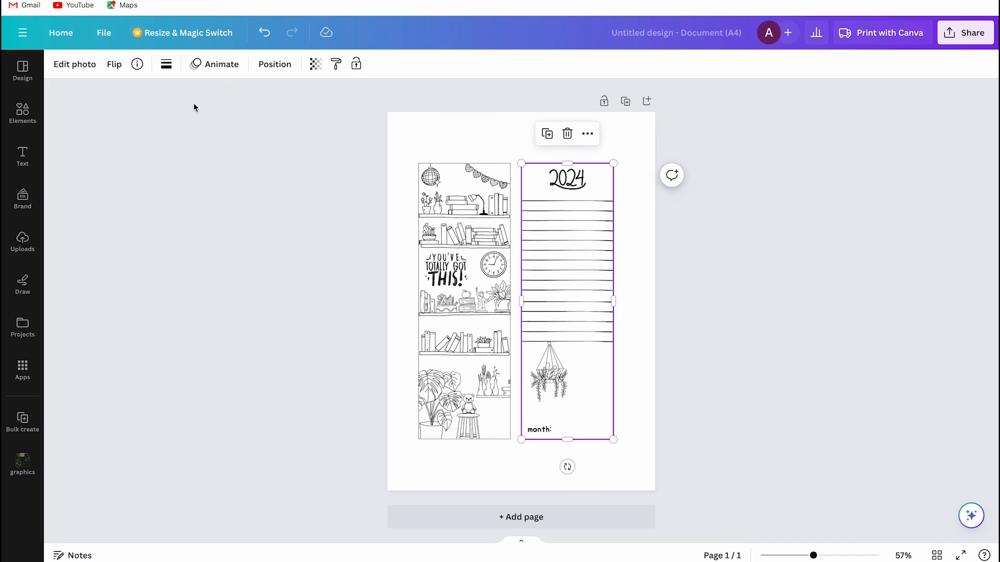
left_click(186, 64)
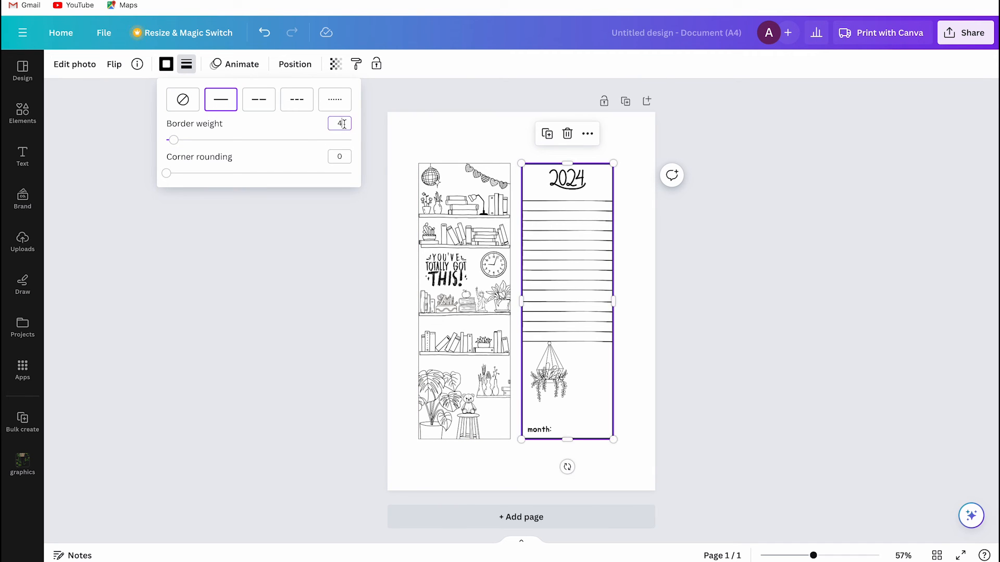
left_click(697, 276)
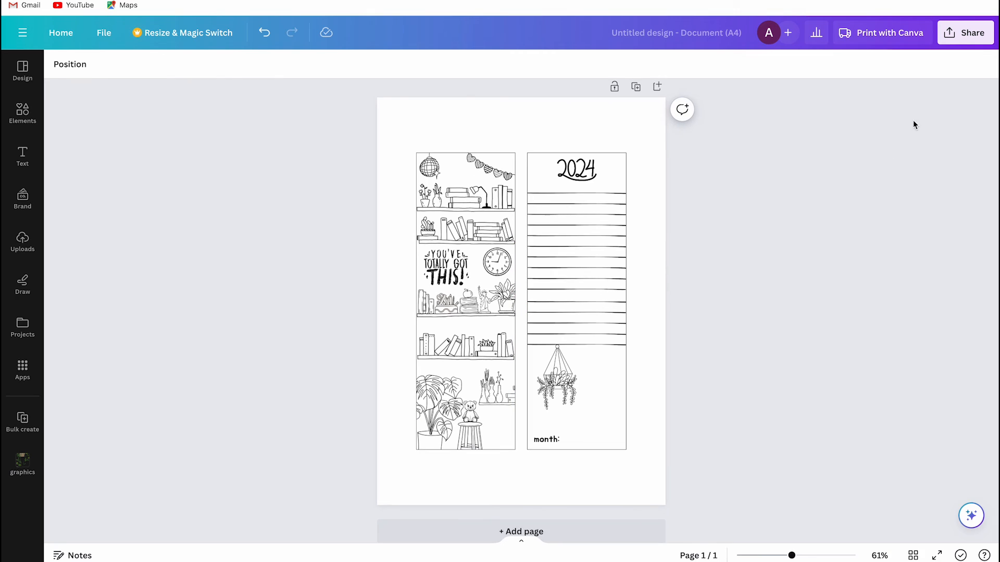
Step: Export the A4 bookmark sheet as a PDF Print file using the CMYK colour profile
left_click(965, 32)
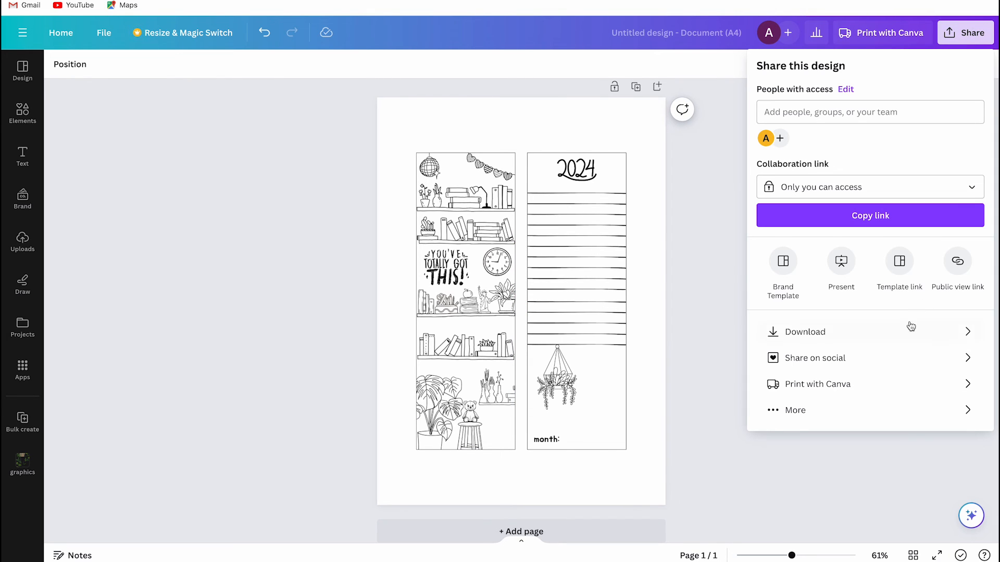
left_click(806, 332)
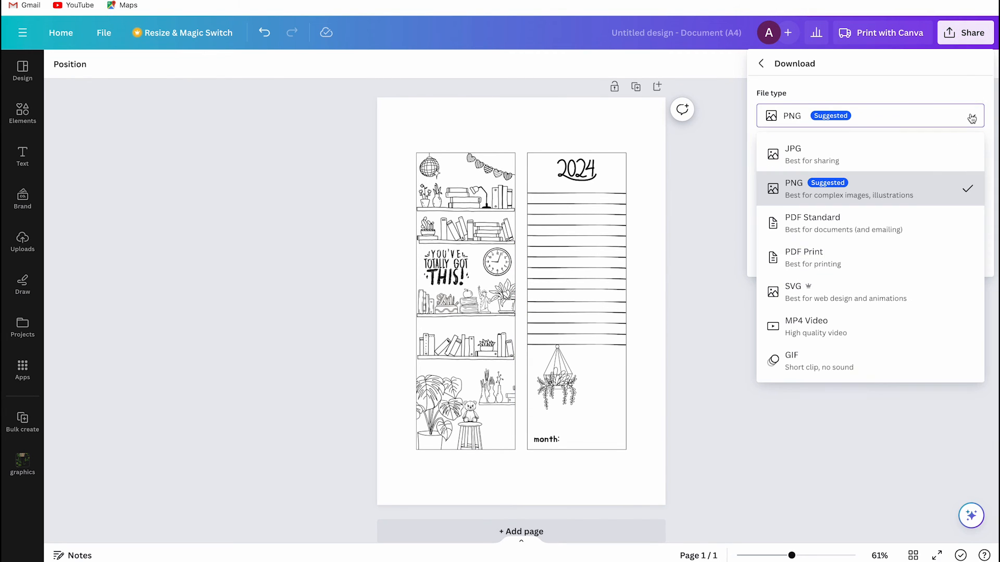
left_click(812, 257)
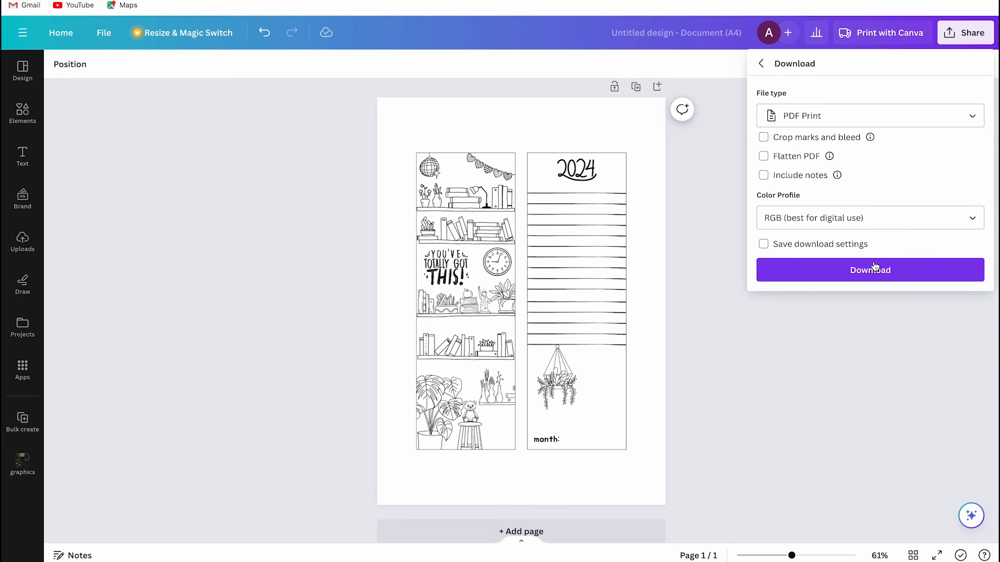
mouse_move(896, 233)
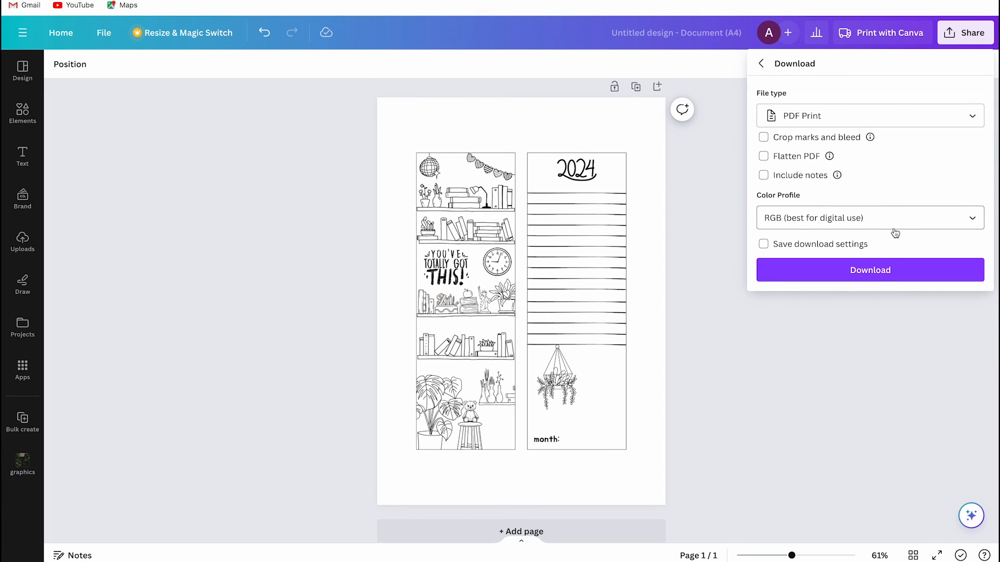
left_click(869, 218)
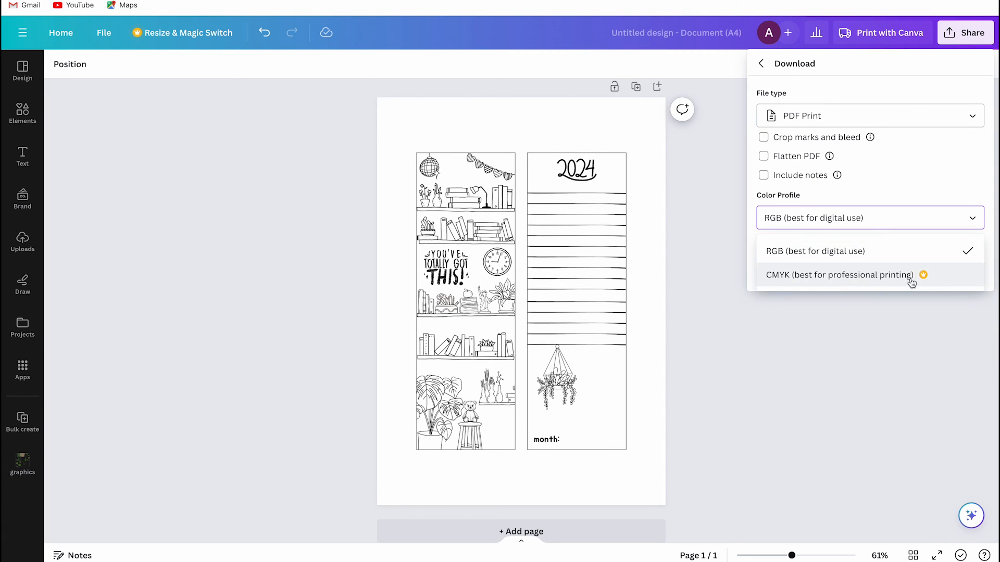
left_click(839, 275)
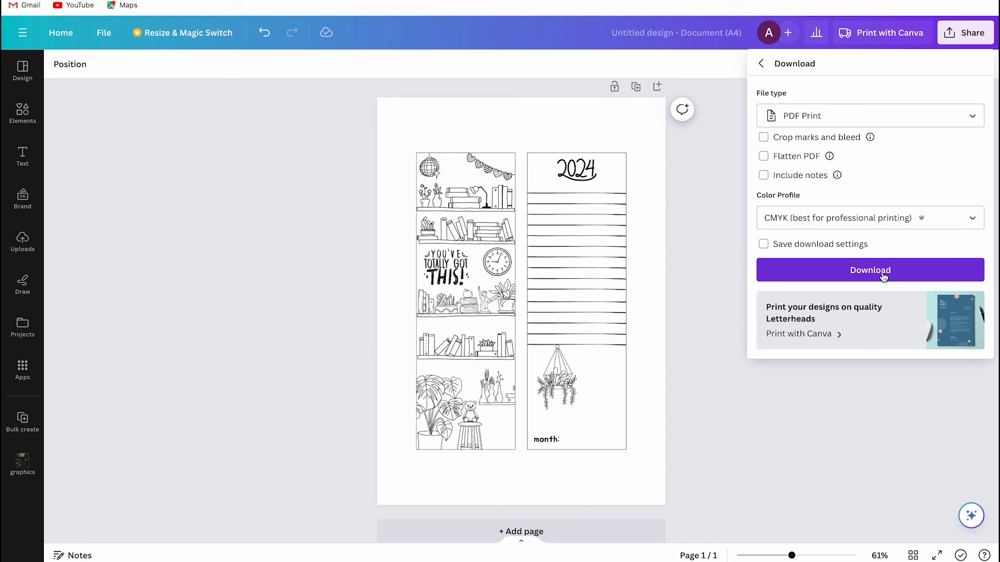
left_click(869, 270)
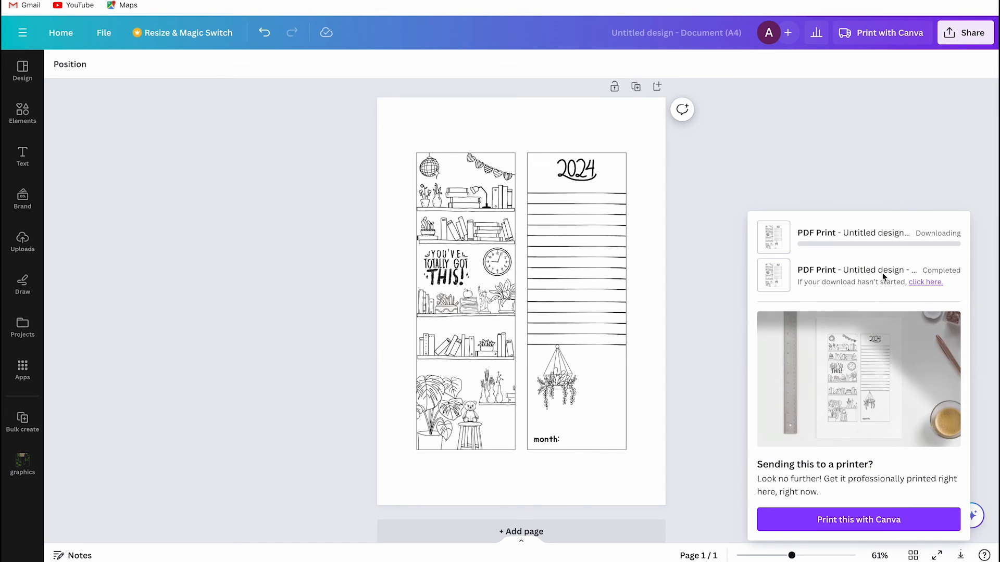
mouse_move(907, 207)
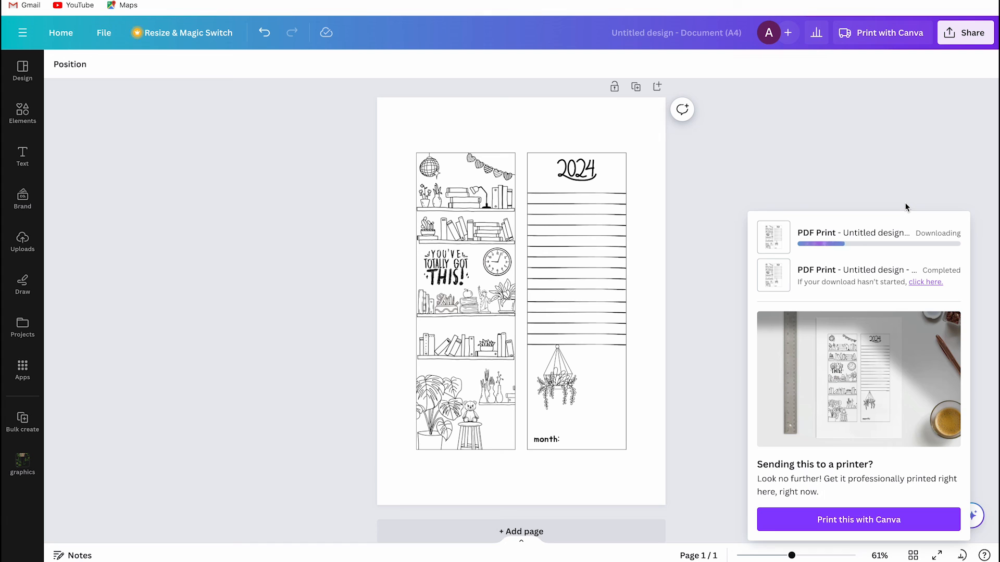